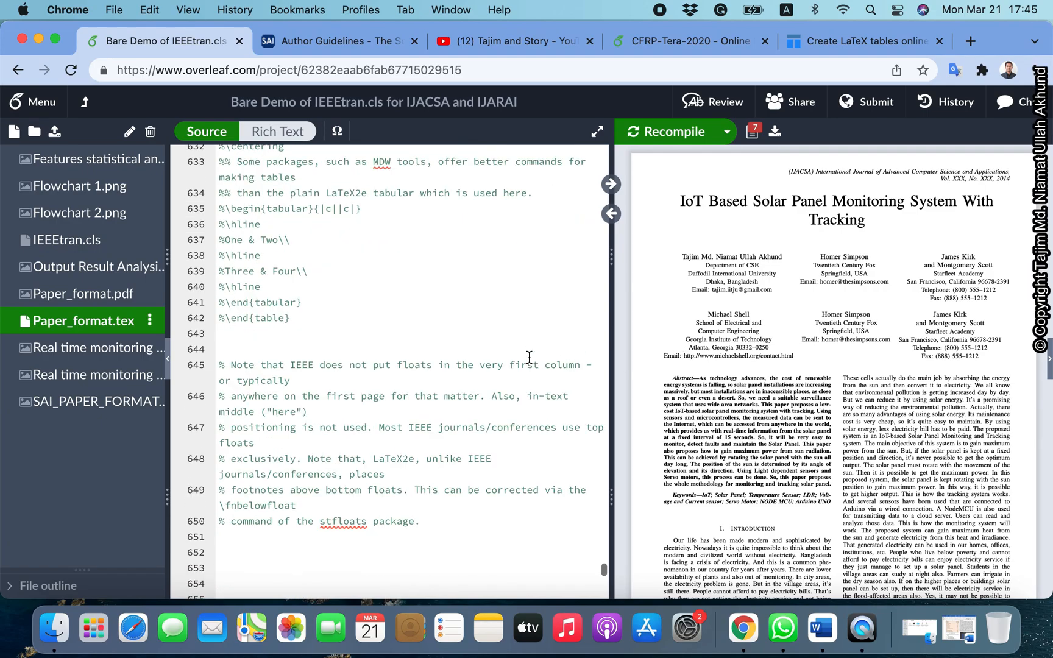
Scroll the Word paper to the Output Results Analysis table on page 6
{"action": "scroll", "scroll_direction": "down", "scroll_amount": 3}
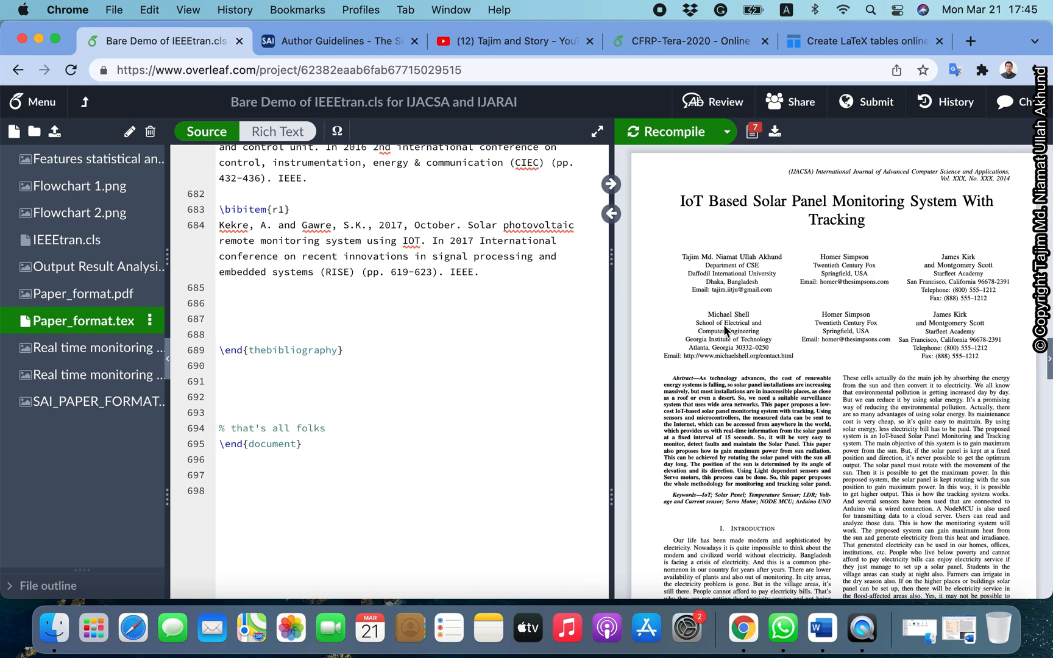
{"action": "scroll", "scroll_direction": "up", "scroll_amount": 3}
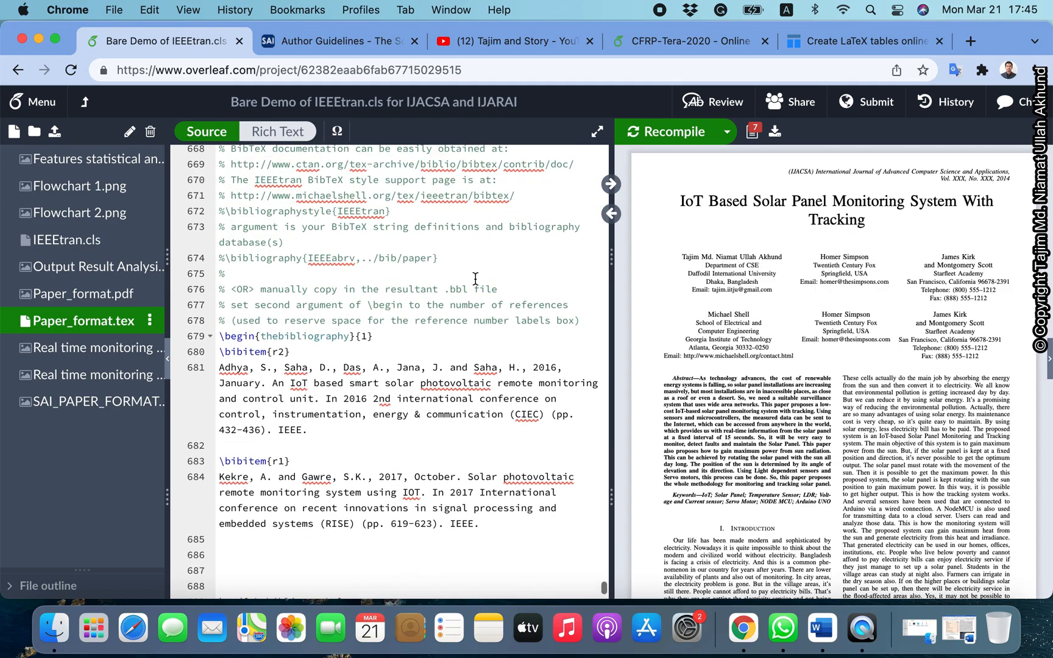
{"action": "scroll", "scroll_direction": "up", "scroll_amount": 3}
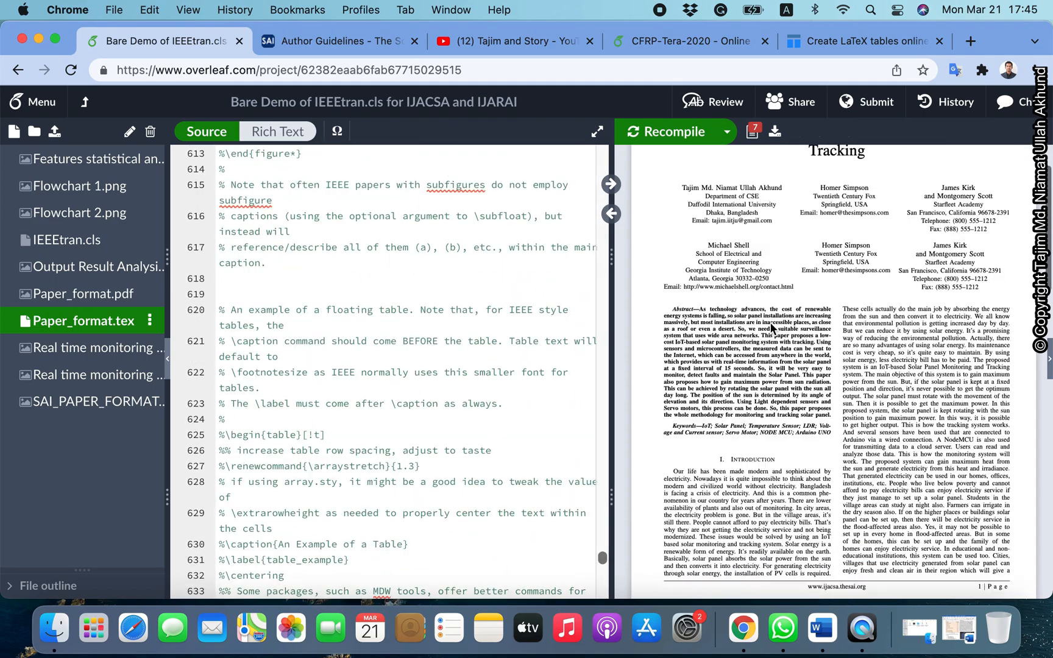
{"action": "scroll", "scroll_direction": "down", "scroll_amount": 3}
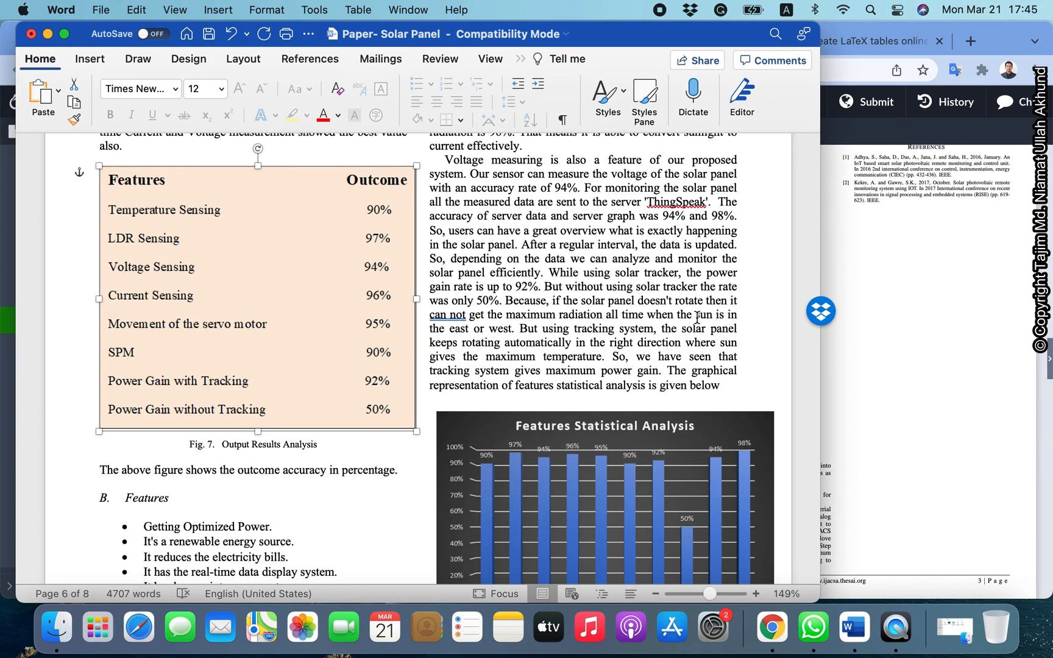
{"action": "scroll", "scroll_direction": "up", "scroll_amount": 3}
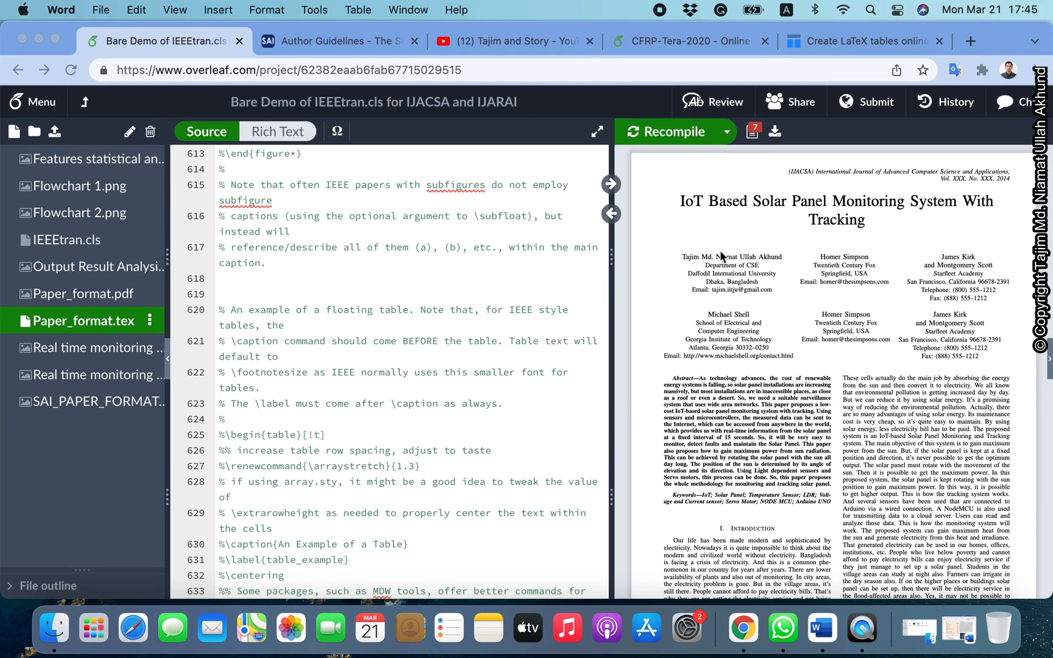
Scroll the PDF preview and source to \section{Results}, landing on the empty line before \section{Conclusion}
{"action": "scroll", "scroll_direction": "down", "scroll_amount": 3}
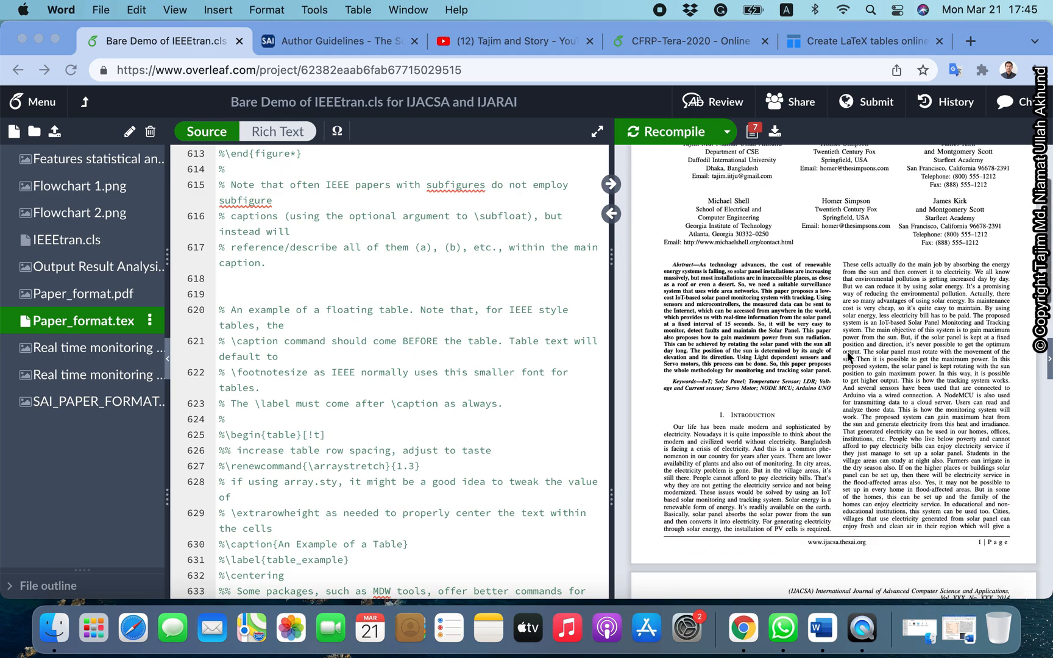
{"action": "scroll", "scroll_direction": "down", "scroll_amount": 3}
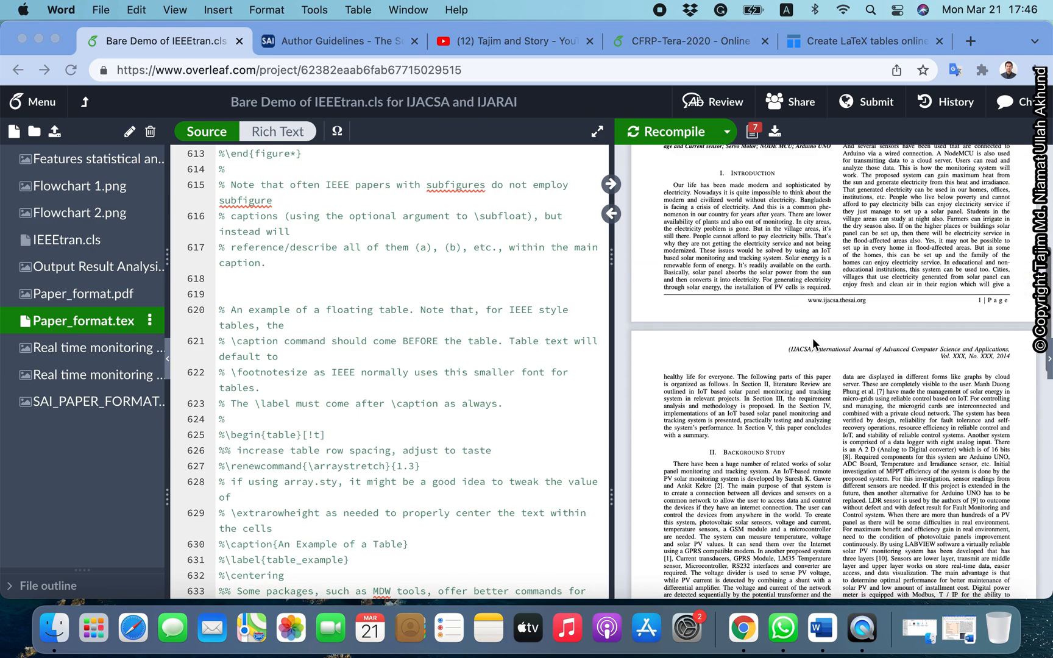
{"action": "scroll", "scroll_direction": "down", "scroll_amount": 3}
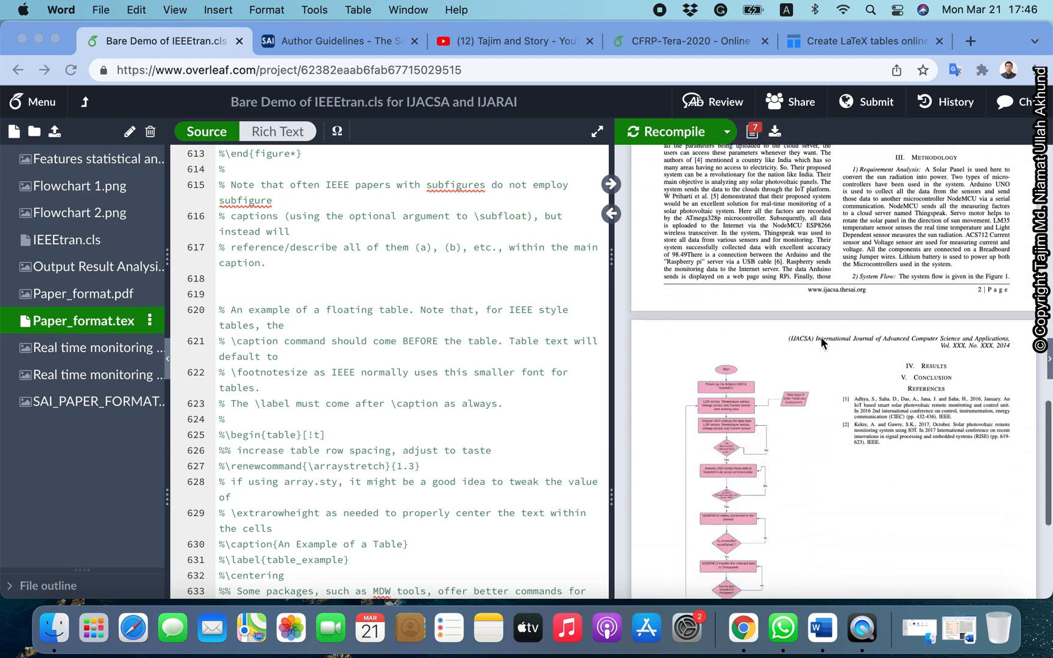
{"action": "scroll", "scroll_direction": "down", "scroll_amount": 3}
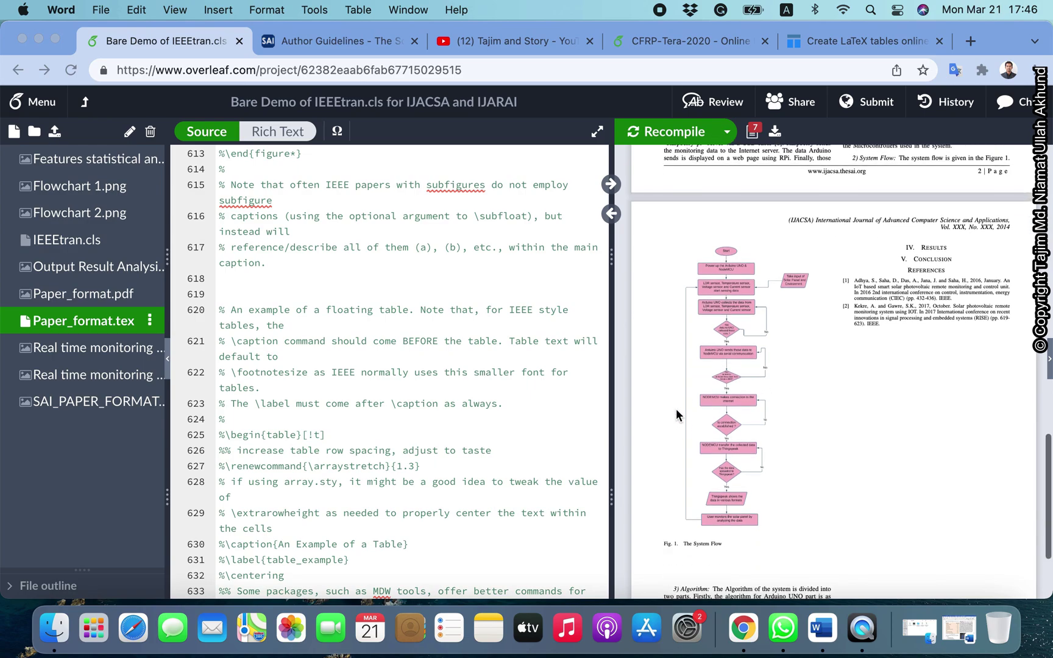
{"action": "scroll", "scroll_direction": "up", "scroll_amount": 3}
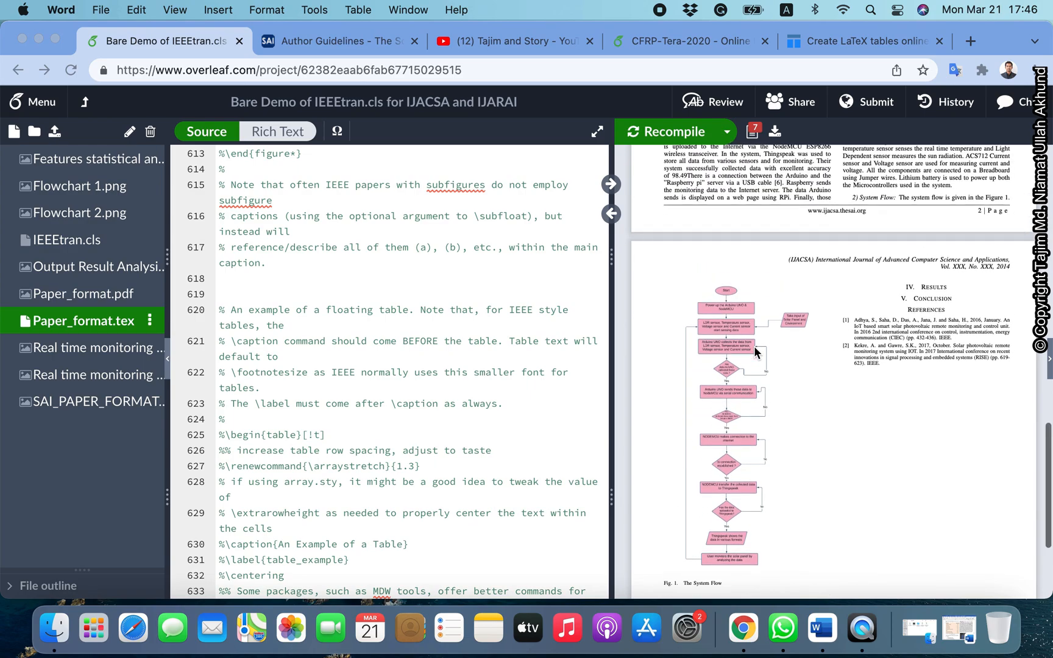
{"action": "scroll", "scroll_direction": "down", "scroll_amount": 3}
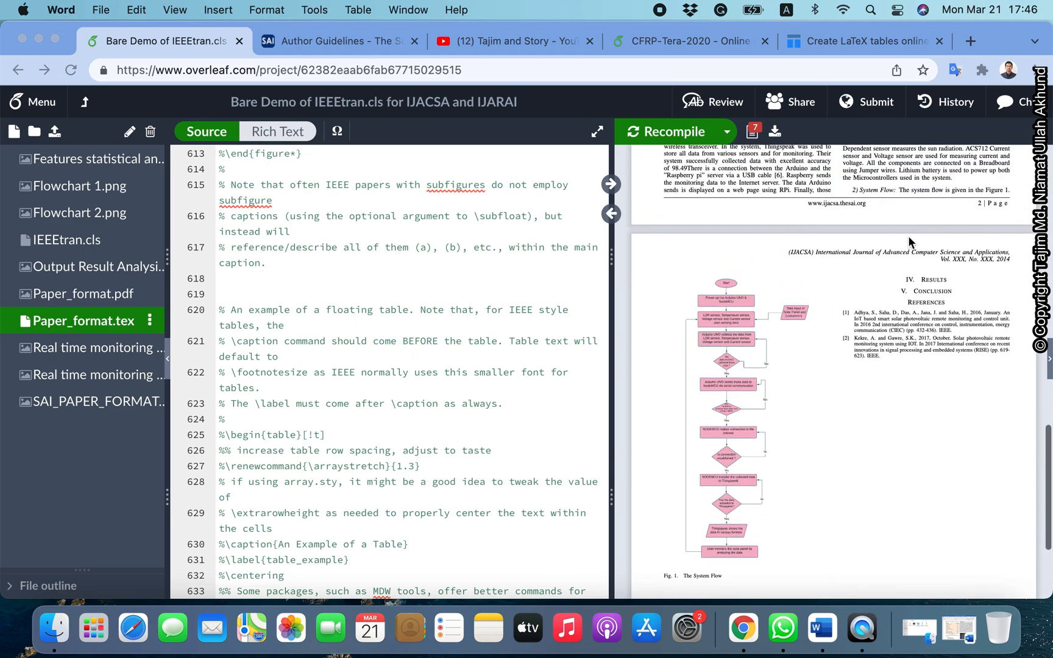
{"action": "scroll", "scroll_direction": "down", "scroll_amount": 3}
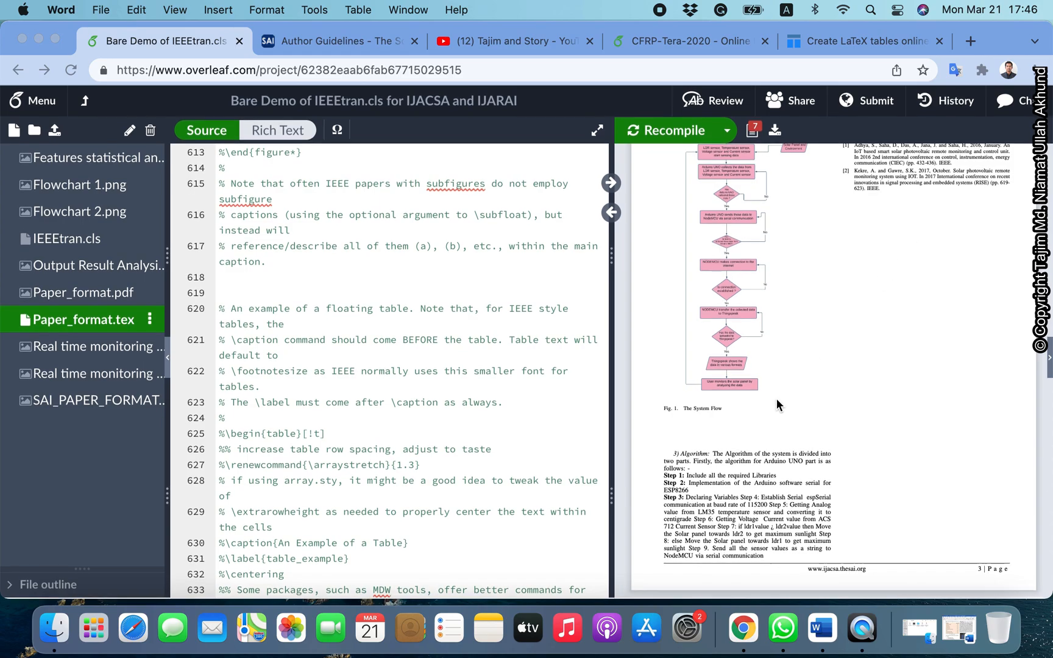
{"action": "scroll", "scroll_direction": "down", "scroll_amount": 3}
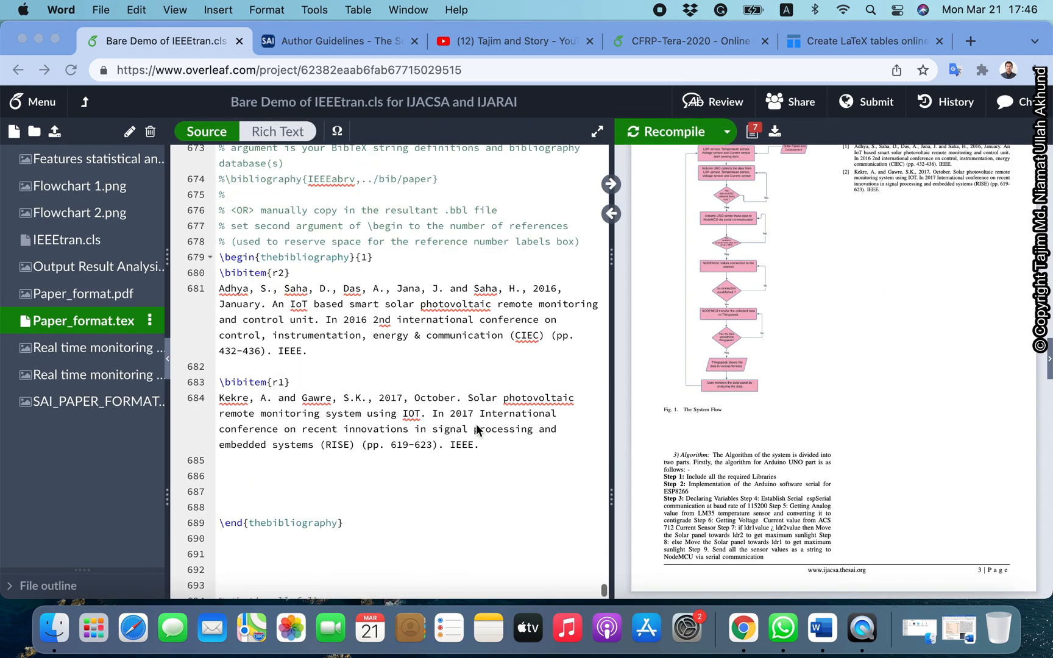
{"action": "scroll", "scroll_direction": "up", "scroll_amount": 3}
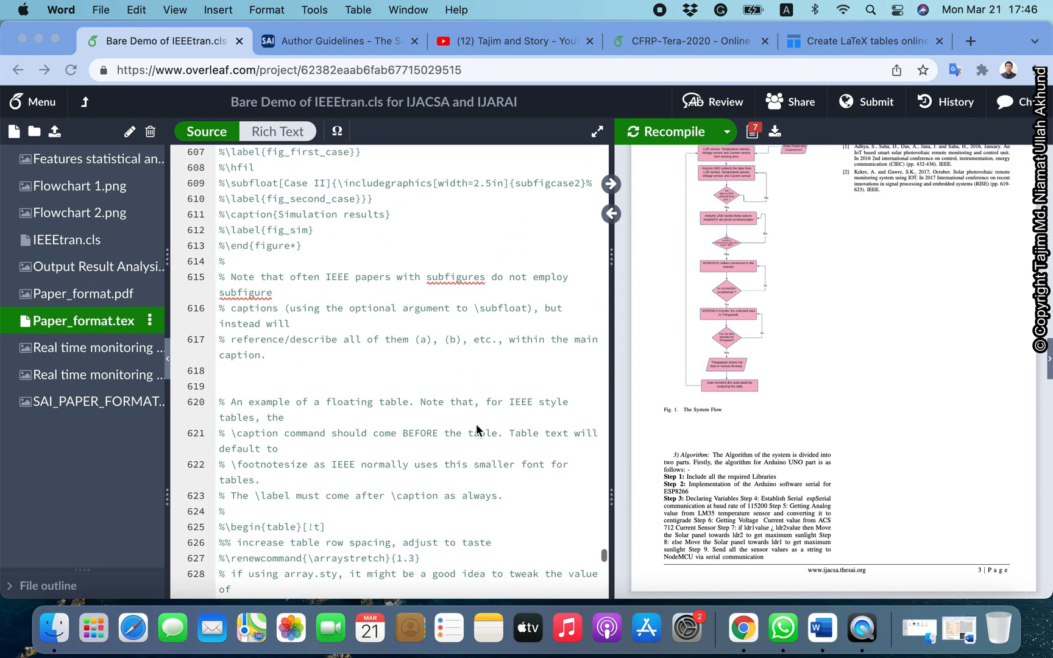
{"action": "scroll", "scroll_direction": "up", "scroll_amount": 3}
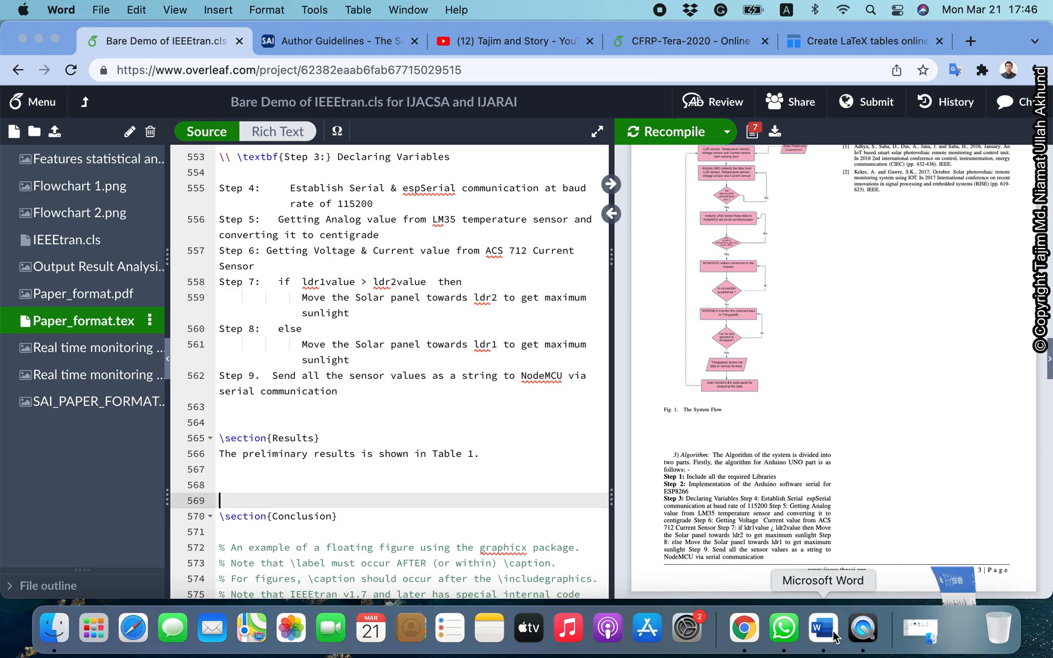
Review the Word results table, then bring up the Tables Generator browser tab
{"action": "left_click", "coordinate": [821, 629]}
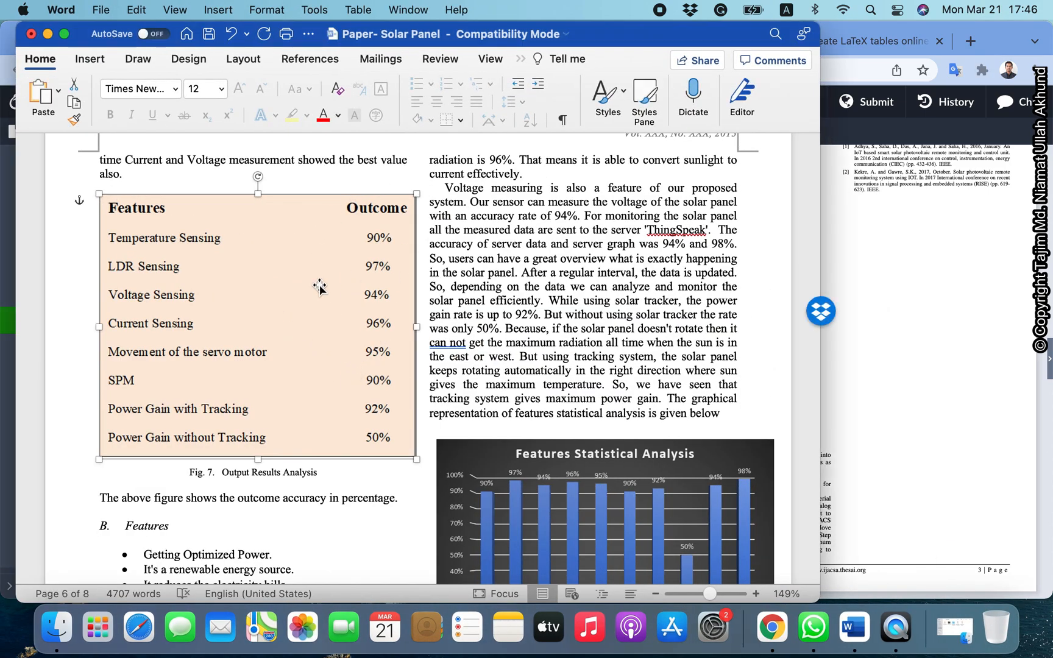
{"action": "mouse_move", "coordinate": [168, 276]}
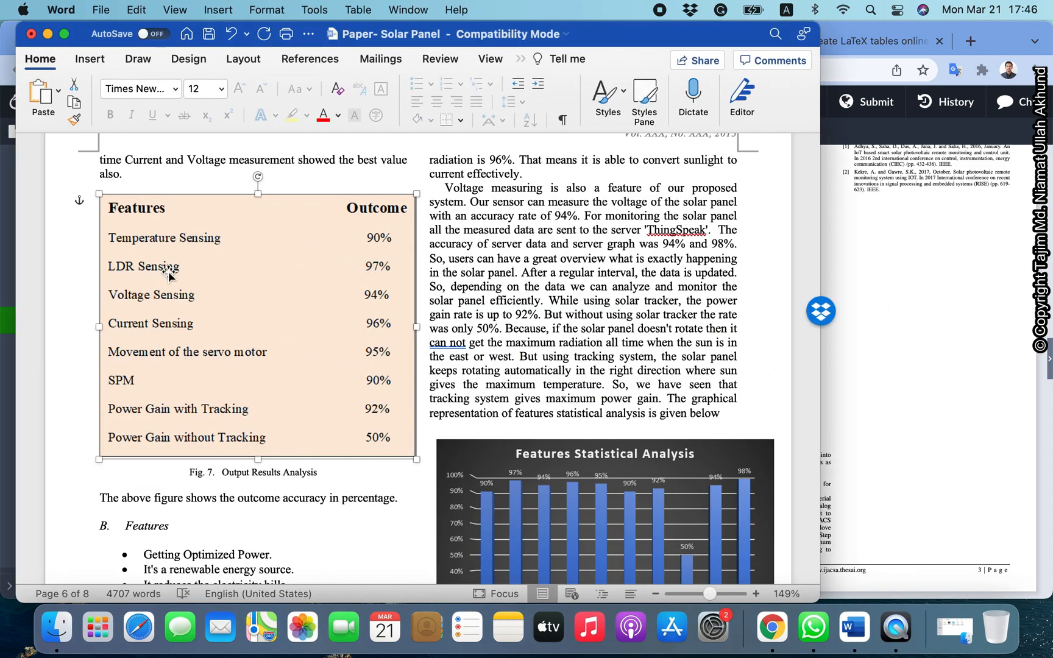
{"action": "mouse_move", "coordinate": [124, 205]}
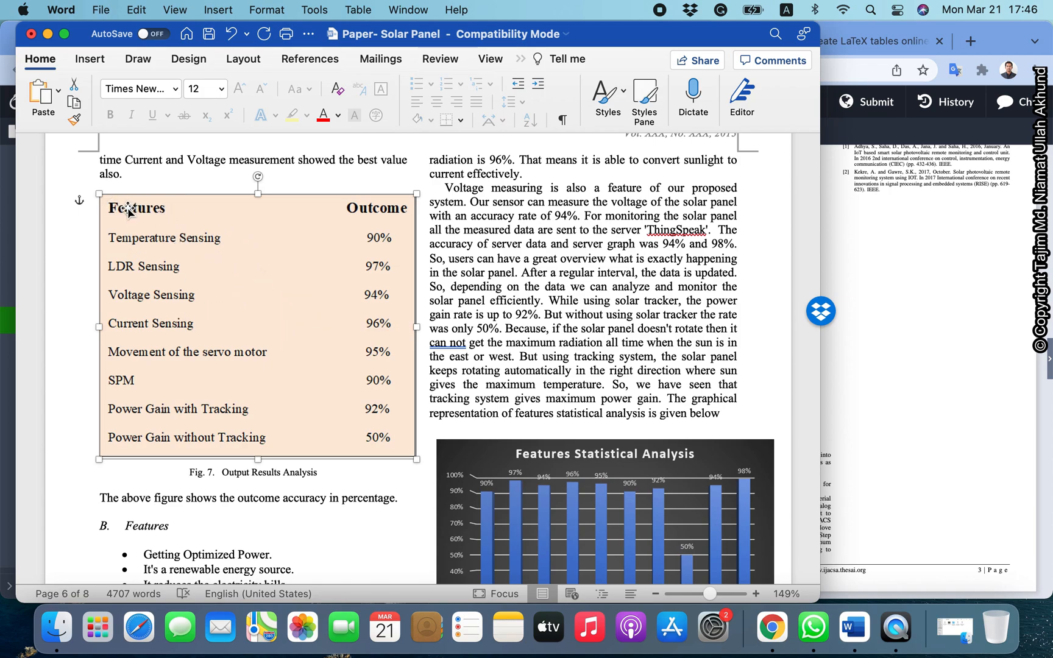
{"action": "mouse_move", "coordinate": [177, 211]}
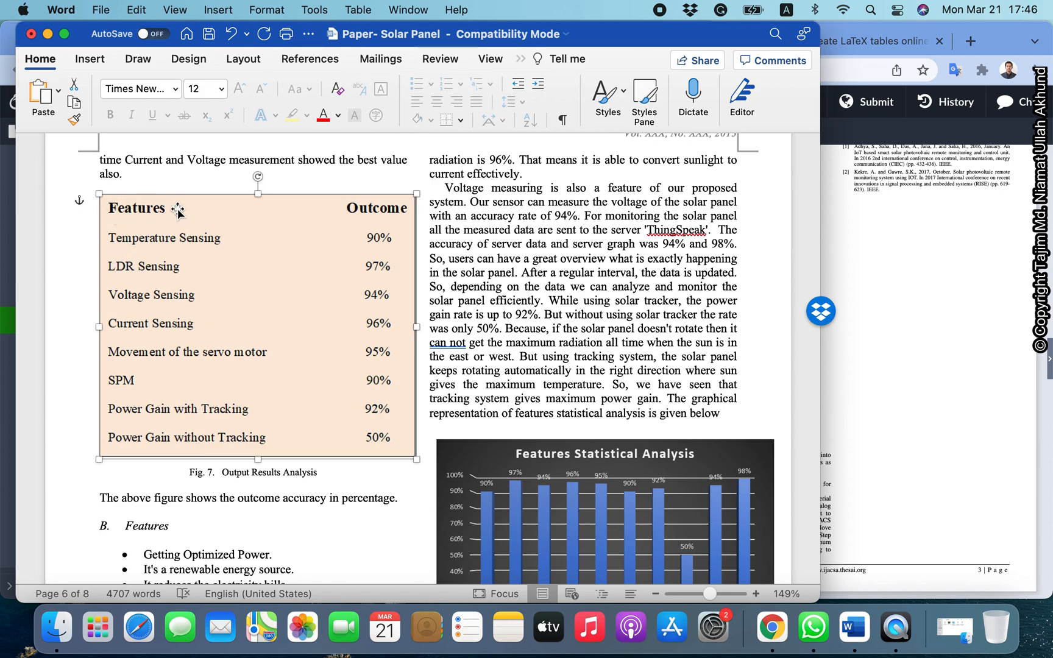
{"action": "mouse_move", "coordinate": [157, 330]}
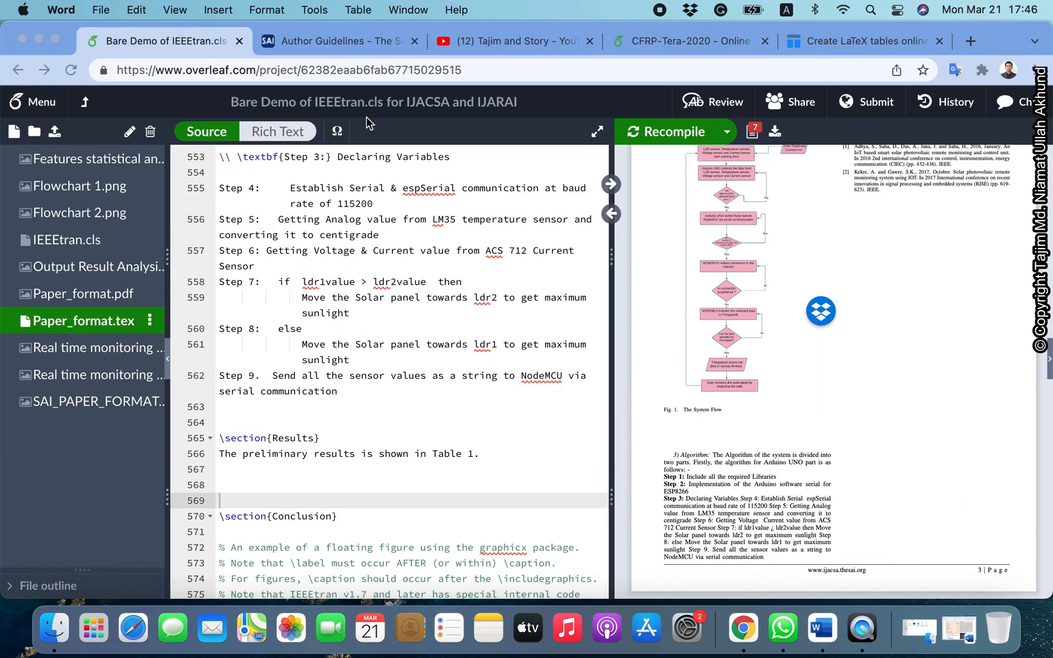
{"action": "left_click", "coordinate": [864, 42]}
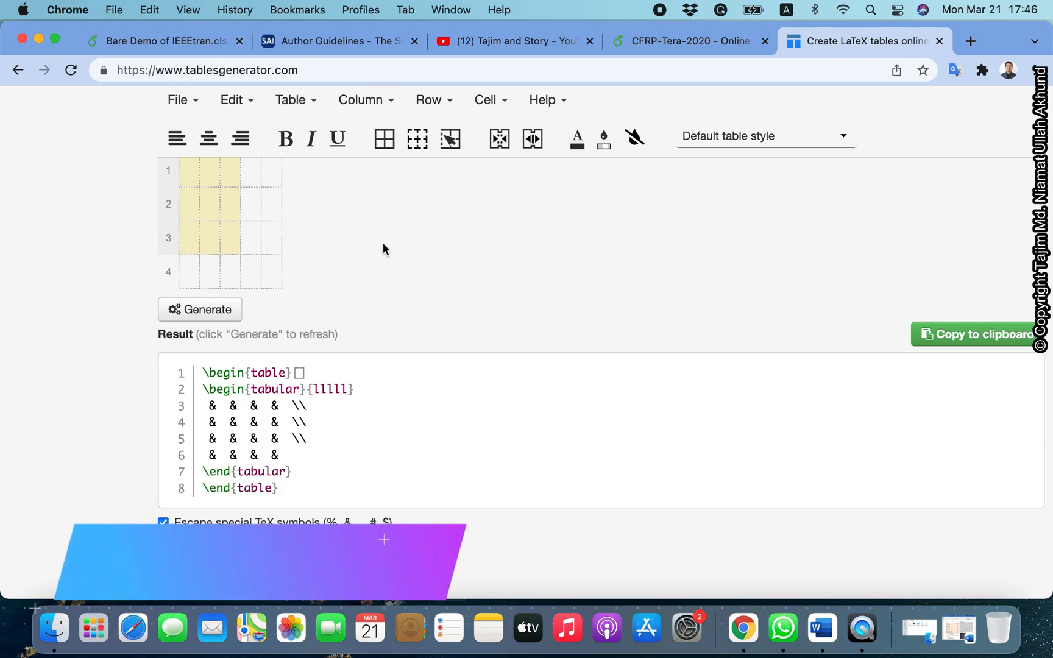
Settle on the LaTeX generator mode and bookmark the Tables Generator page
{"action": "scroll", "scroll_direction": "up", "scroll_amount": 3}
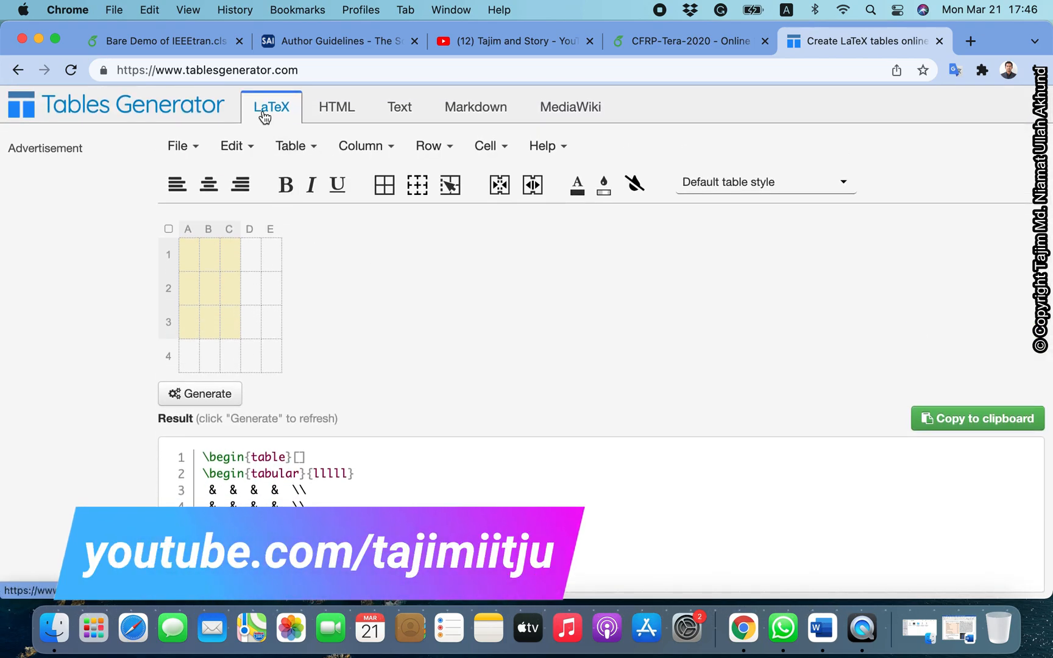
{"action": "left_click", "coordinate": [336, 108]}
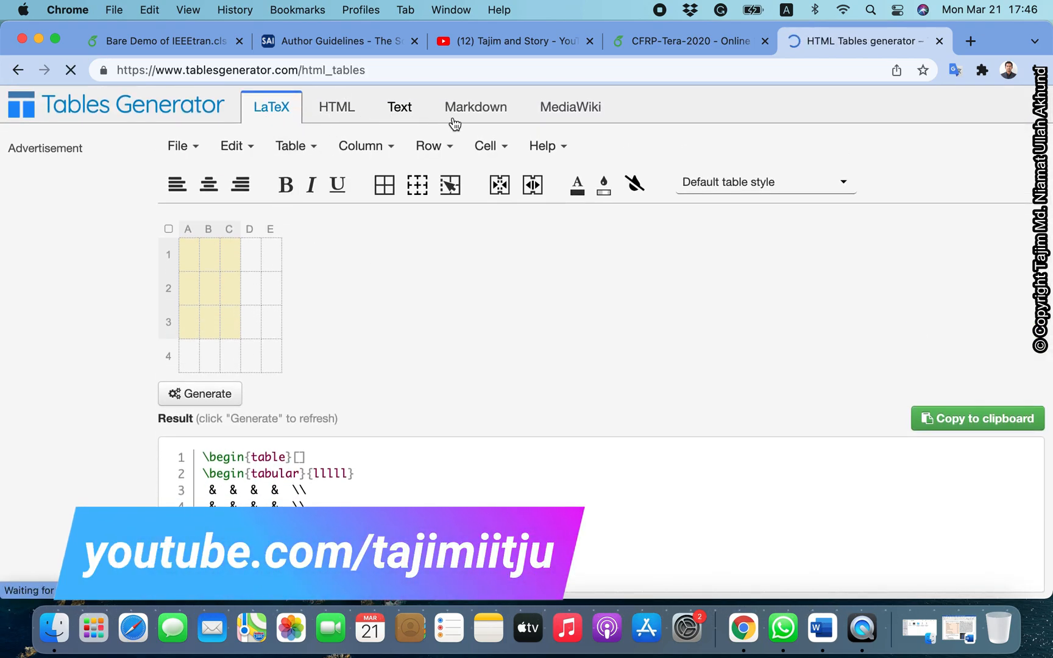
{"action": "left_click", "coordinate": [339, 107]}
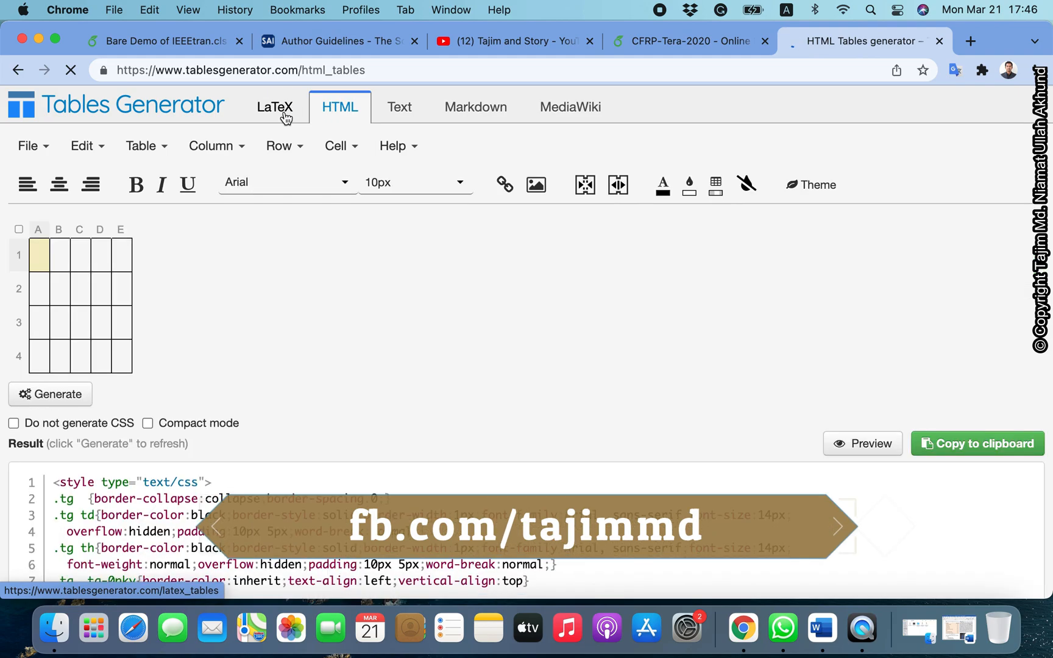
{"action": "left_click", "coordinate": [274, 107]}
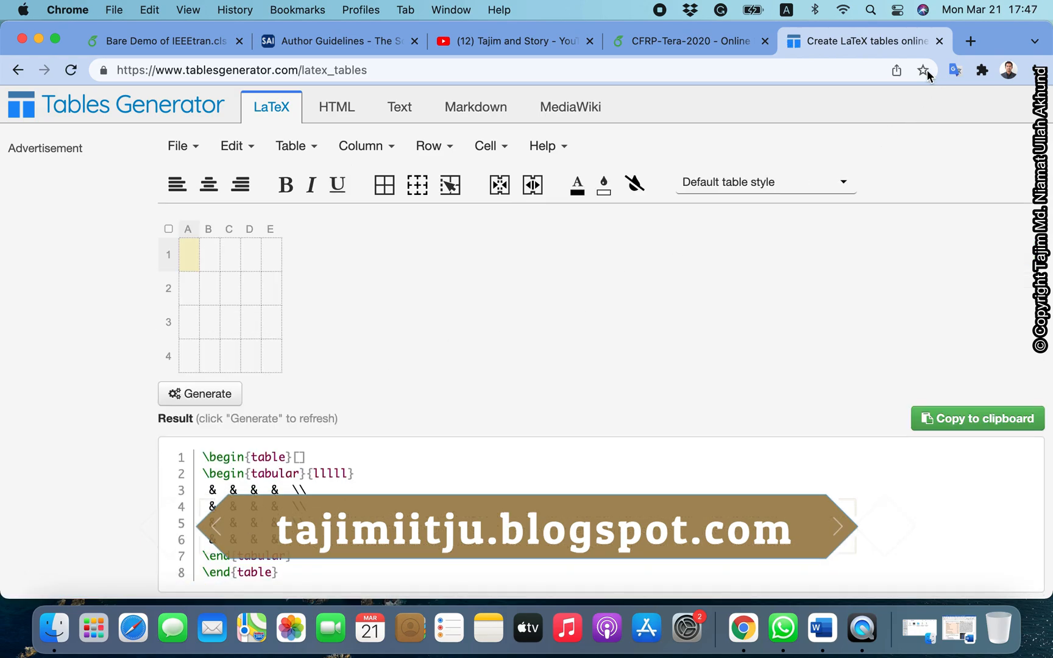
{"action": "left_click", "coordinate": [923, 70]}
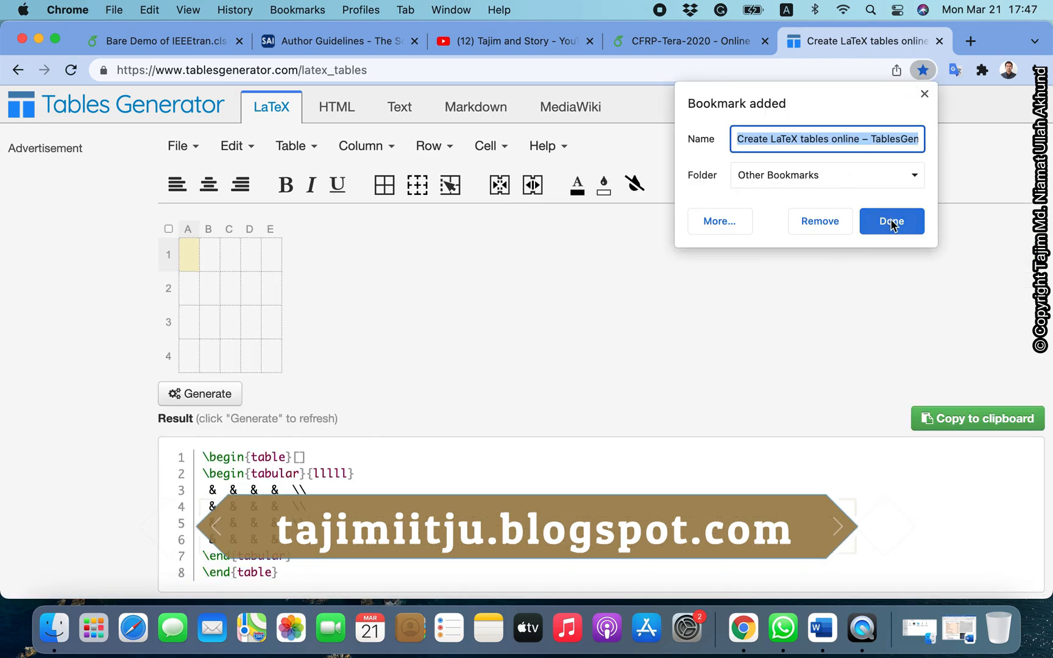
{"action": "left_click", "coordinate": [891, 221]}
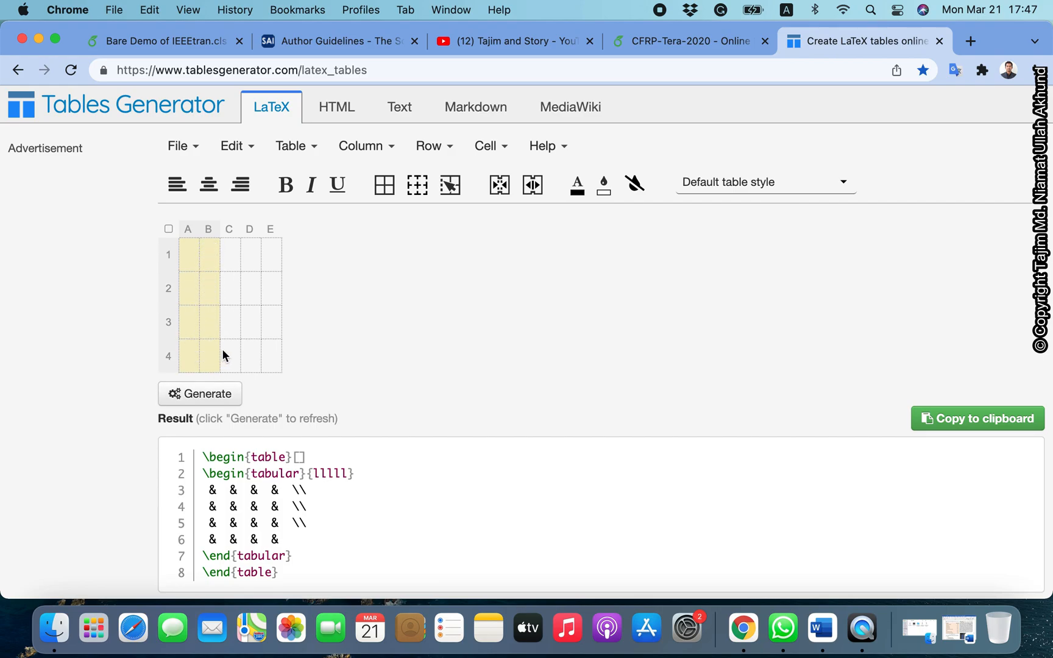
{"action": "mouse_move", "coordinate": [820, 628]}
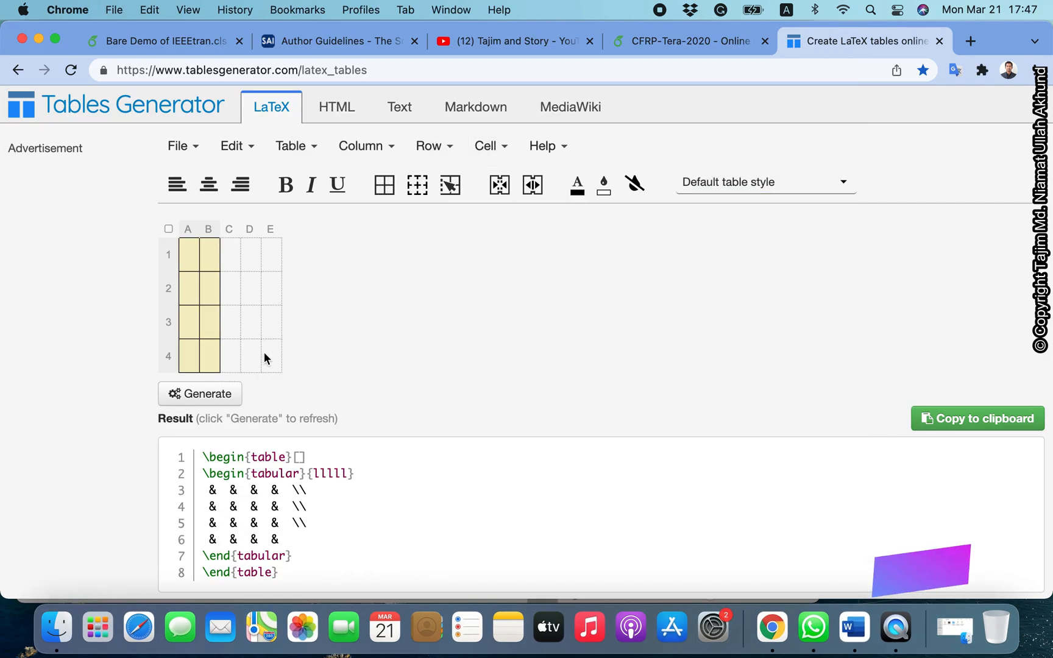
Select a 2×4 bordered table area and start editing cell A1
{"action": "left_click", "coordinate": [188, 254]}
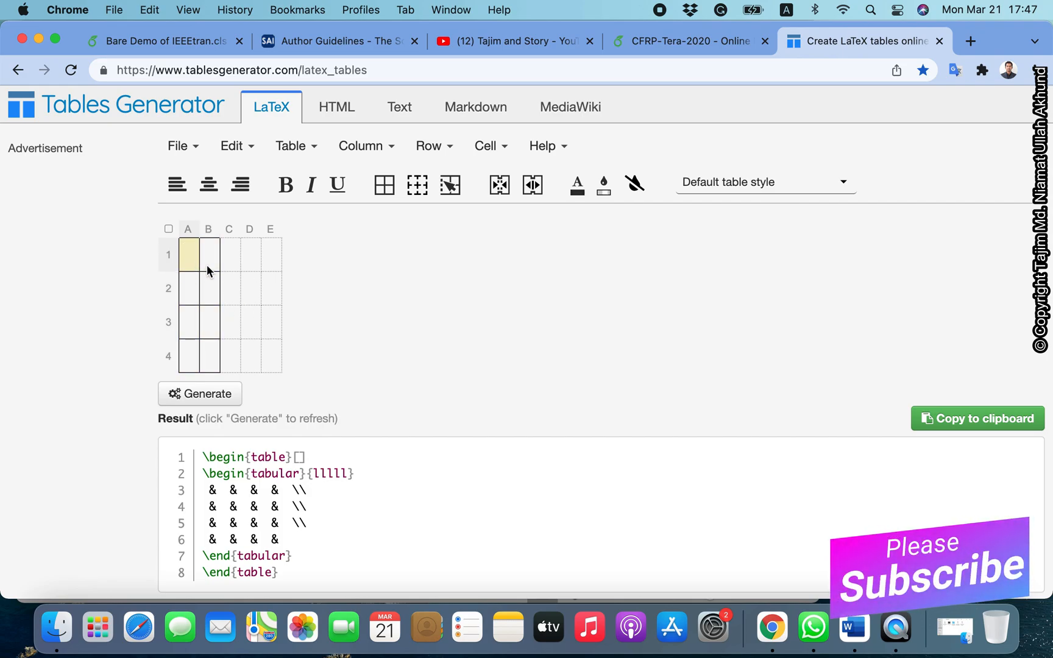
{"action": "mouse_move", "coordinate": [852, 628]}
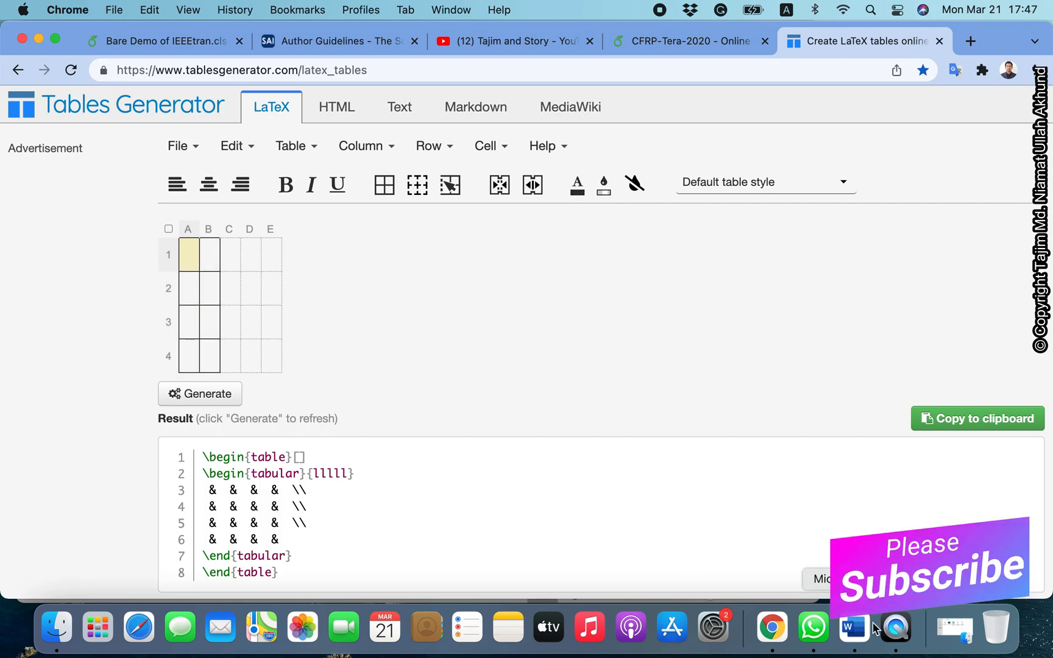
{"action": "left_click", "coordinate": [853, 627]}
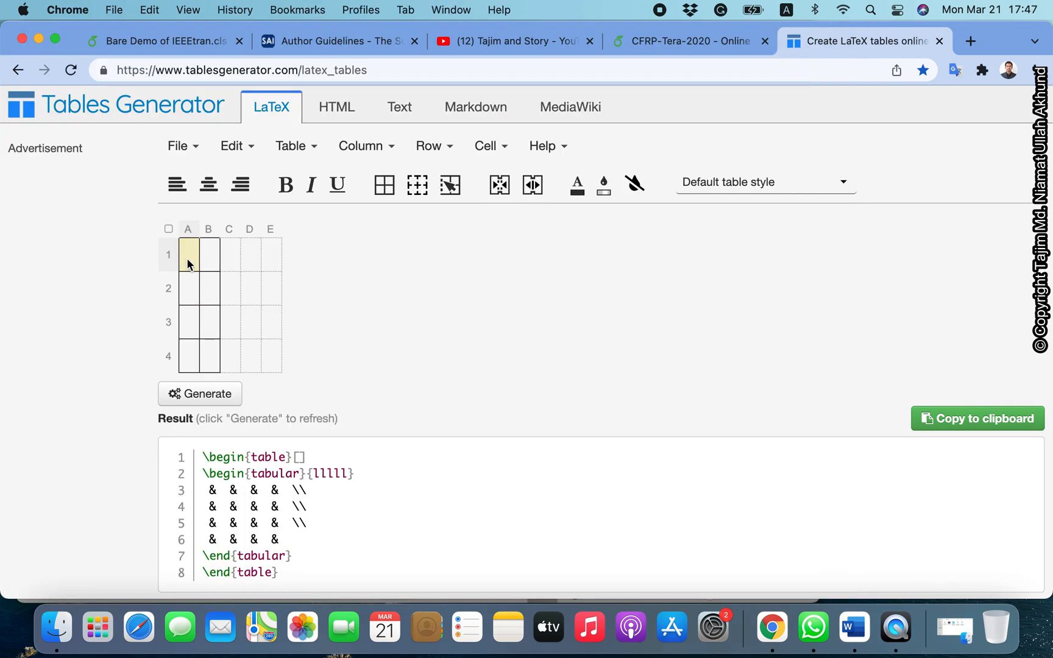
Enter the header row: Features in A1 and Outcome in B1
{"action": "type", "text": "Fea"}
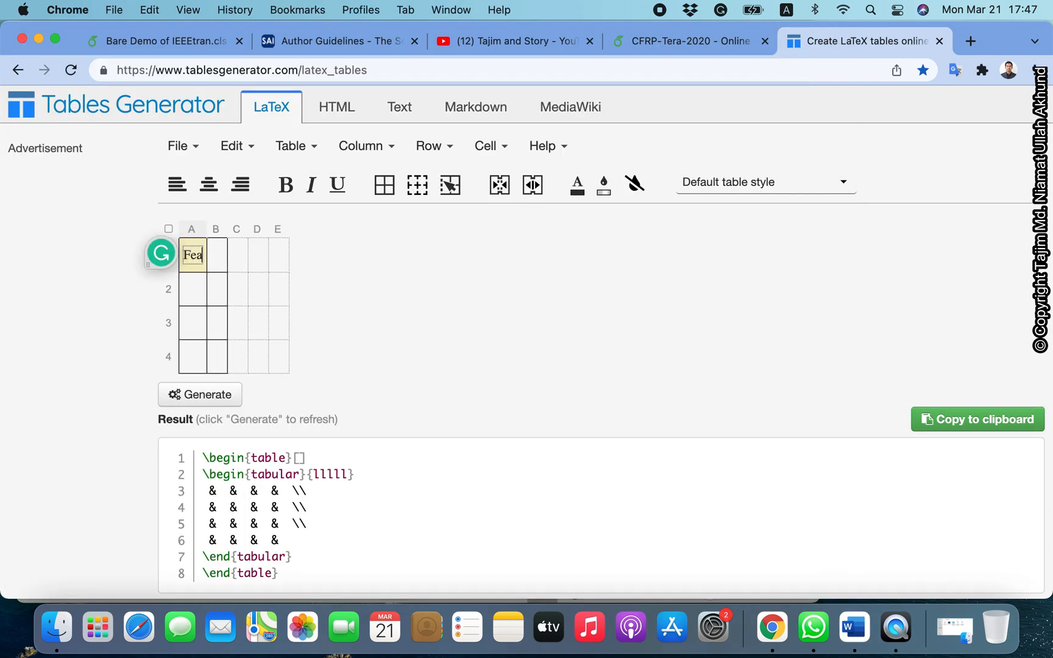
{"action": "type", "text": "Features"}
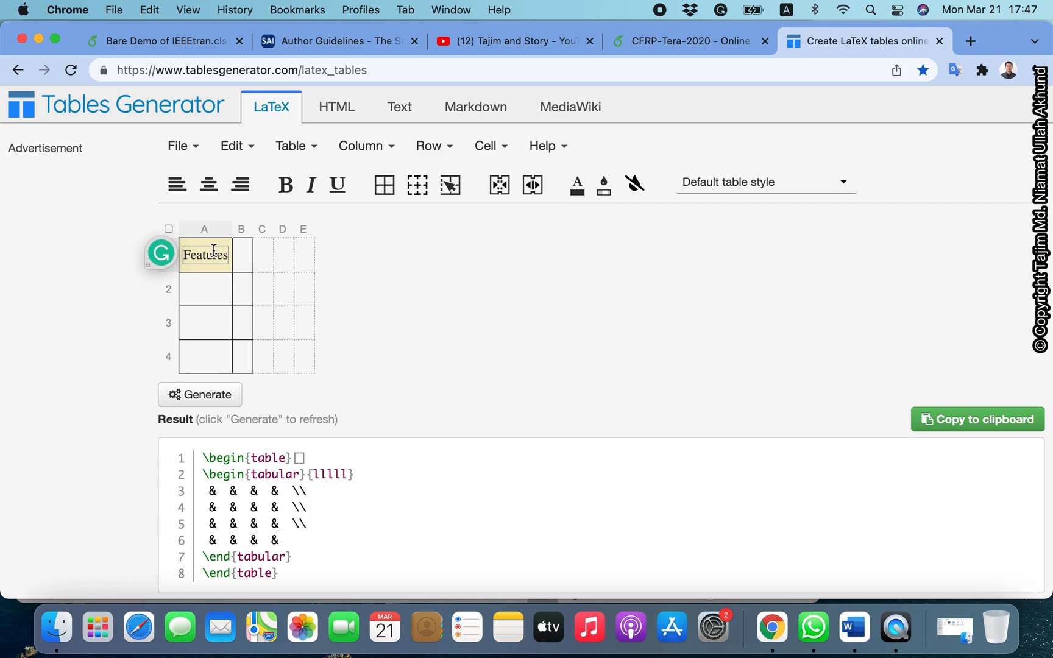
{"action": "left_click", "coordinate": [242, 254]}
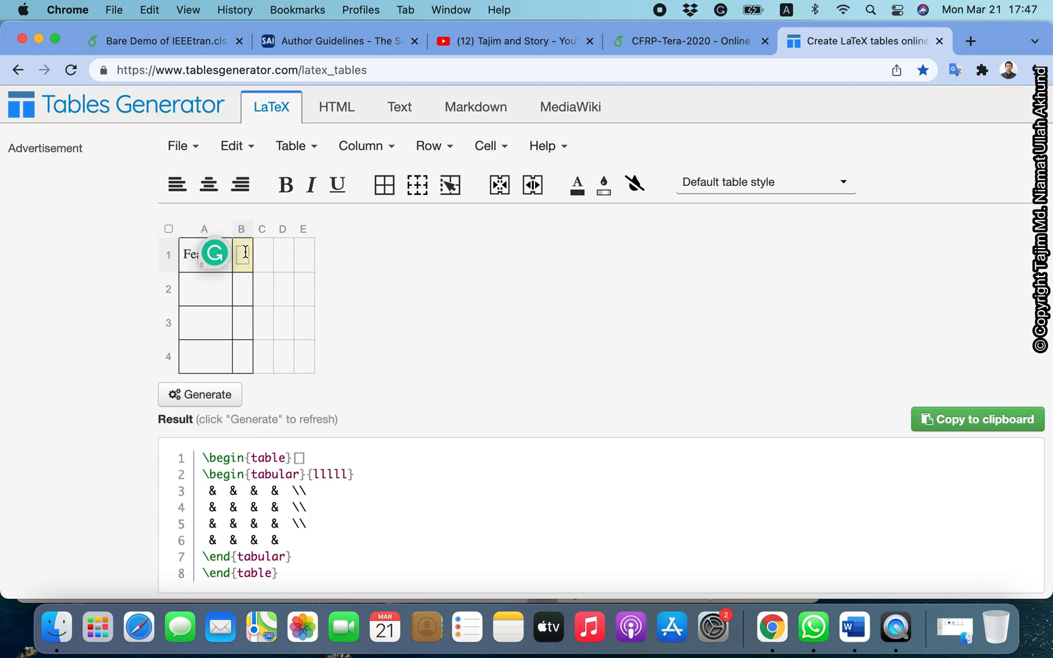
{"action": "type", "text": "Outcome"}
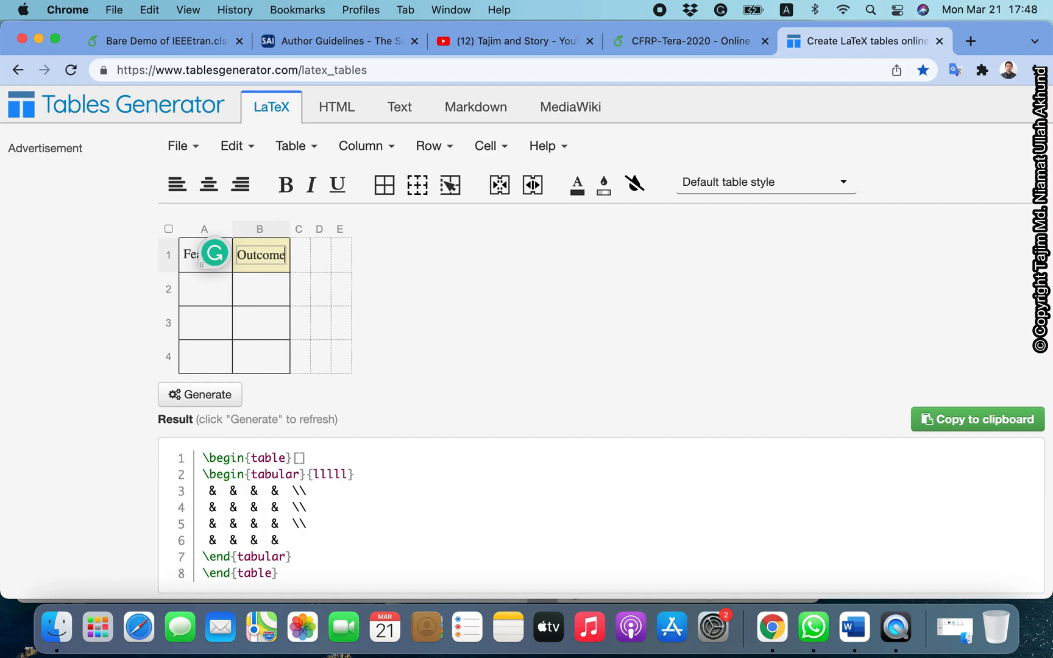
{"action": "left_click", "coordinate": [205, 287]}
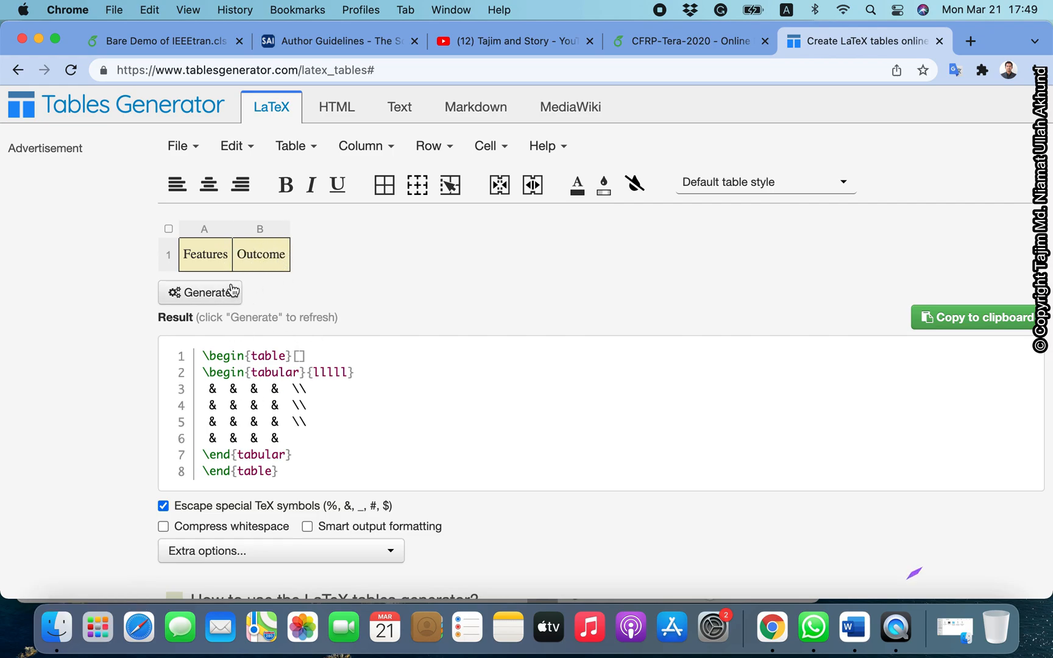
{"action": "mouse_move", "coordinate": [417, 185]}
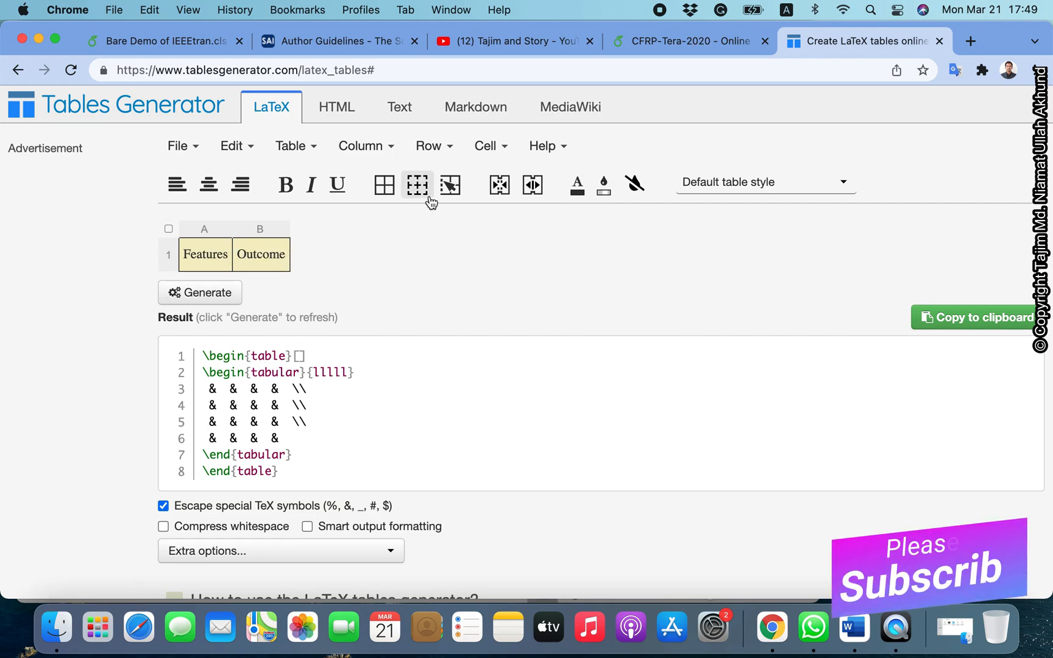
Insert blank rows below the header until the table has eight rows
{"action": "left_click", "coordinate": [427, 146]}
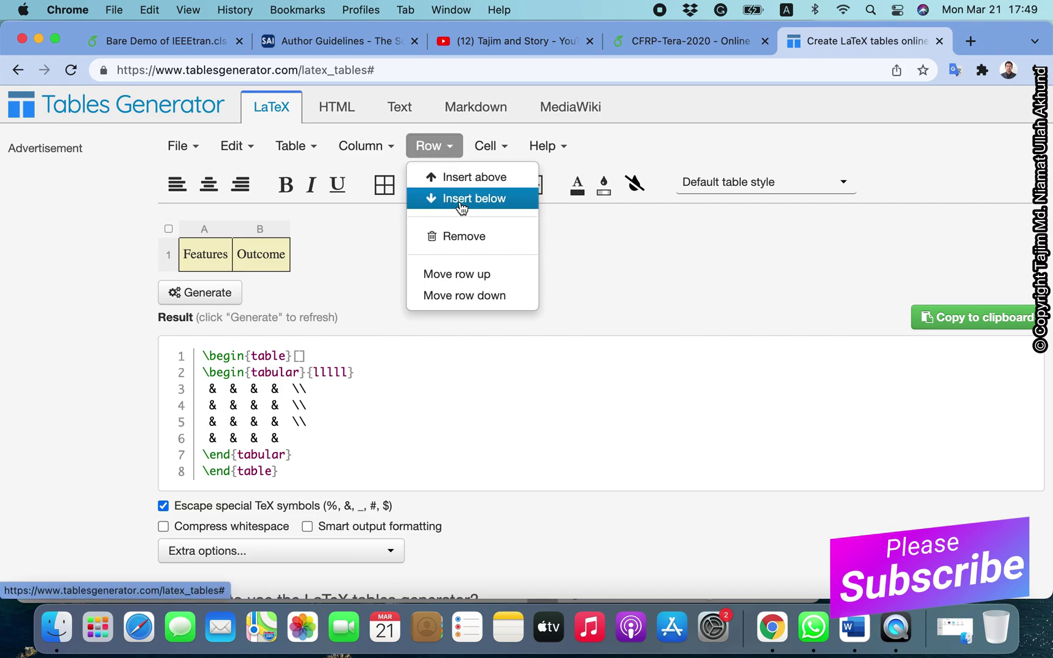
{"action": "left_click", "coordinate": [473, 198]}
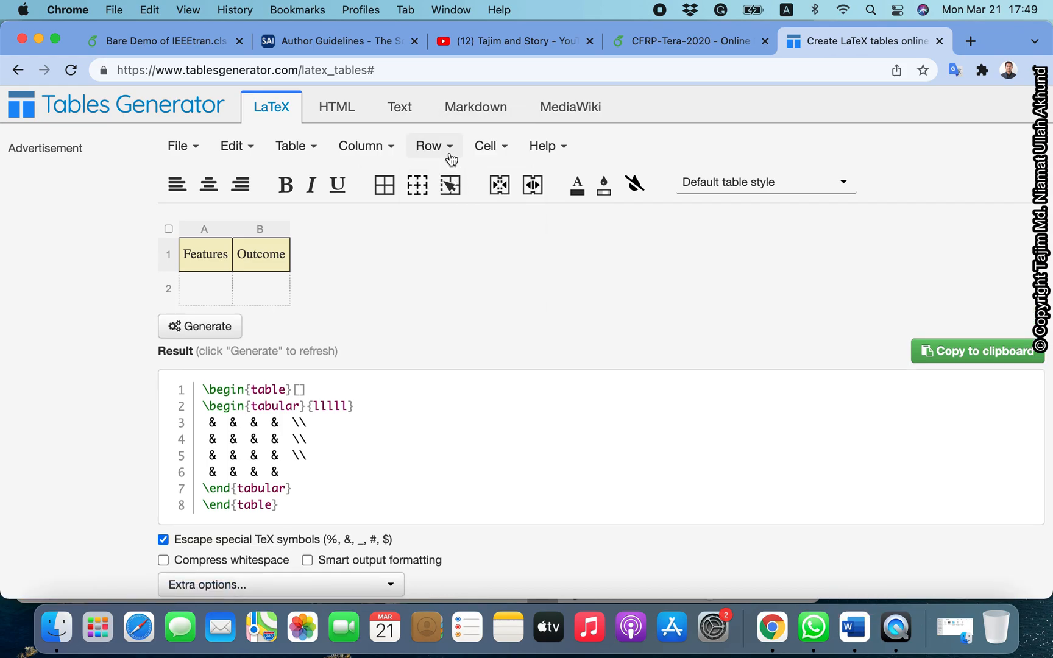
{"action": "left_click", "coordinate": [430, 146]}
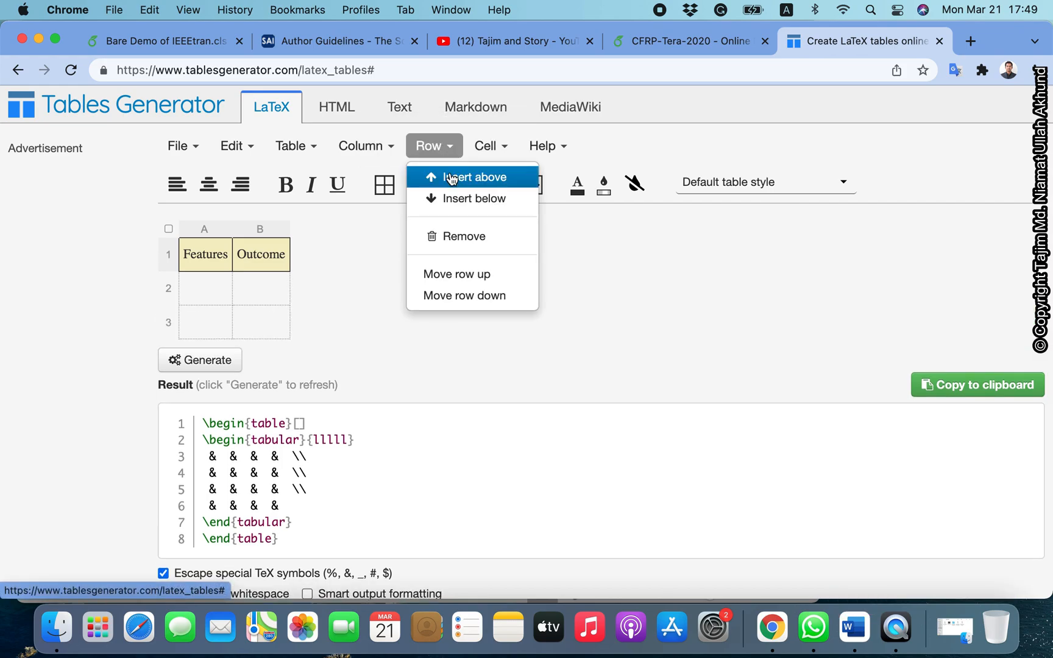
{"action": "left_click", "coordinate": [471, 177]}
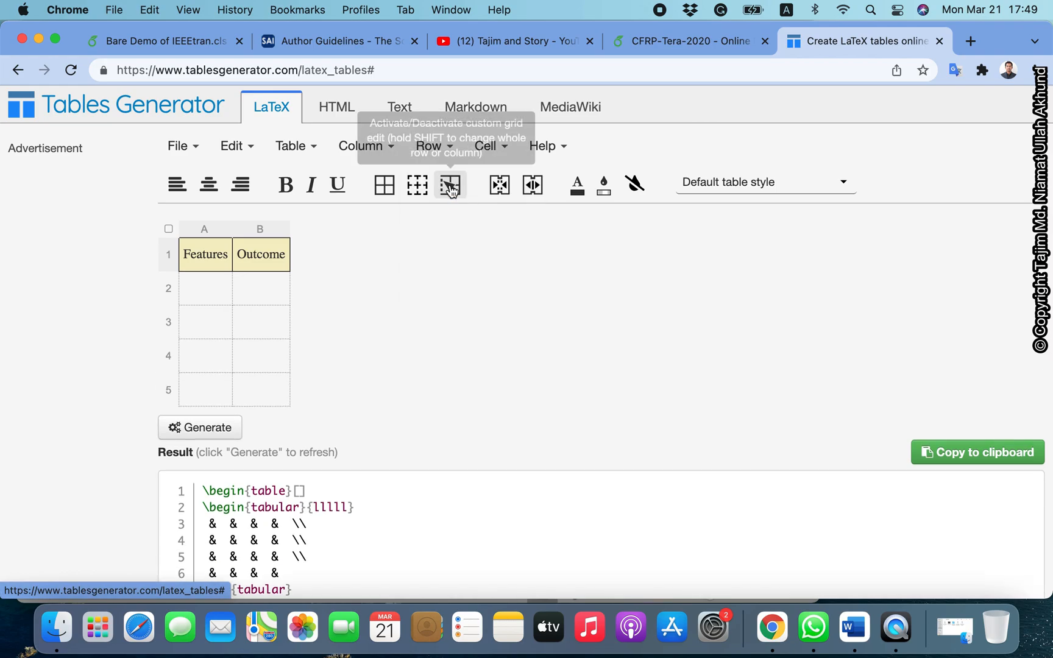
{"action": "left_click", "coordinate": [427, 146]}
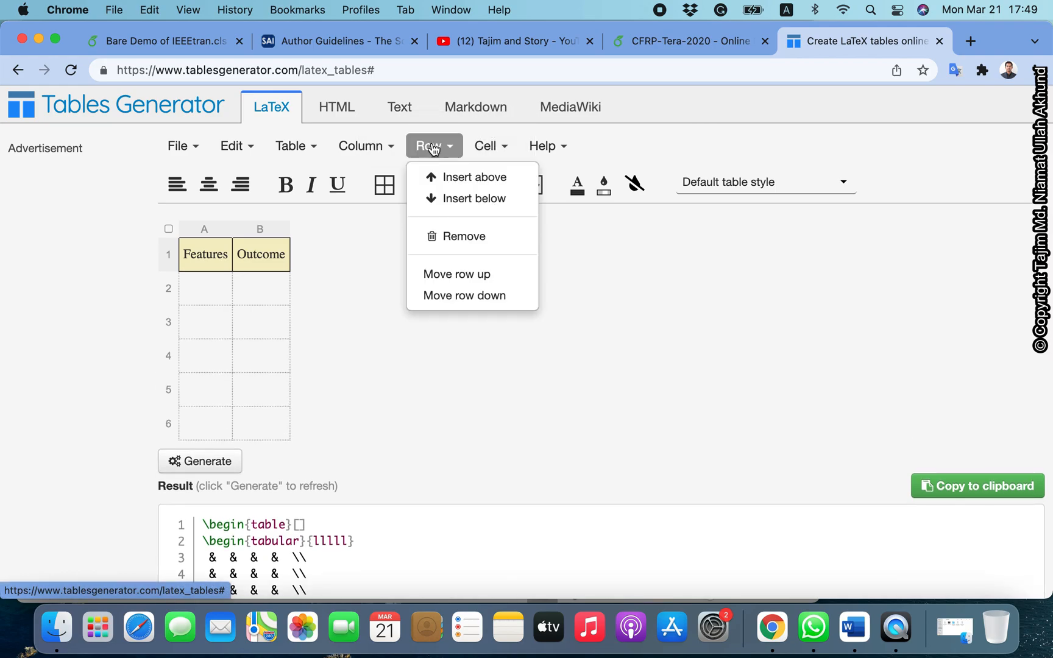
{"action": "left_click", "coordinate": [472, 199]}
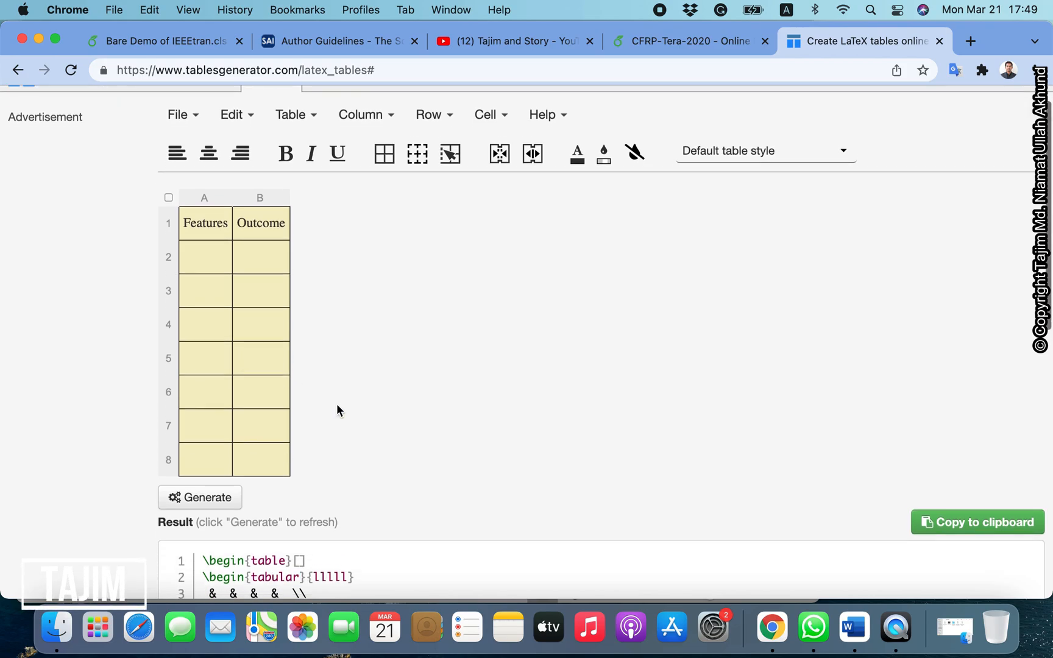
{"action": "scroll", "scroll_direction": "down", "scroll_amount": 3}
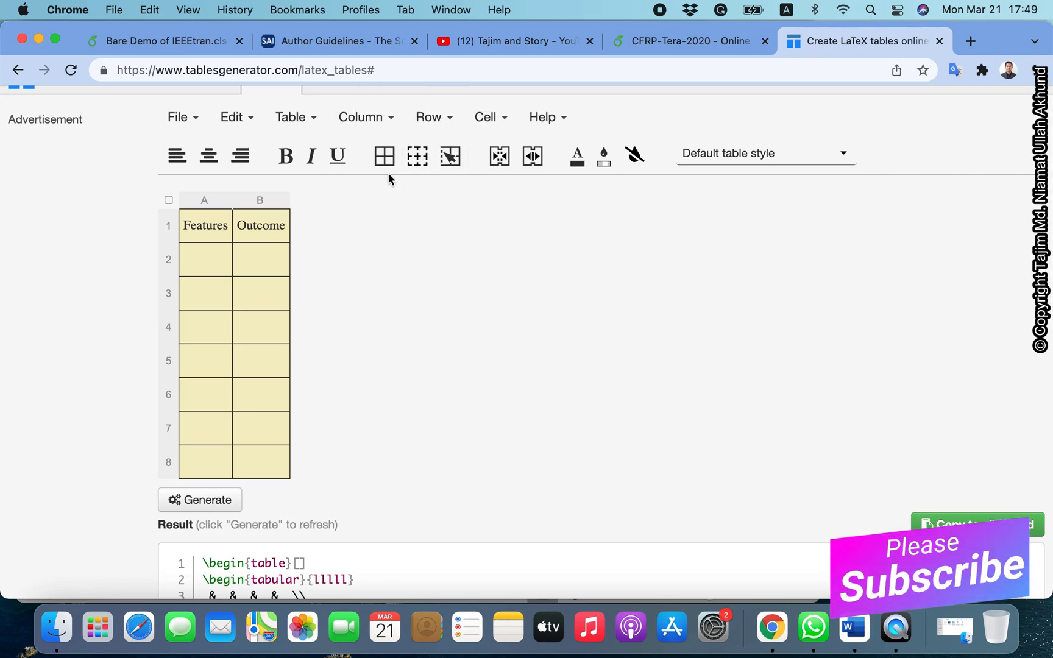
{"action": "mouse_move", "coordinate": [223, 254]}
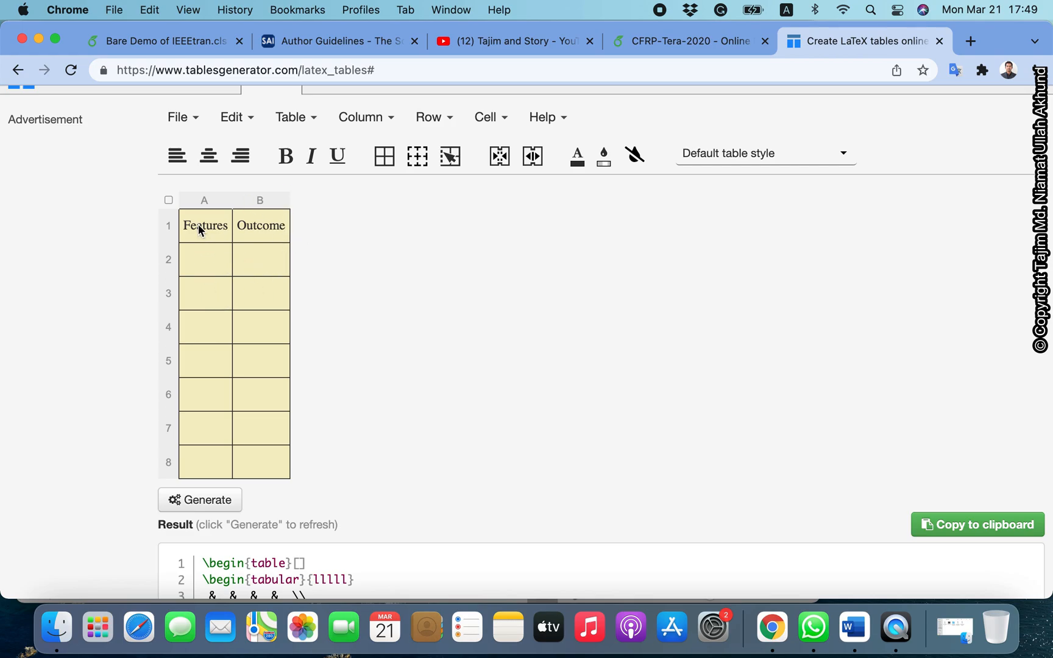
Bold the header labels and enter Temperature sensing in cell A2
{"action": "left_click", "coordinate": [285, 156]}
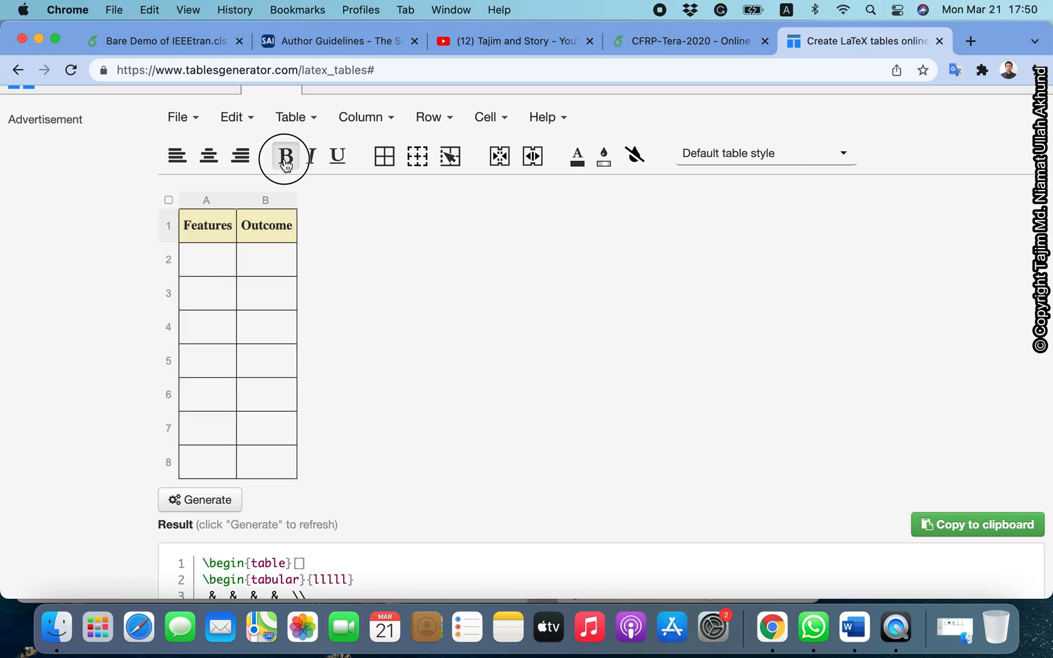
{"action": "left_click", "coordinate": [207, 259]}
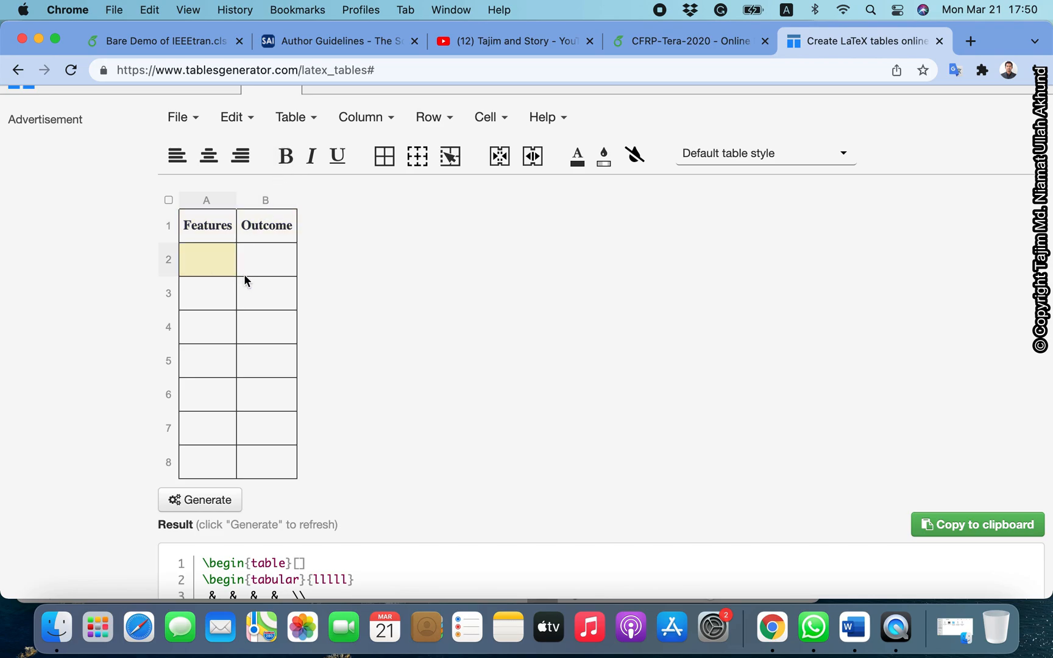
{"action": "type", "text": "Tempe"}
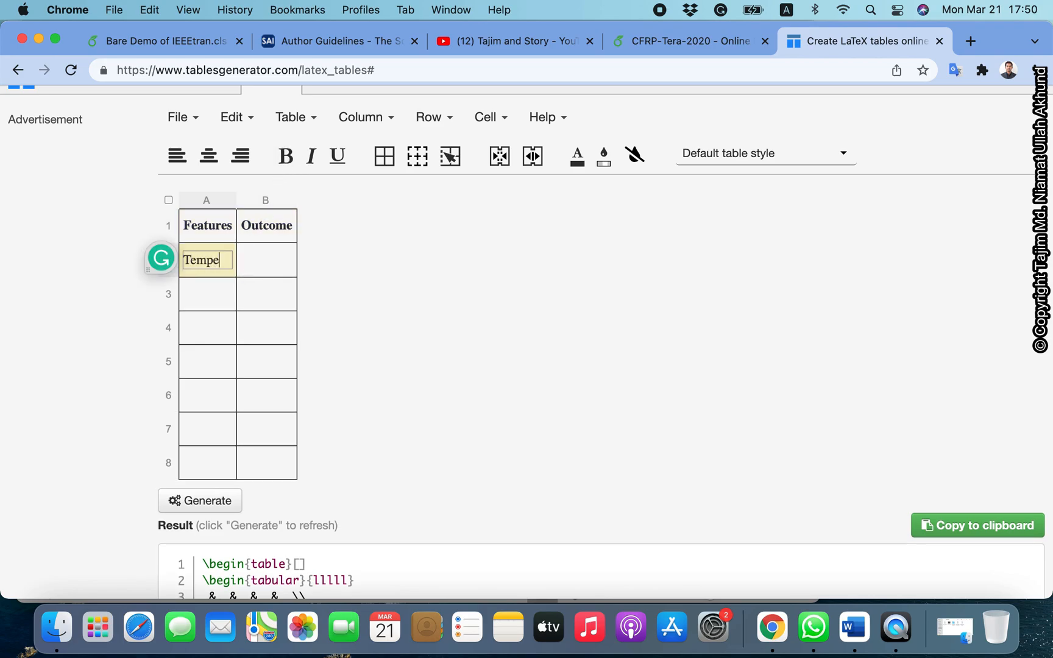
{"action": "type", "text": "rature sens"}
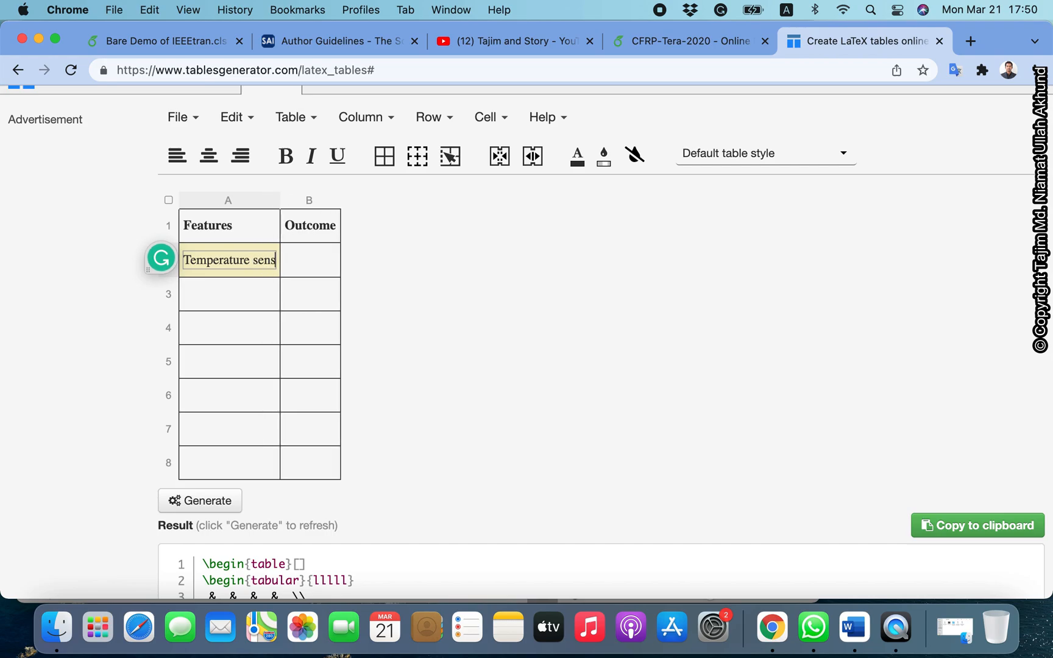
{"action": "type", "text": "ing"}
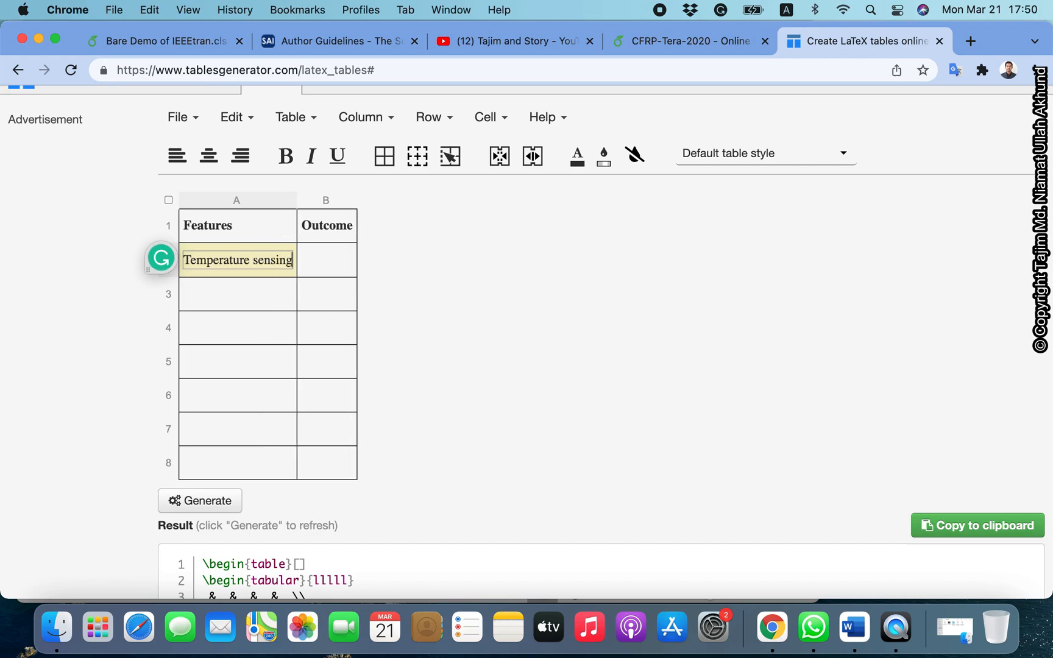
Enter 90% as the Outcome in cell B2
{"action": "left_click", "coordinate": [326, 259]}
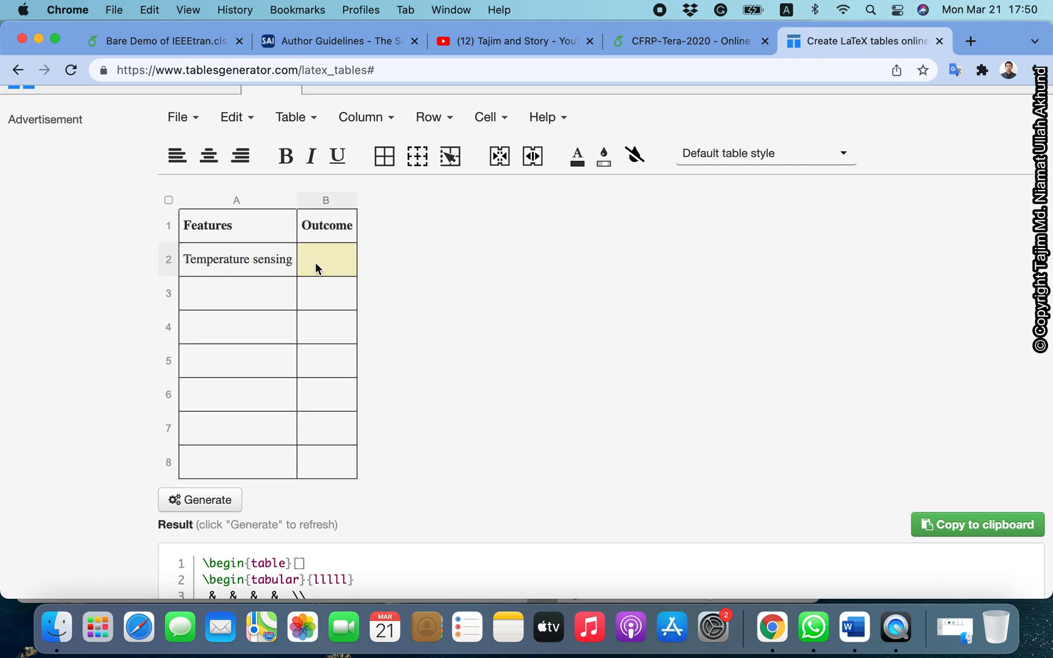
{"action": "type", "text": "99"}
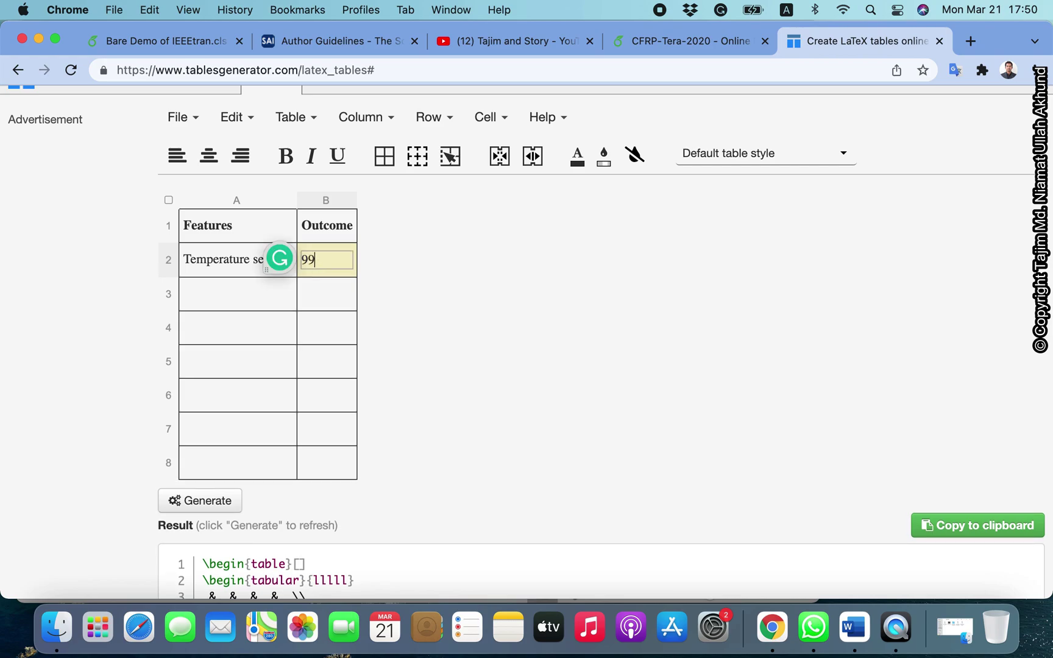
{"action": "key", "text": "Backspace"}
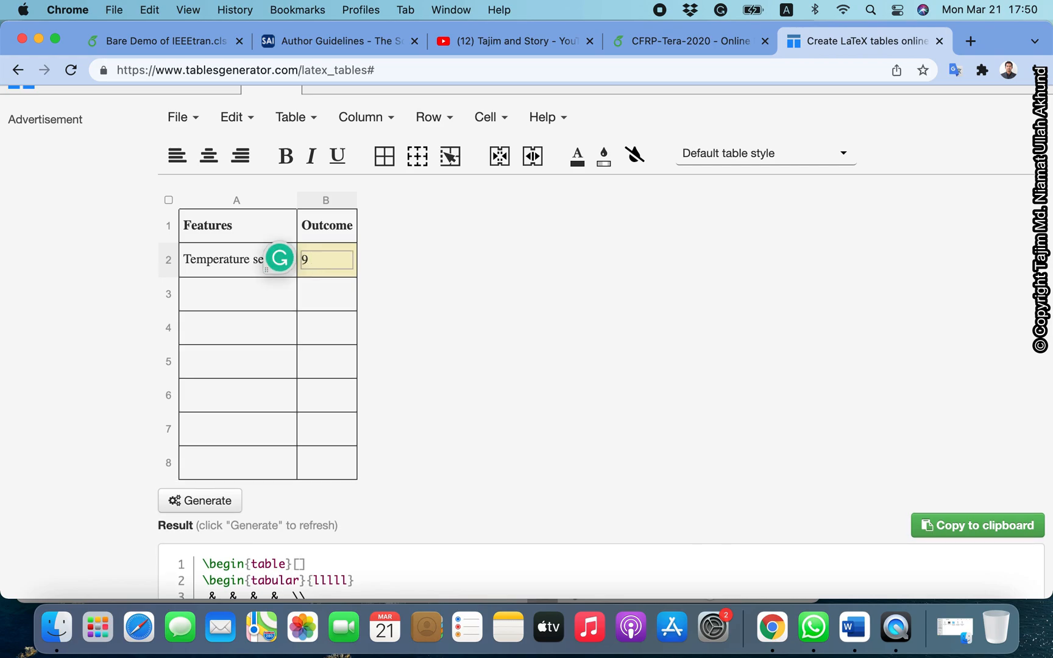
{"action": "type", "text": "0%"}
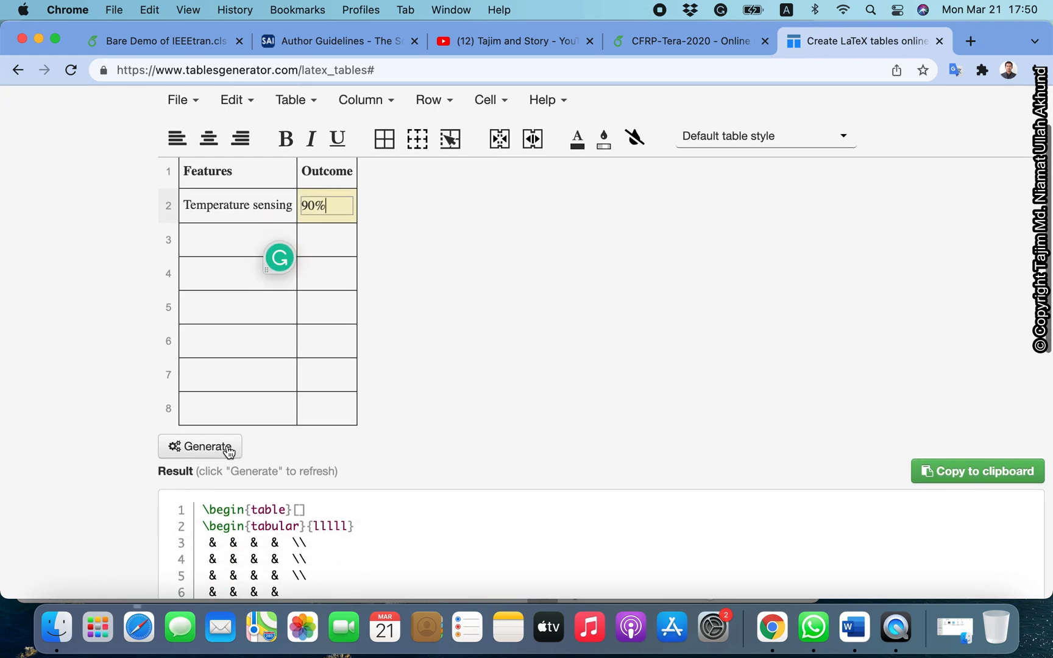
Generate the LaTeX code for the bordered Features/Outcome table
{"action": "left_click", "coordinate": [200, 446]}
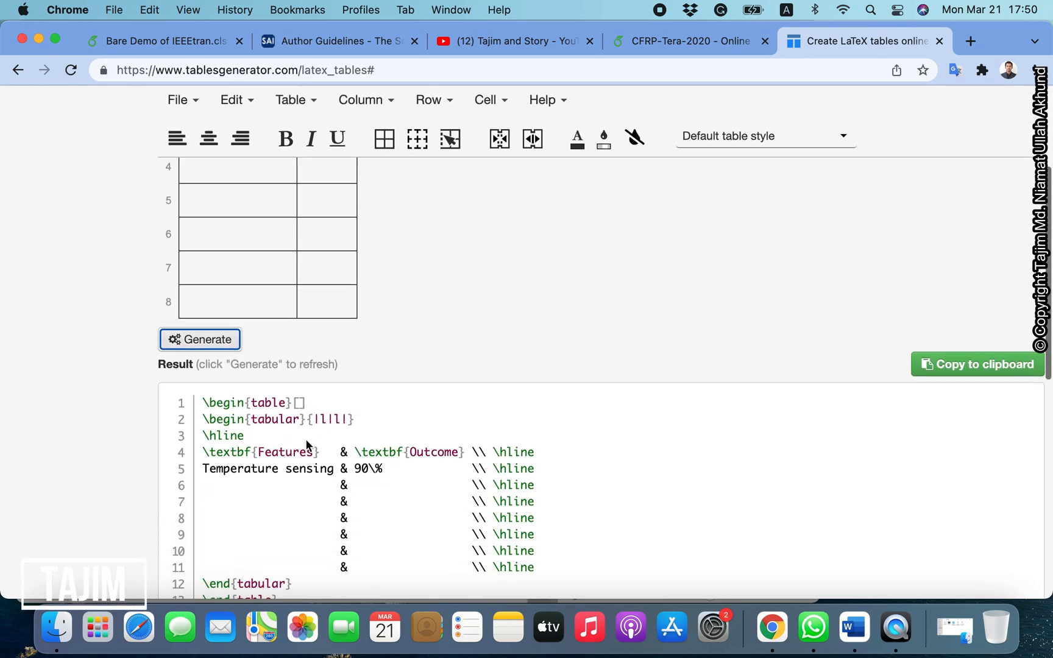
{"action": "scroll", "scroll_direction": "down", "scroll_amount": 3}
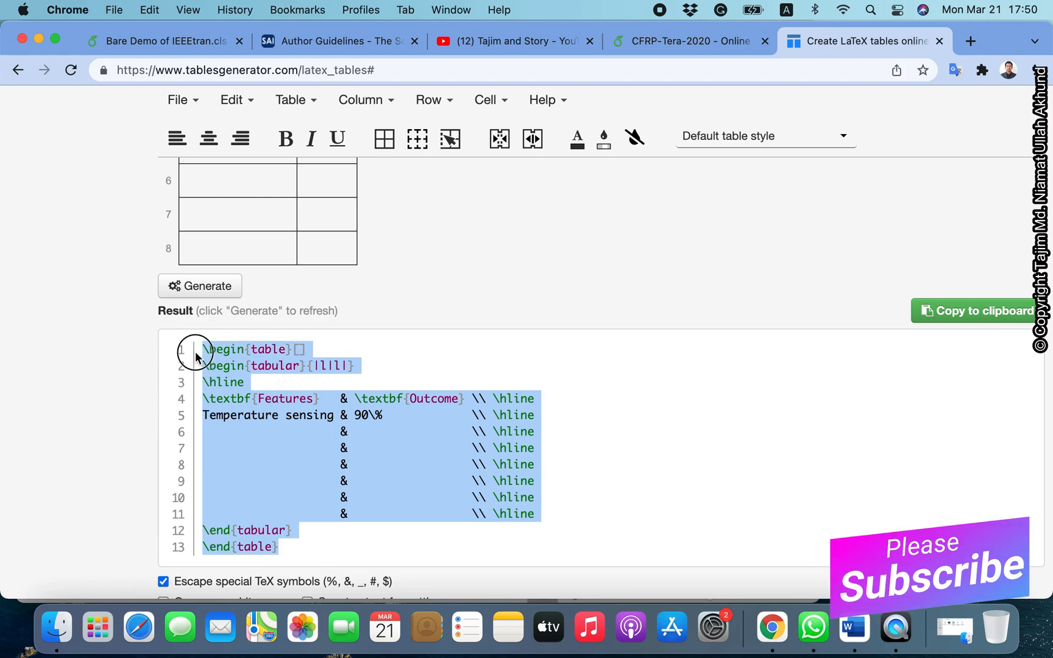
{"action": "mouse_move", "coordinate": [613, 531]}
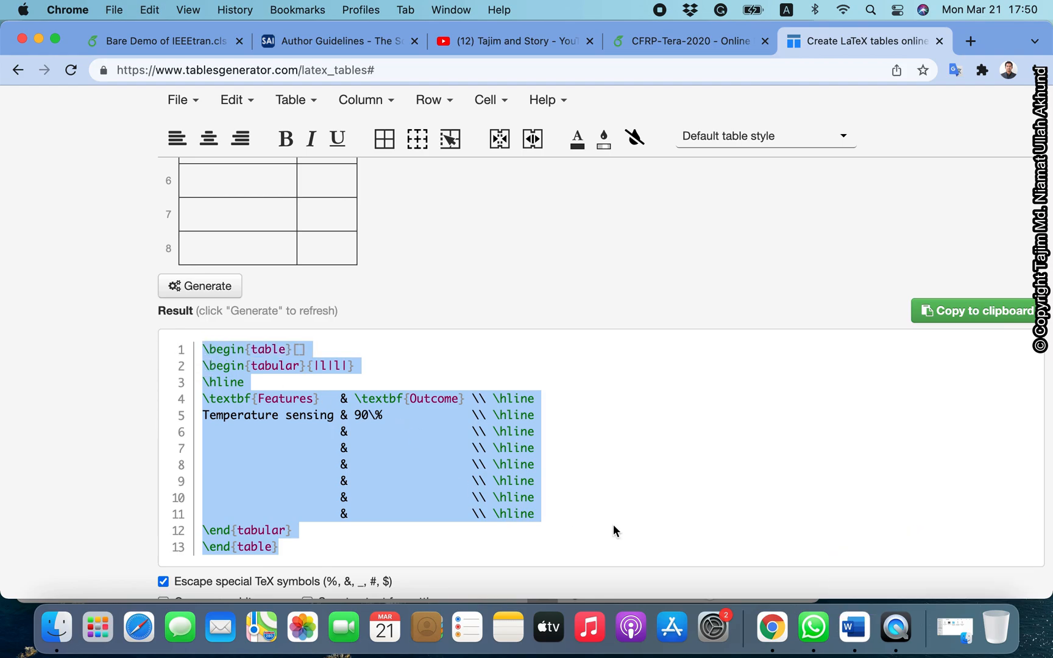
{"action": "mouse_move", "coordinate": [770, 627]}
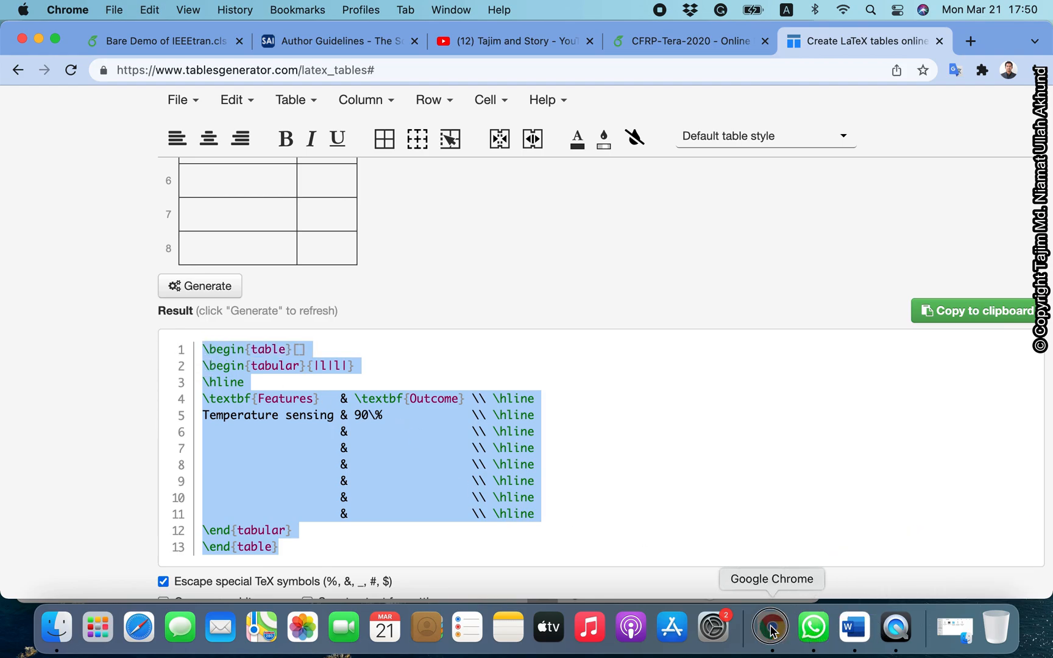
{"action": "mouse_move", "coordinate": [164, 41]}
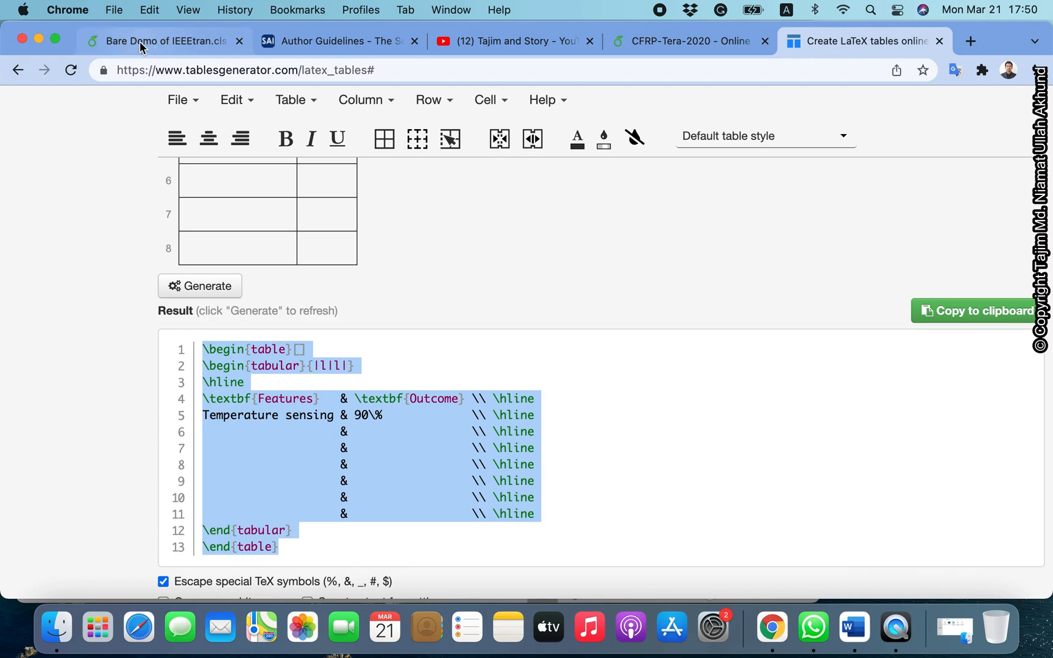
Paste the table code under the Results paragraph and give \begin{table} the [htbp] placement option
{"action": "left_click", "coordinate": [161, 42]}
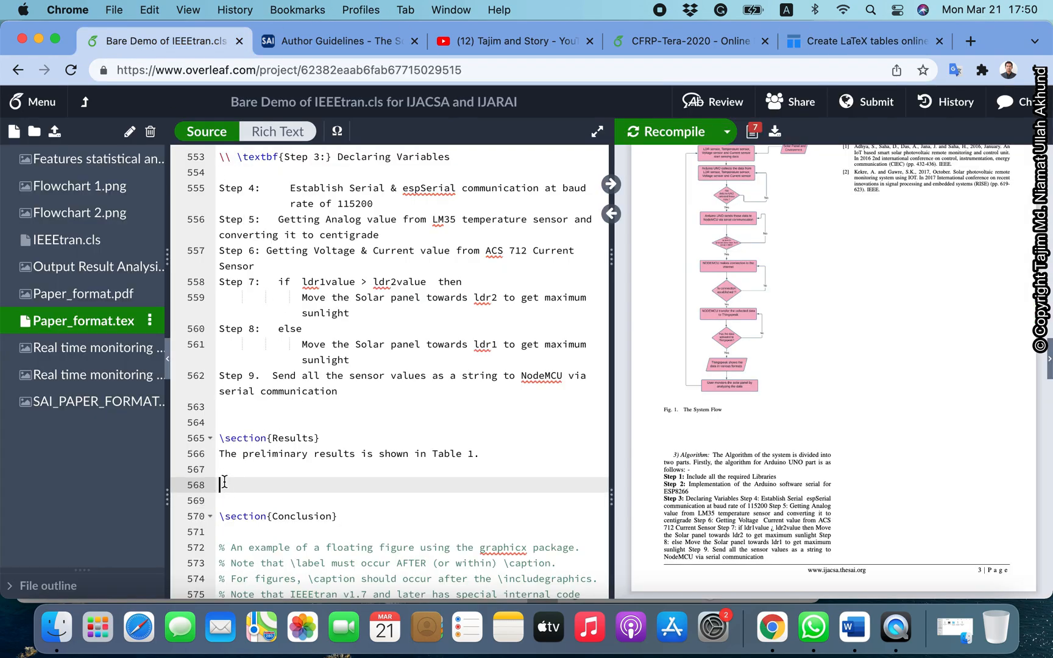
{"action": "type", "text": "\\begin{table}[]"}
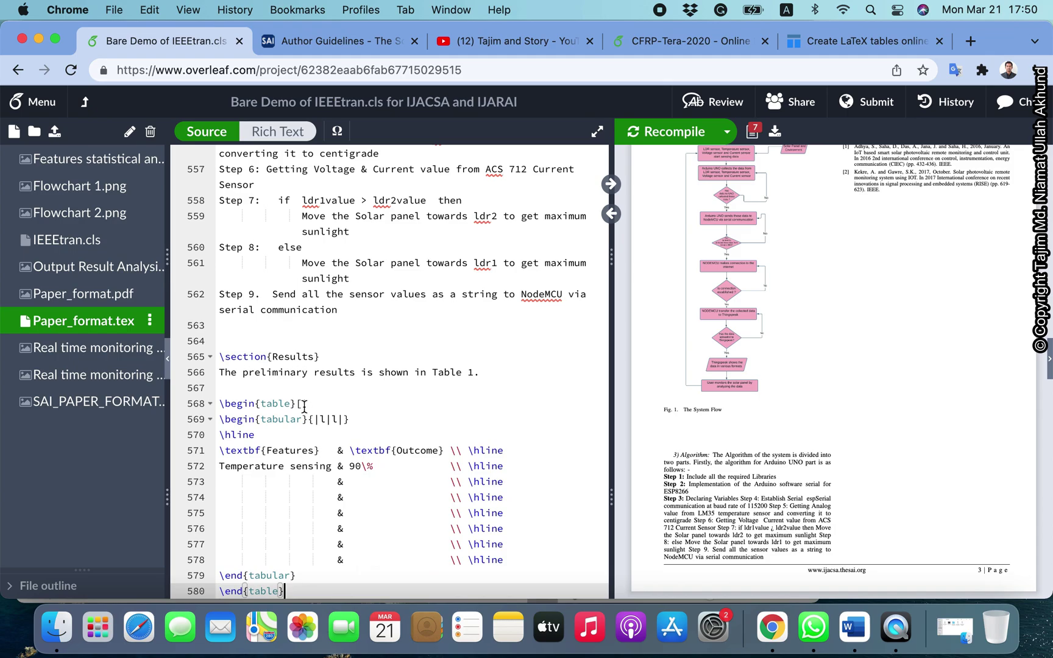
{"action": "scroll", "scroll_direction": "up", "scroll_amount": 3}
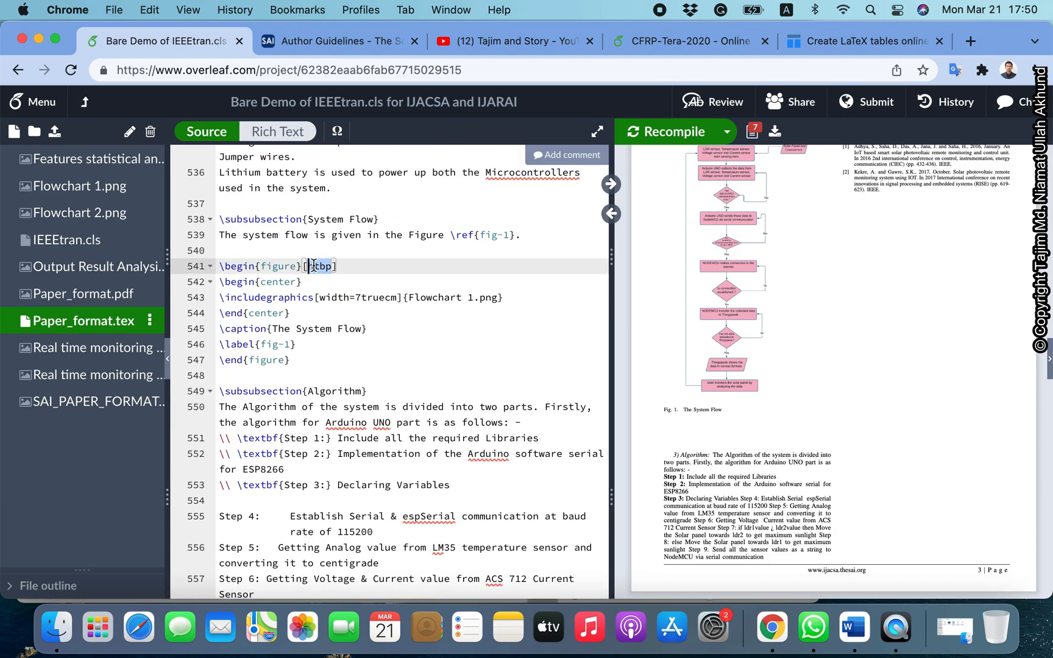
{"action": "scroll", "scroll_direction": "down", "scroll_amount": 3}
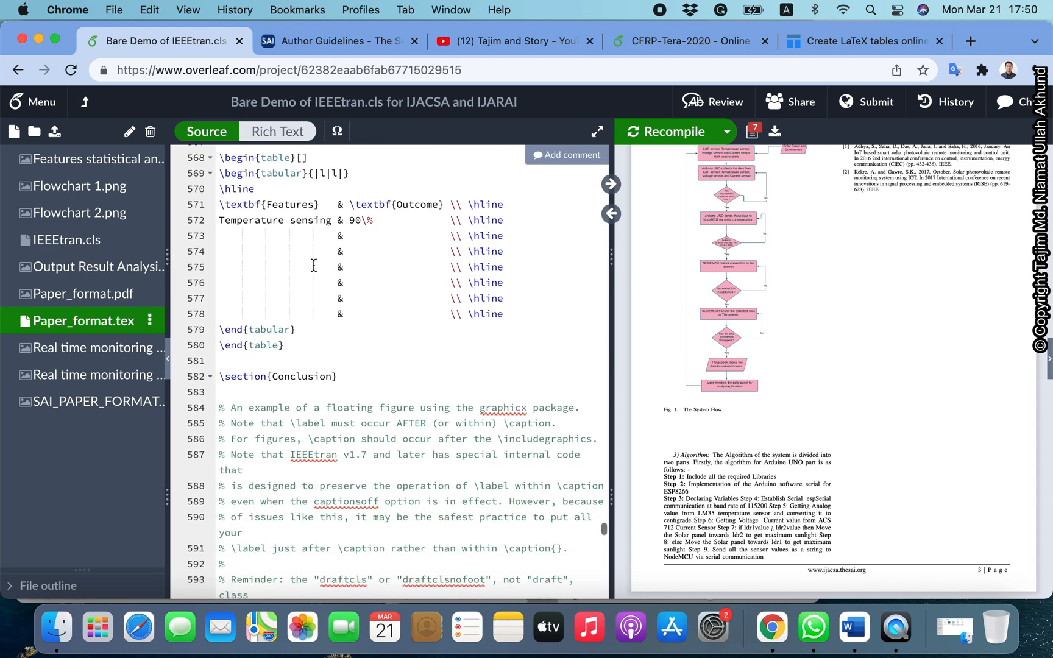
{"action": "scroll", "scroll_direction": "up", "scroll_amount": 3}
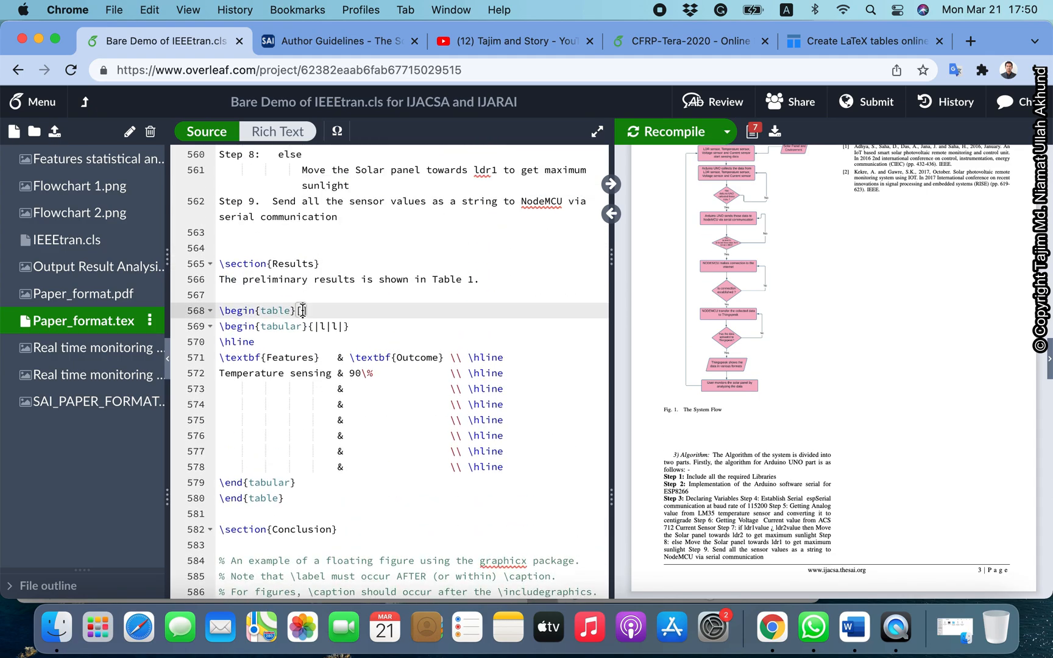
{"action": "type", "text": "[htbp]"}
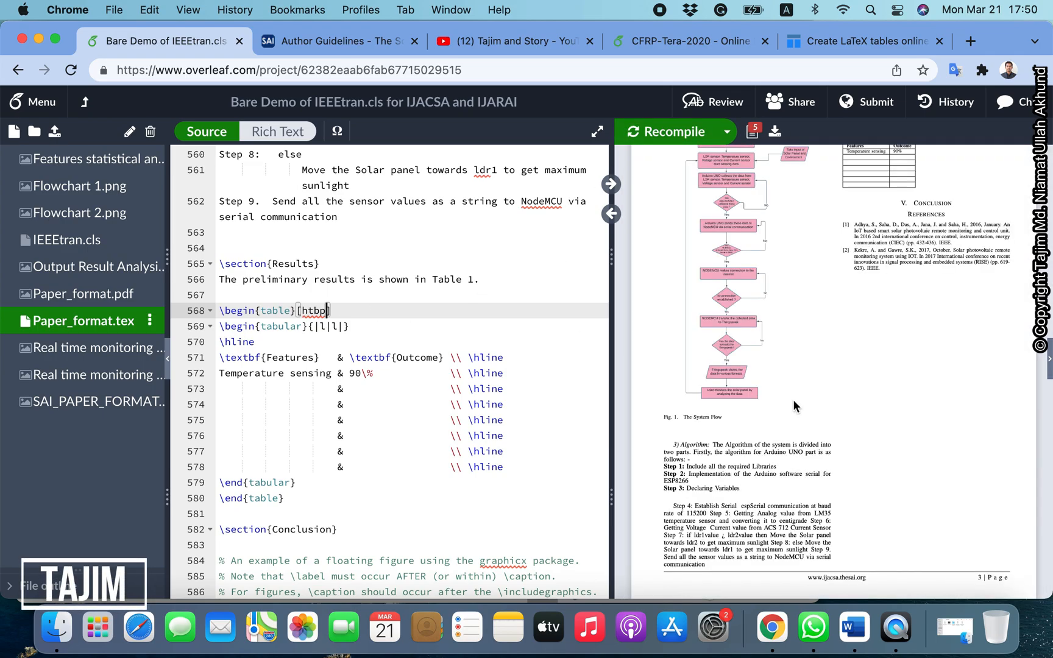
{"action": "scroll", "scroll_direction": "up", "scroll_amount": 3}
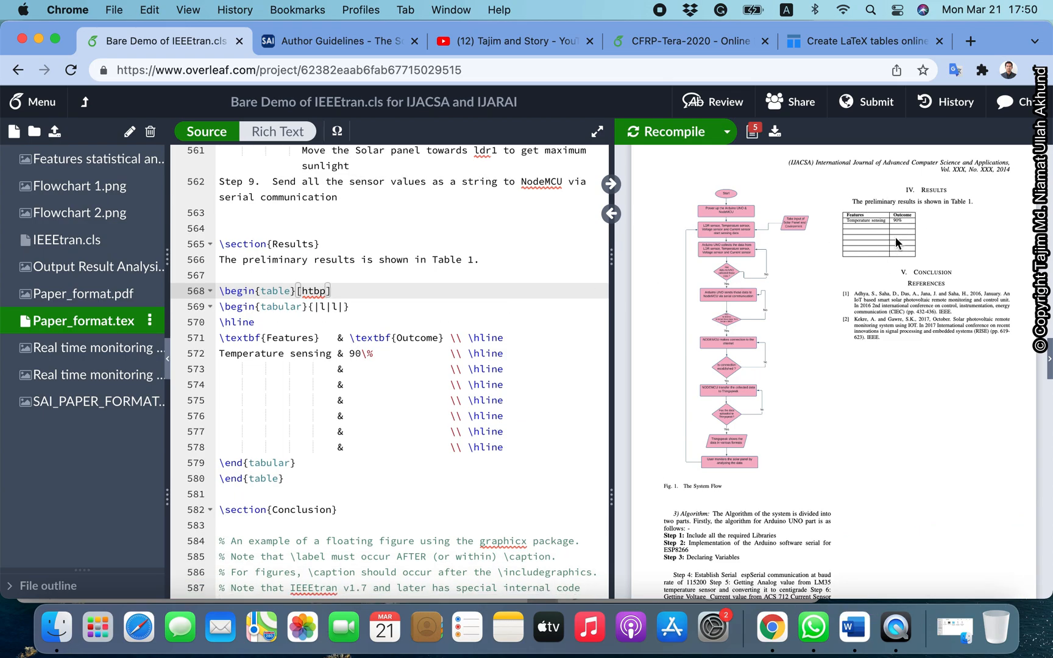
{"action": "mouse_move", "coordinate": [913, 238]}
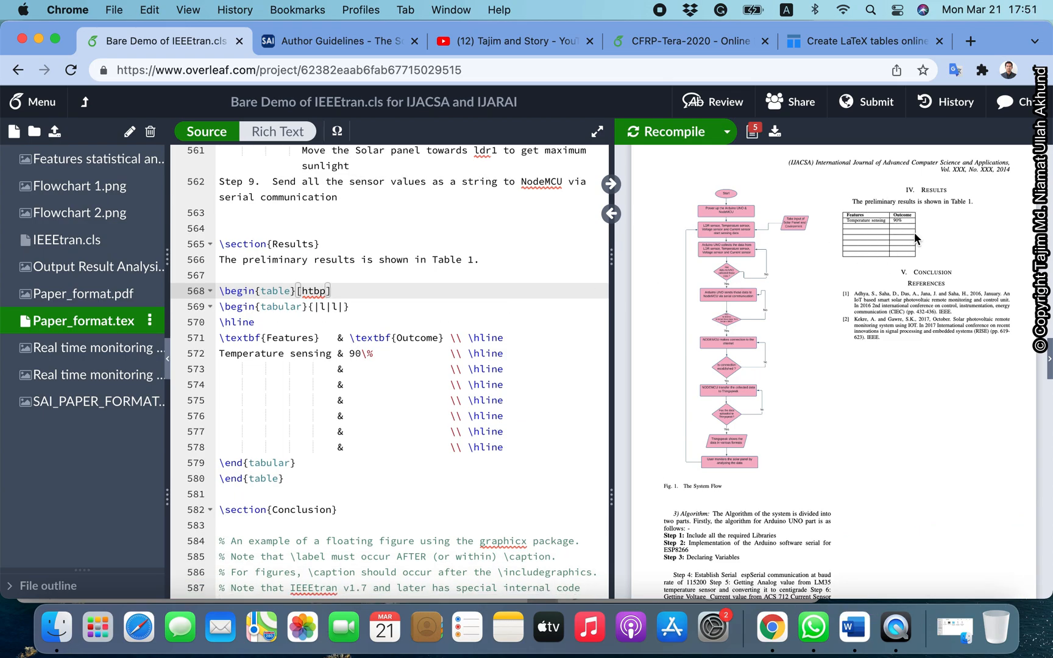
{"action": "scroll", "scroll_direction": "down", "scroll_amount": 3}
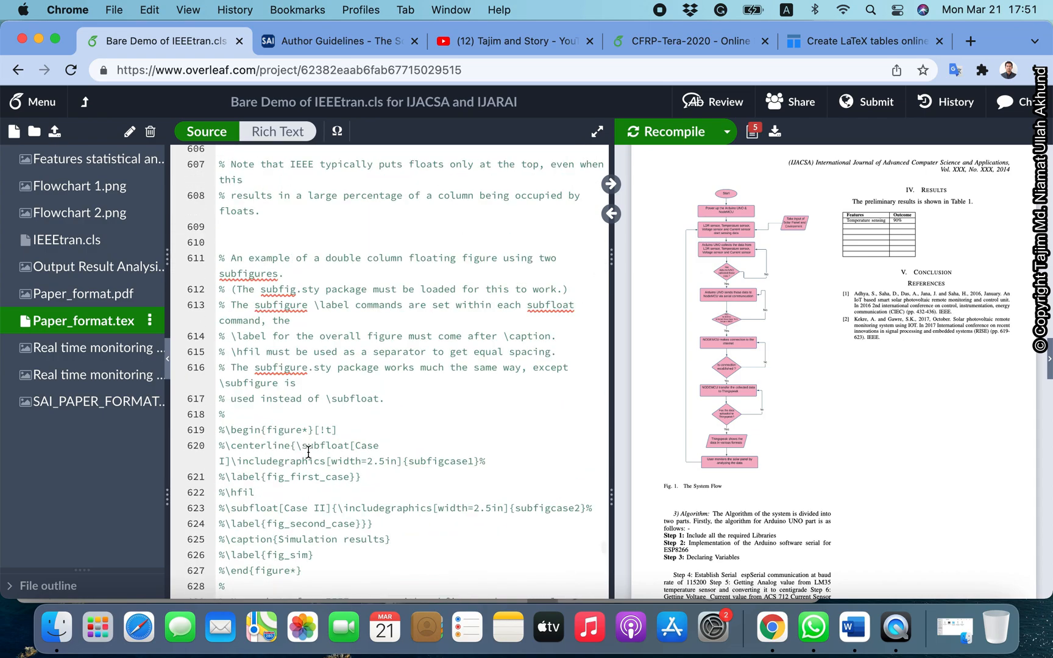
{"action": "scroll", "scroll_direction": "down", "scroll_amount": 3}
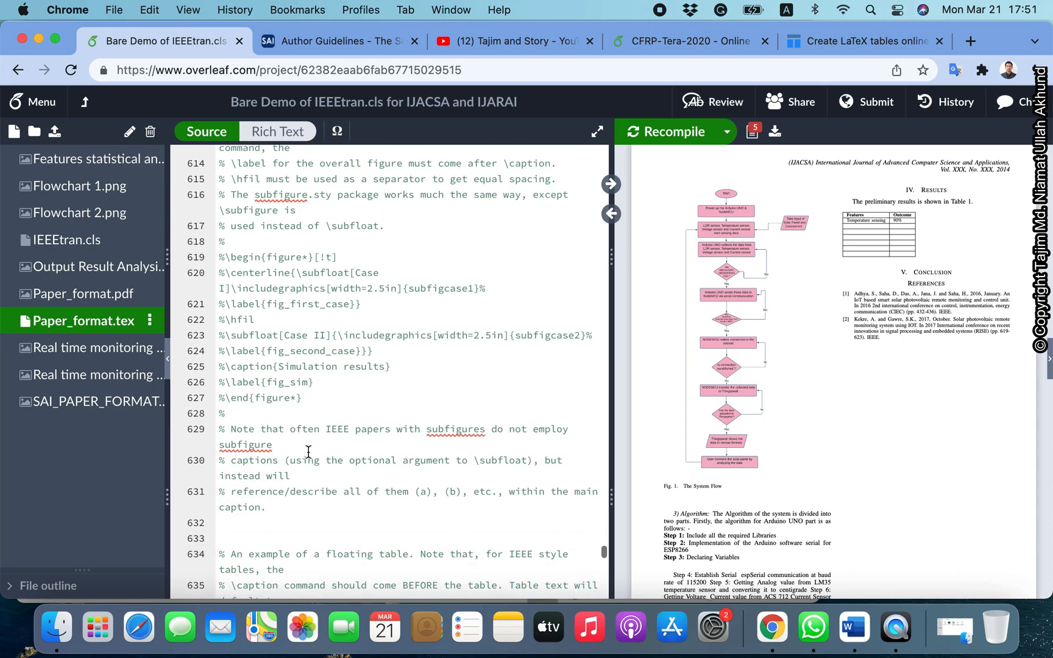
{"action": "scroll", "scroll_direction": "down", "scroll_amount": 3}
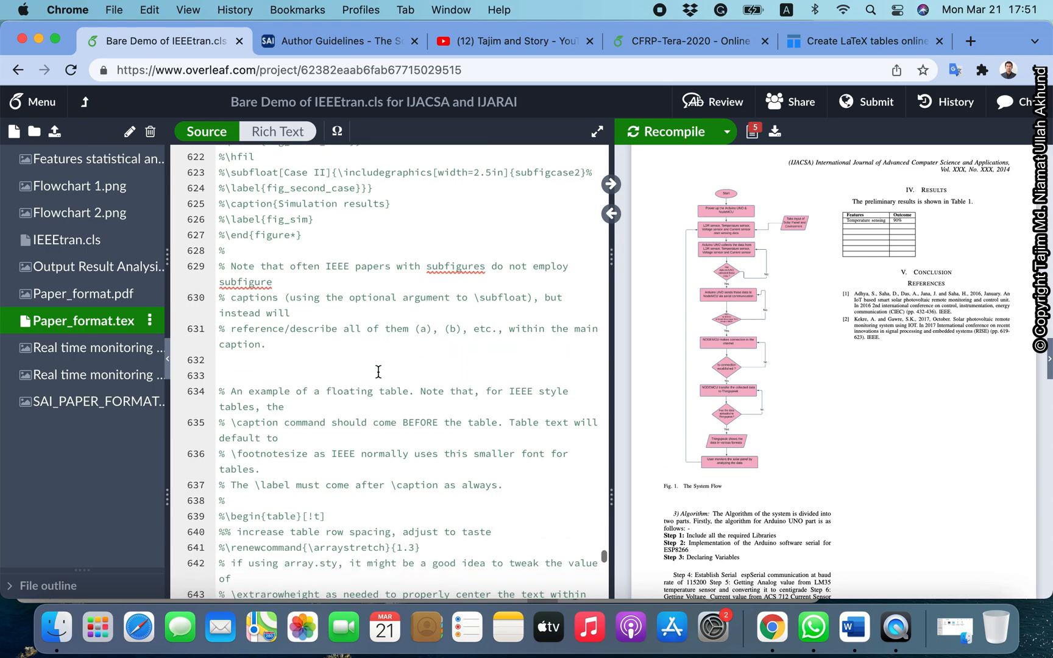
{"action": "scroll", "scroll_direction": "down", "scroll_amount": 3}
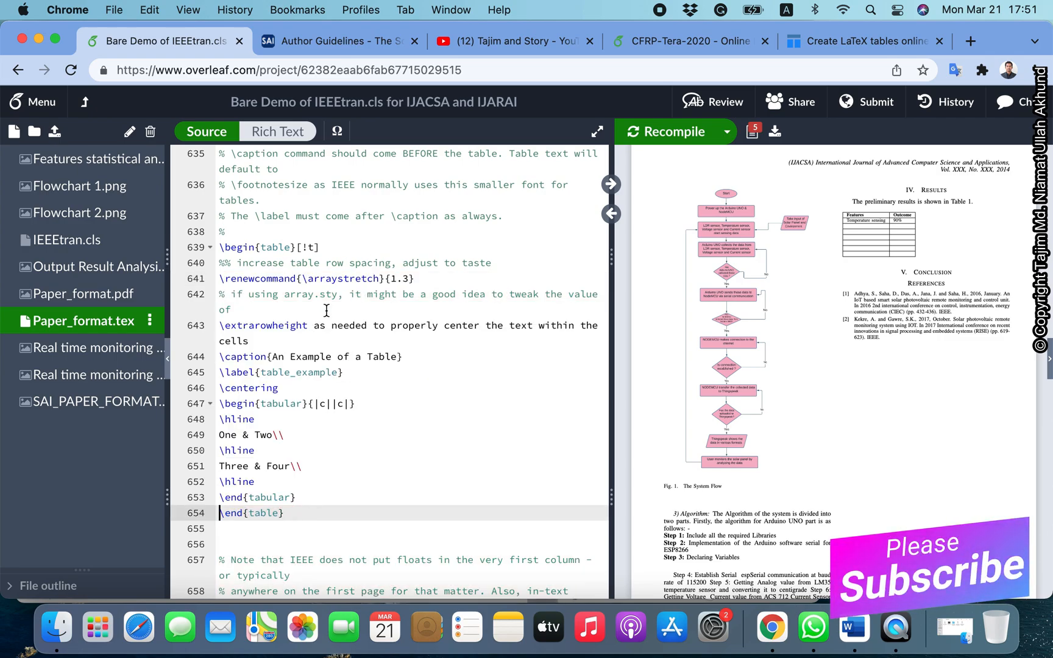
Recompile the paper to preview the template's example table in the PDF
{"action": "left_click", "coordinate": [665, 132]}
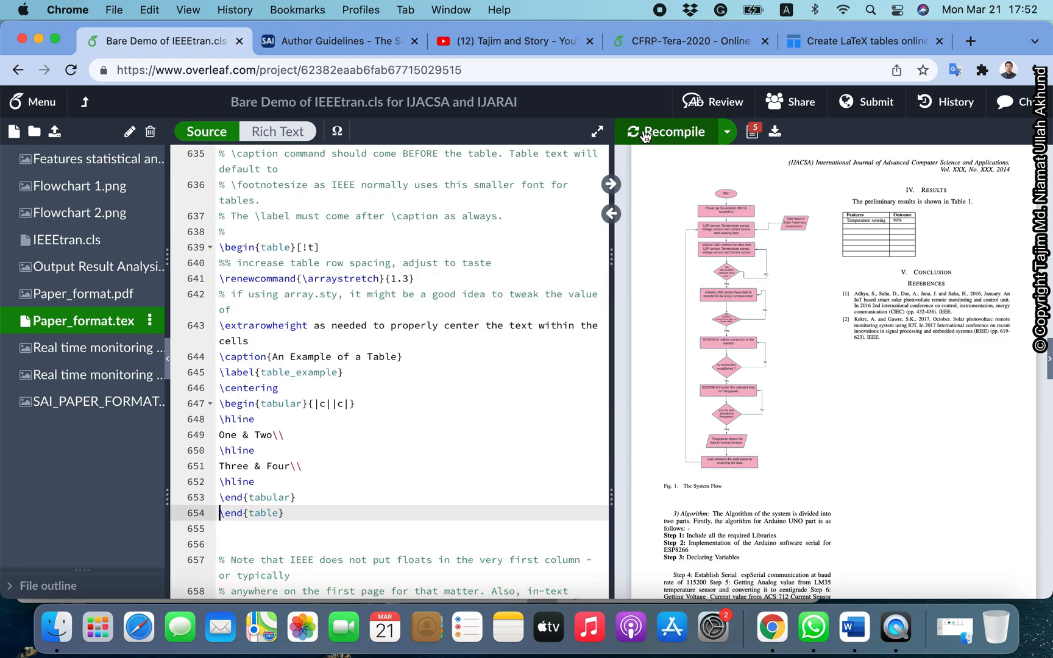
{"action": "left_click", "coordinate": [666, 132]}
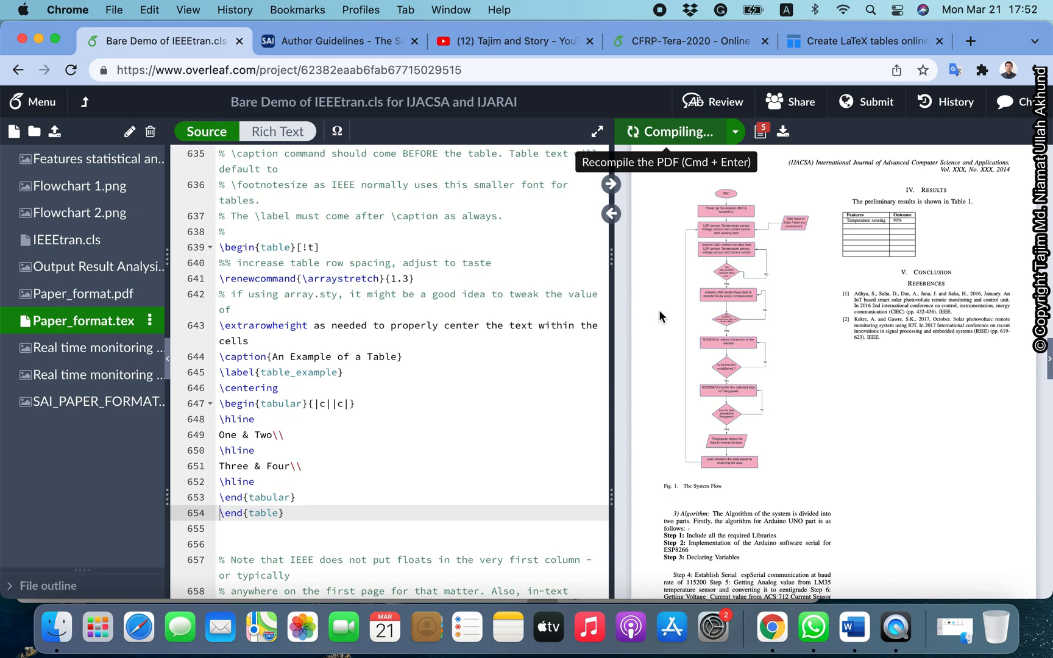
{"action": "left_click", "coordinate": [674, 130]}
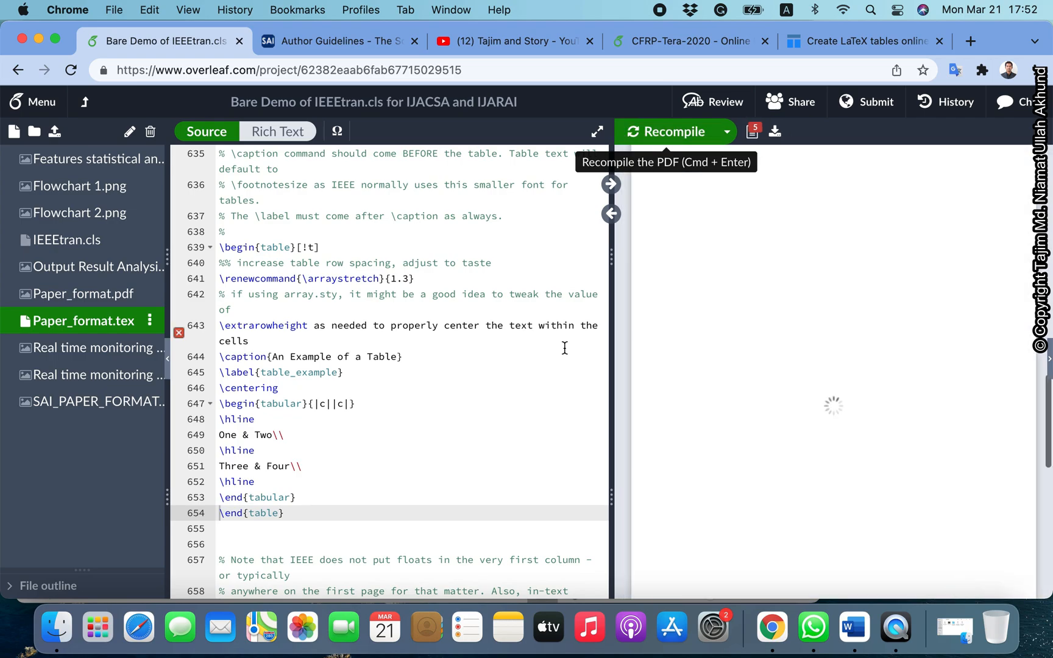
{"action": "left_click", "coordinate": [674, 132]}
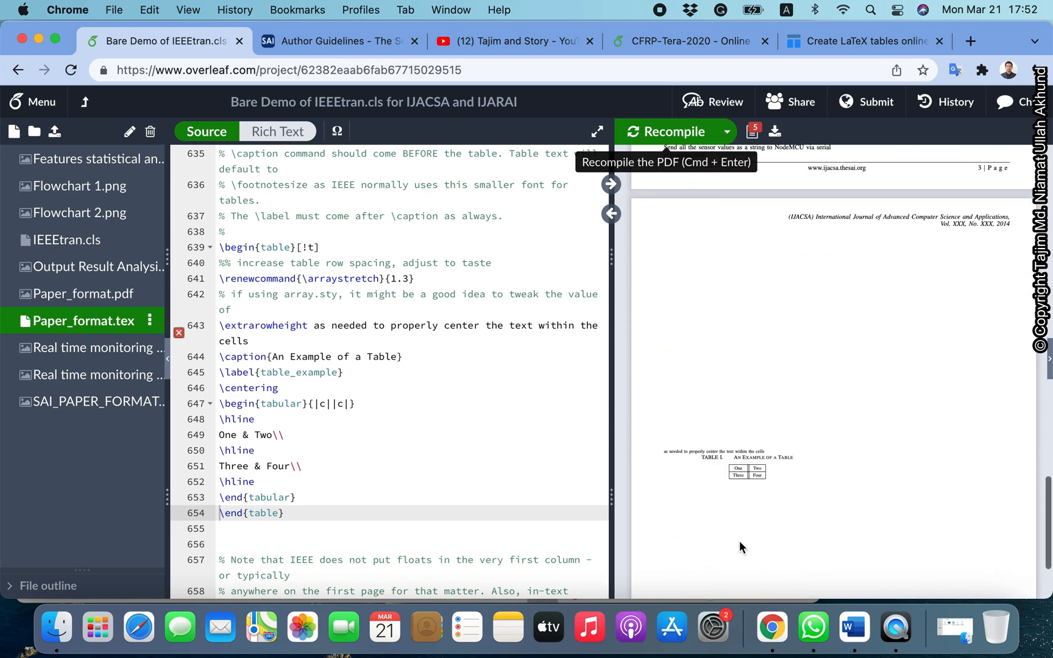
{"action": "mouse_move", "coordinate": [778, 483]}
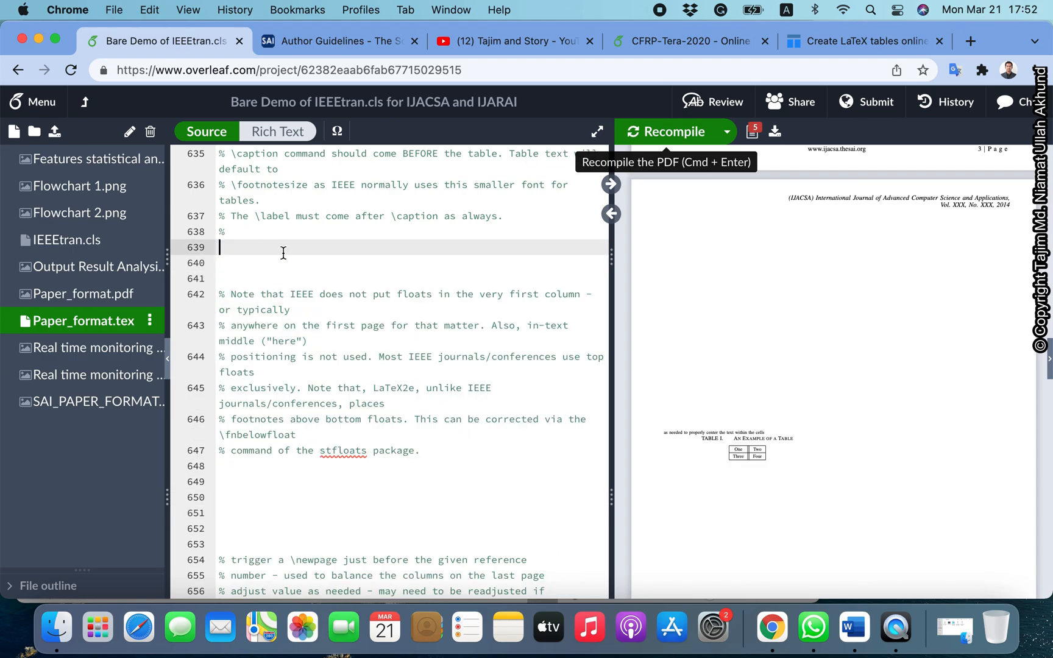
Add blank lines below the Results table and locate the example table's \renewcommand through \centering lines to reuse
{"action": "scroll", "scroll_direction": "up", "scroll_amount": 3}
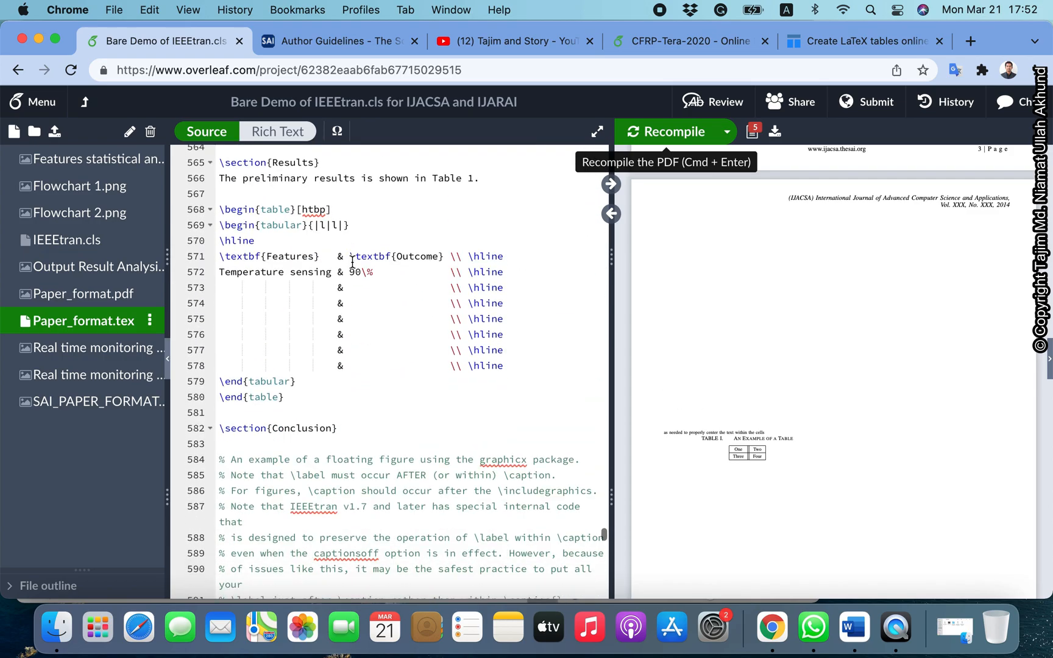
{"action": "left_click", "coordinate": [285, 412]}
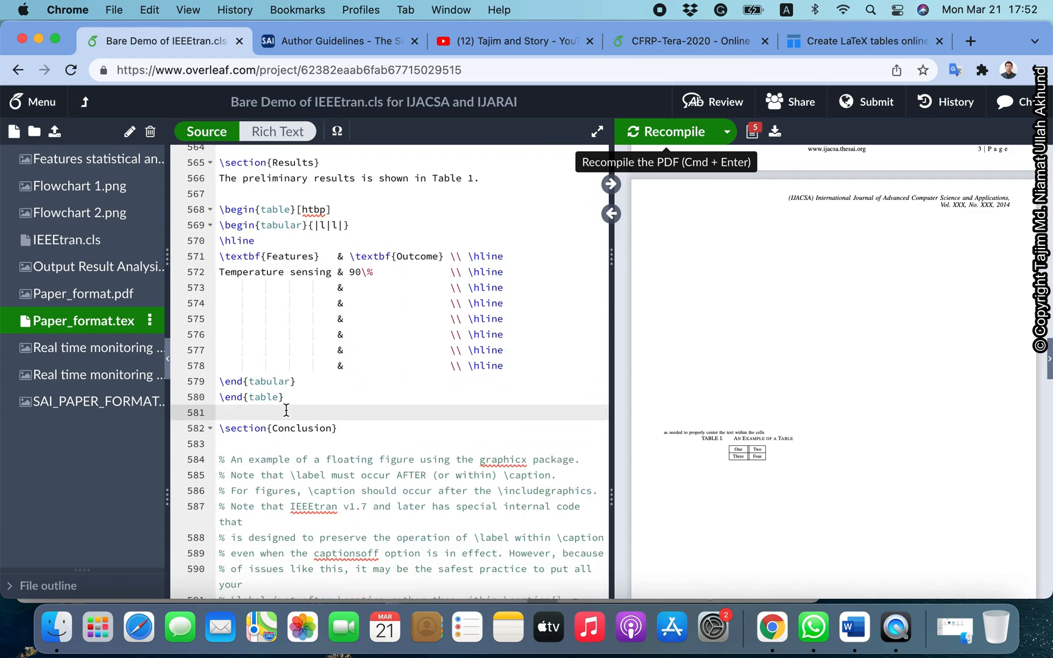
{"action": "key", "text": "enter"}
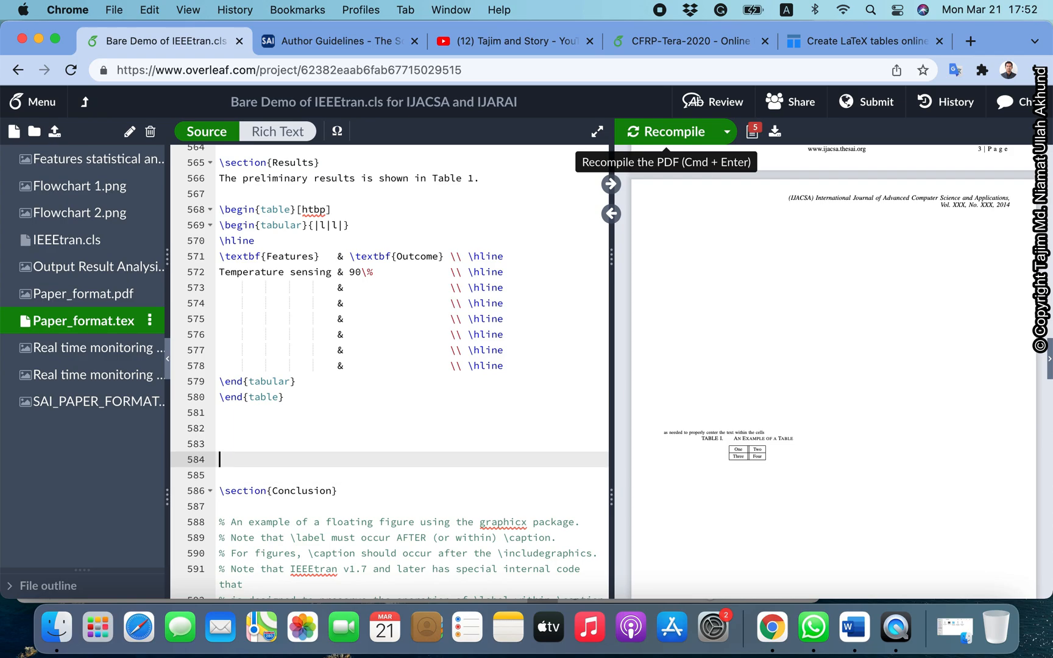
{"action": "scroll", "scroll_direction": "down", "scroll_amount": 3}
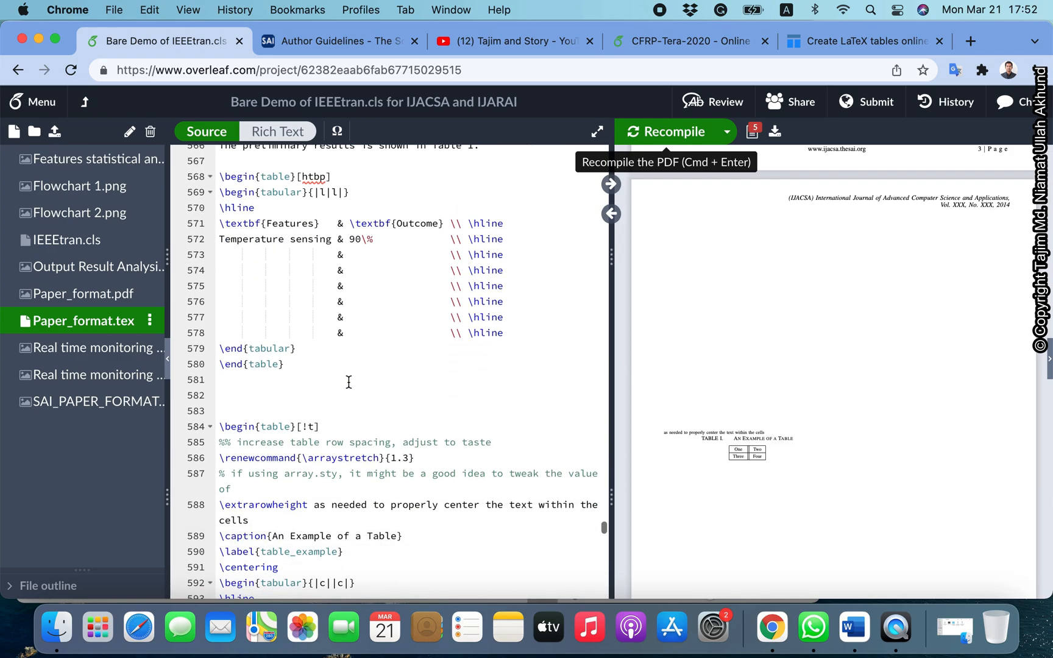
{"action": "scroll", "scroll_direction": "down", "scroll_amount": 3}
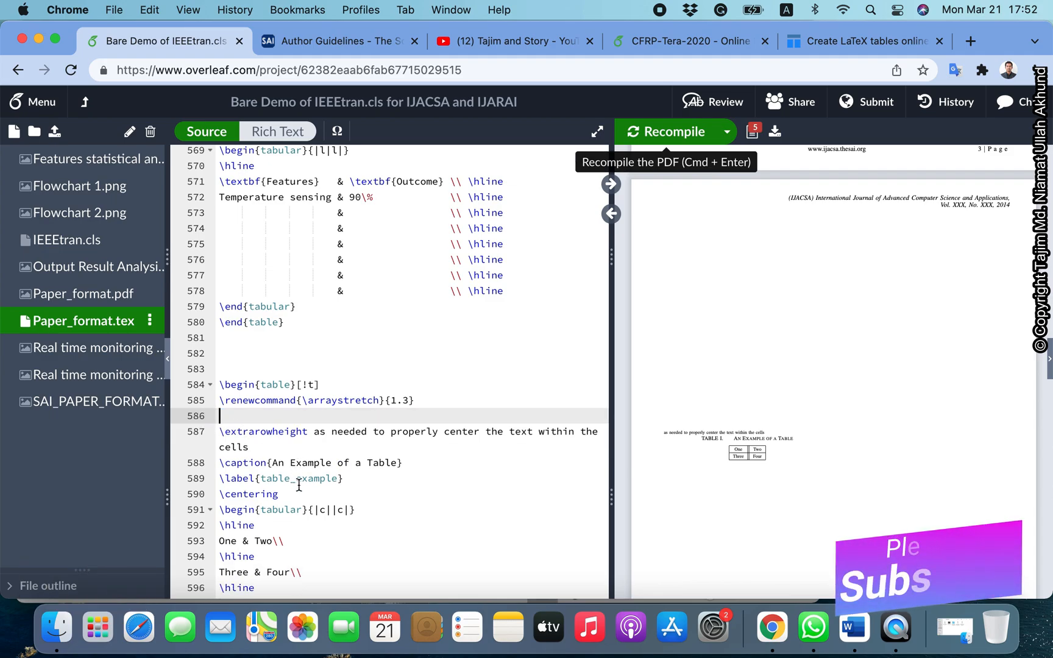
{"action": "scroll", "scroll_direction": "down", "scroll_amount": 3}
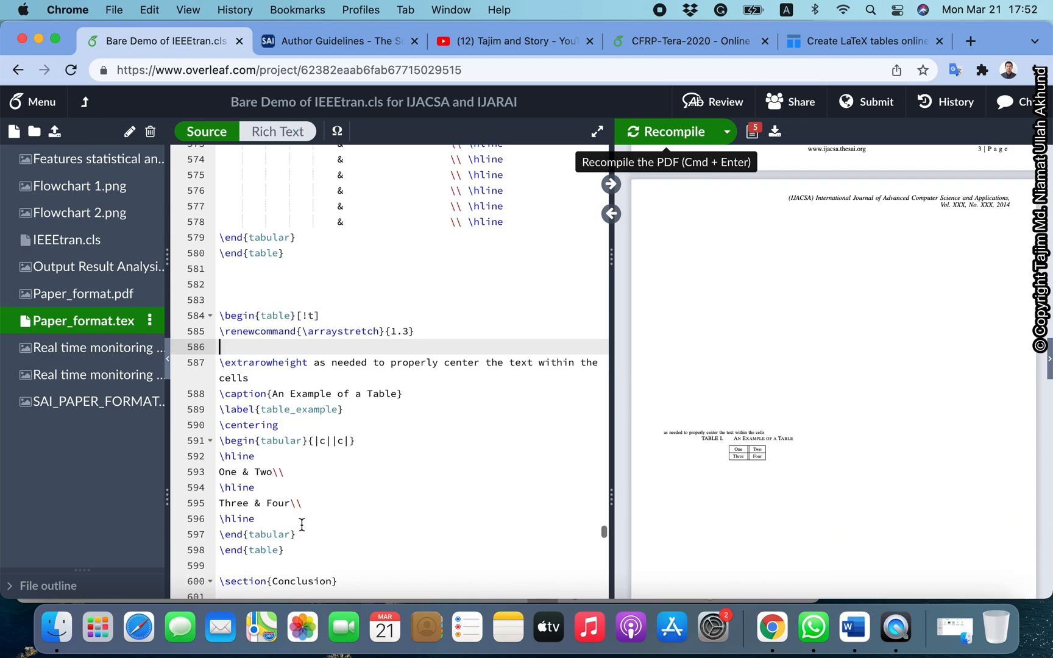
{"action": "scroll", "scroll_direction": "up", "scroll_amount": 3}
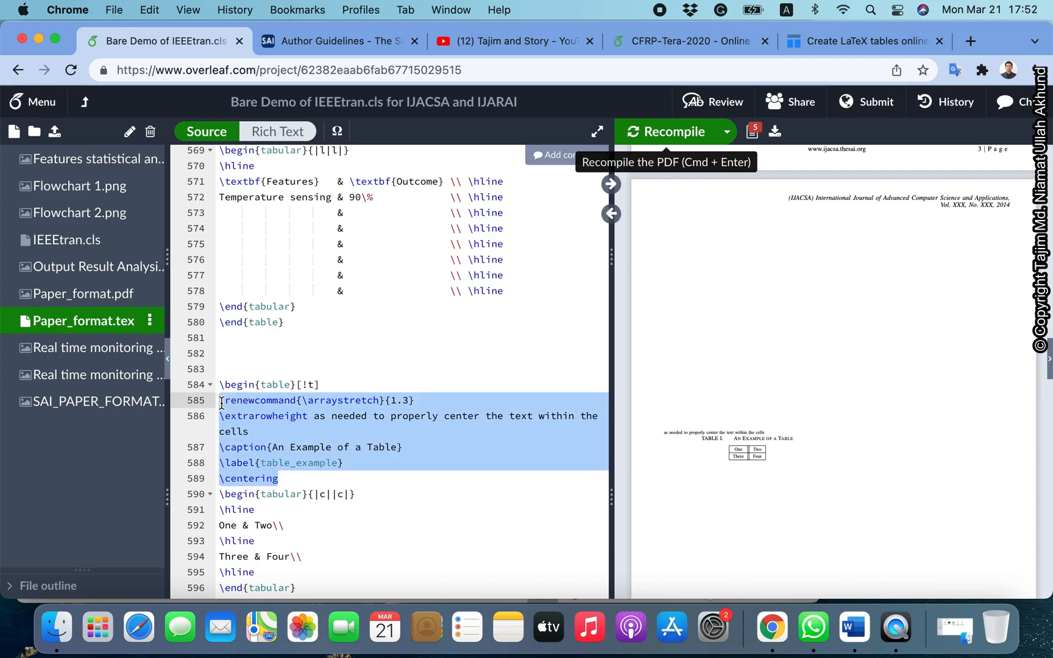
{"action": "scroll", "scroll_direction": "up", "scroll_amount": 3}
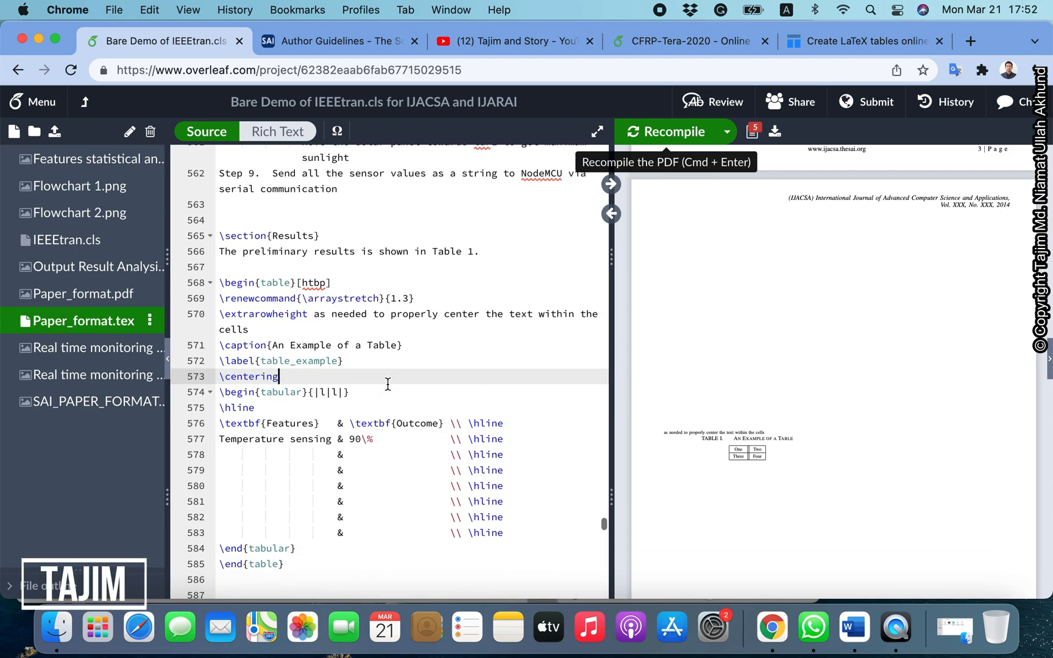
Write the caption 'The results of our system' and clear out the leftover example table block
{"action": "scroll", "scroll_direction": "up", "scroll_amount": 3}
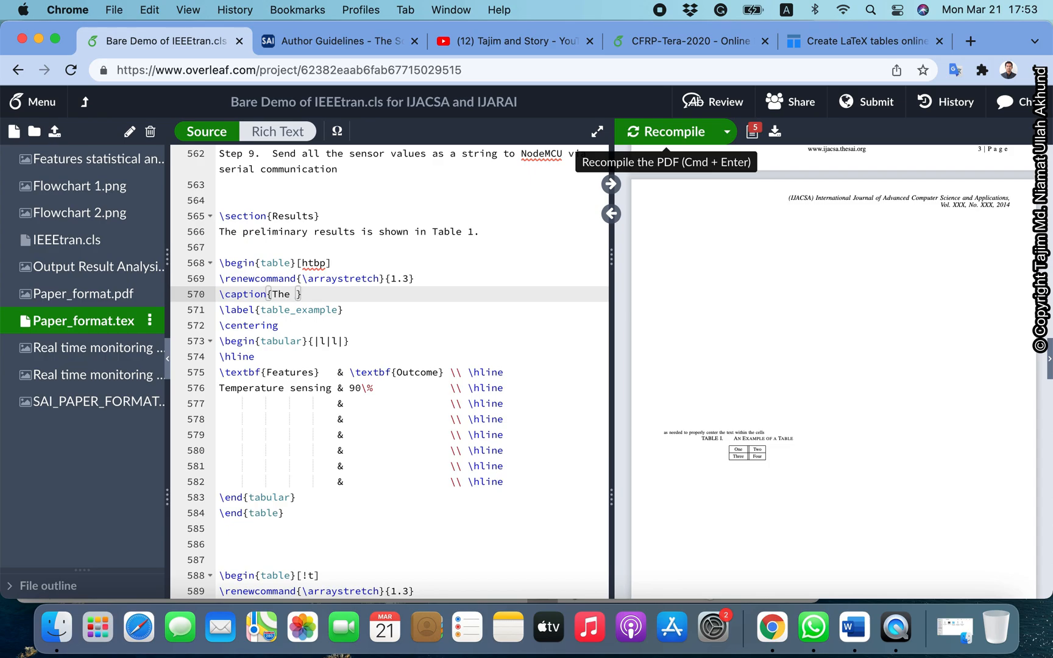
{"action": "type", "text": "results"}
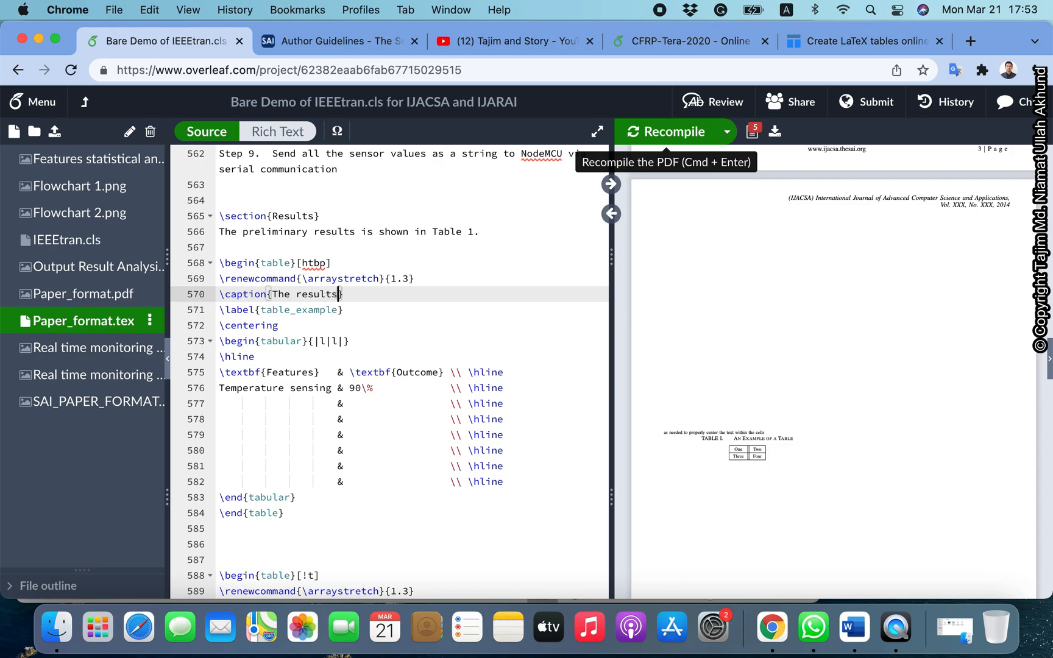
{"action": "type", "text": "of our"}
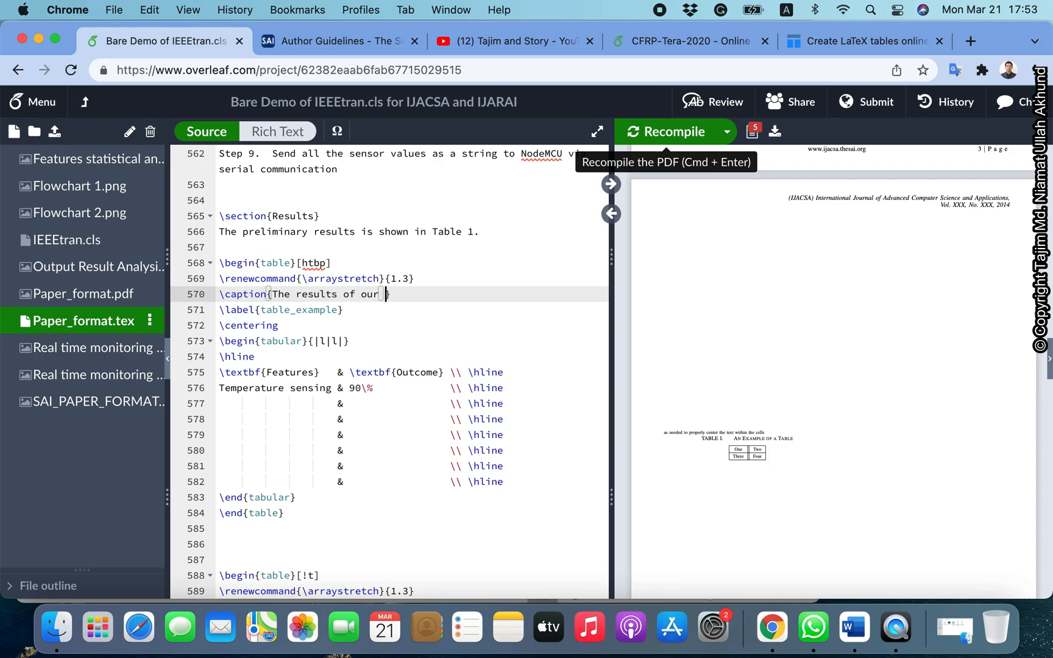
{"action": "type", "text": "system"}
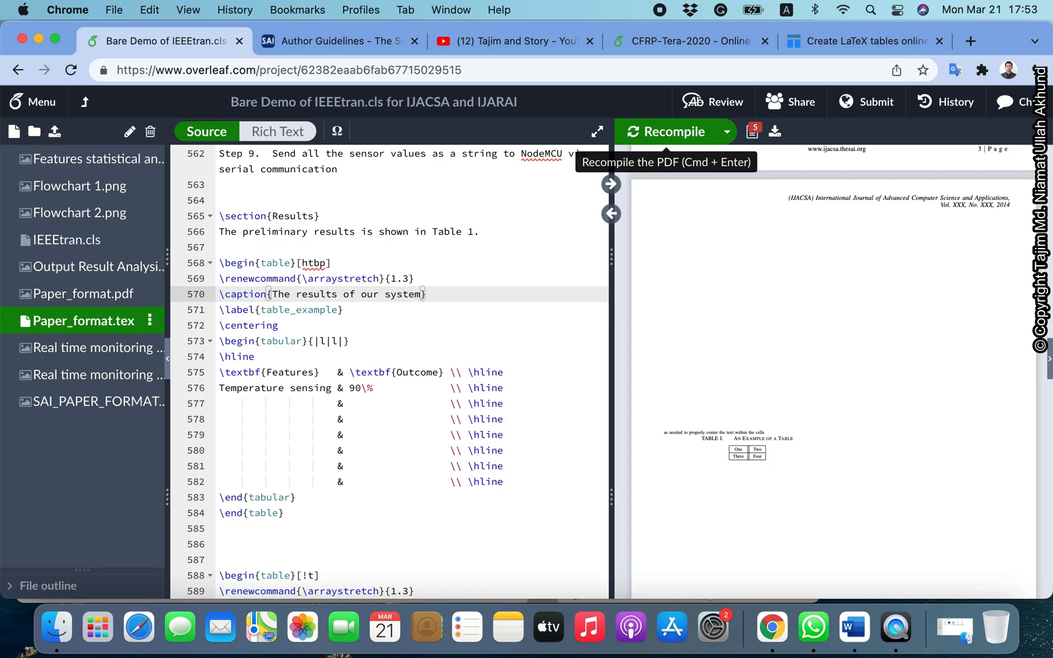
{"action": "mouse_move", "coordinate": [679, 158]}
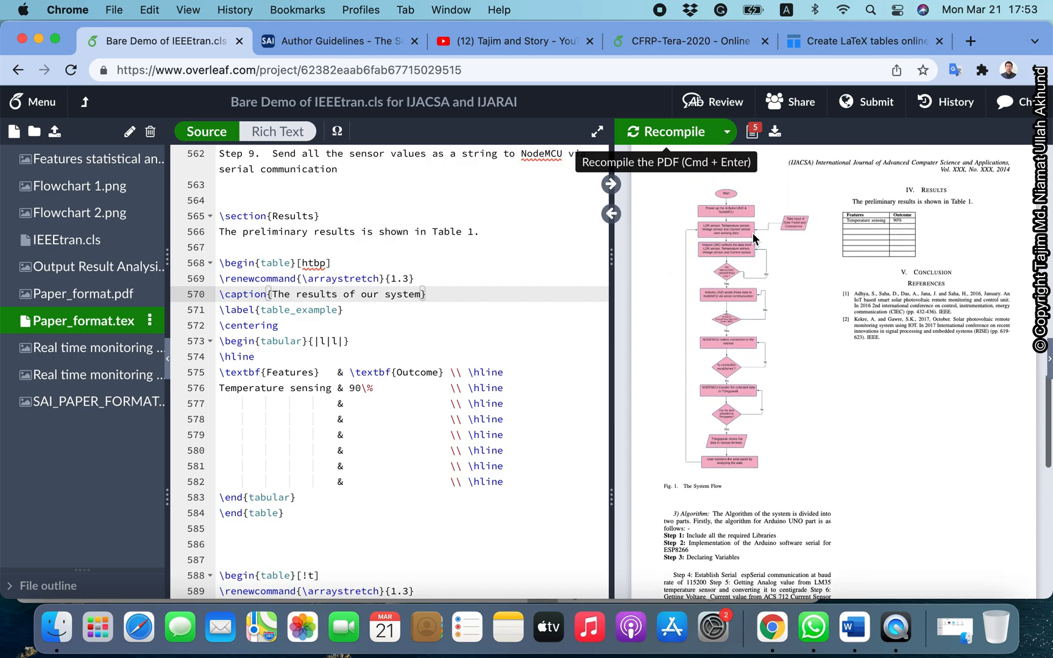
{"action": "scroll", "scroll_direction": "down", "scroll_amount": 3}
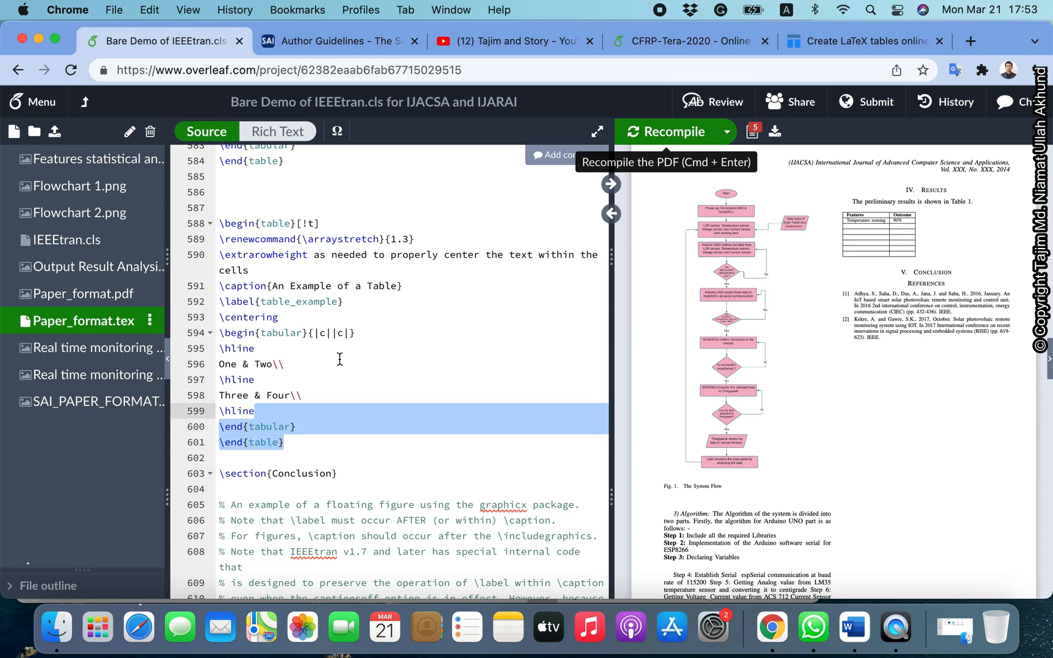
{"action": "scroll", "scroll_direction": "up", "scroll_amount": 3}
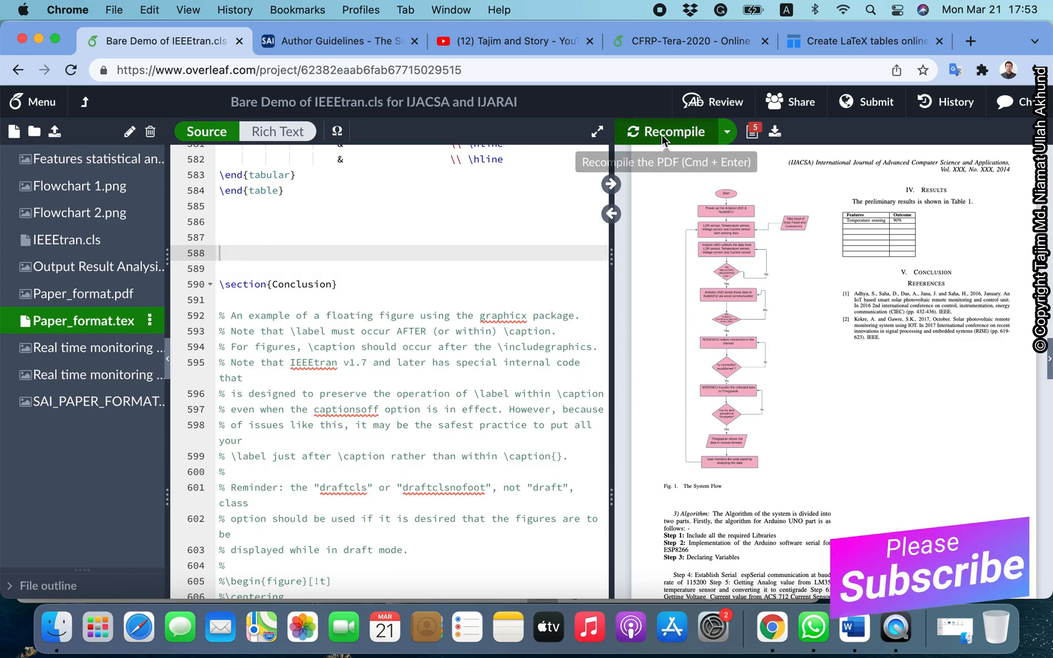
Recompile so the PDF shows TABLE I with the new caption, checking the Word source briefly
{"action": "left_click", "coordinate": [667, 132]}
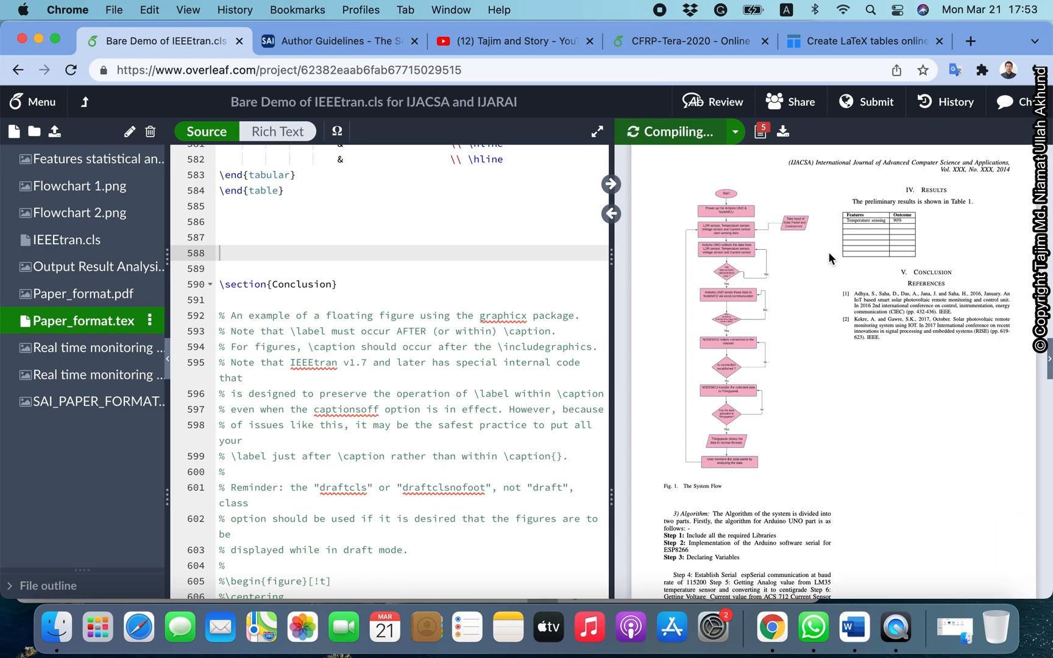
{"action": "left_click", "coordinate": [667, 132]}
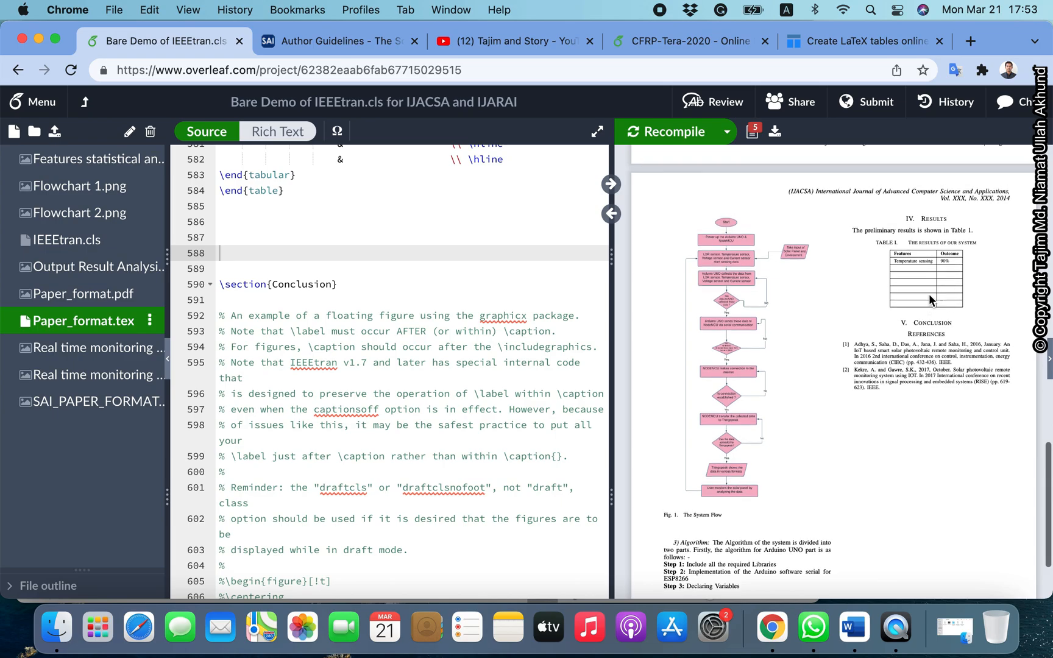
{"action": "mouse_move", "coordinate": [938, 290]}
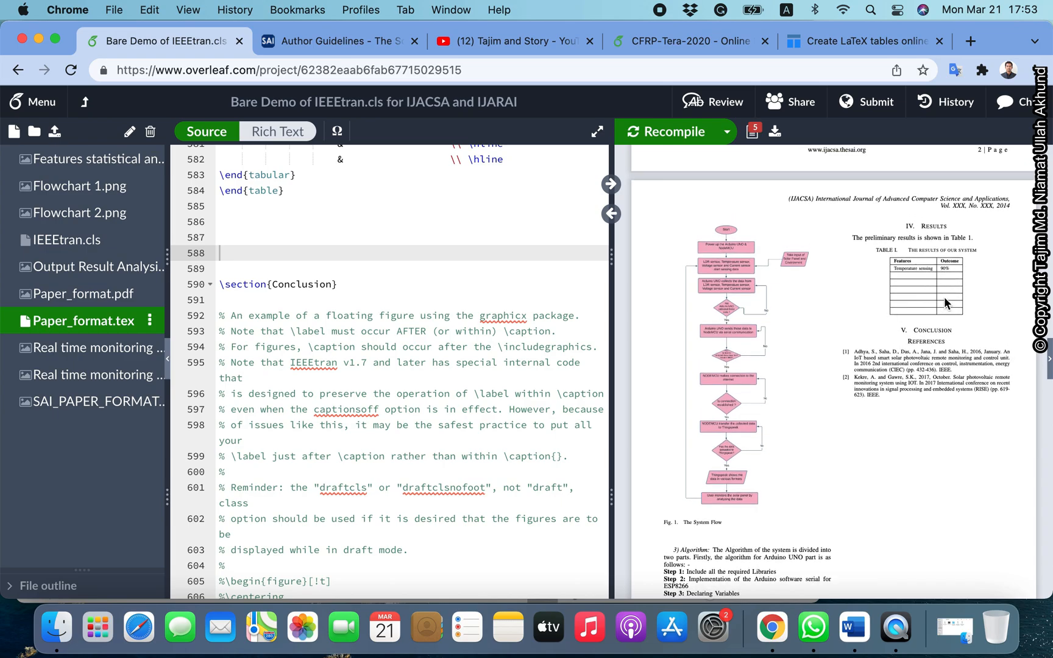
{"action": "mouse_move", "coordinate": [872, 295]}
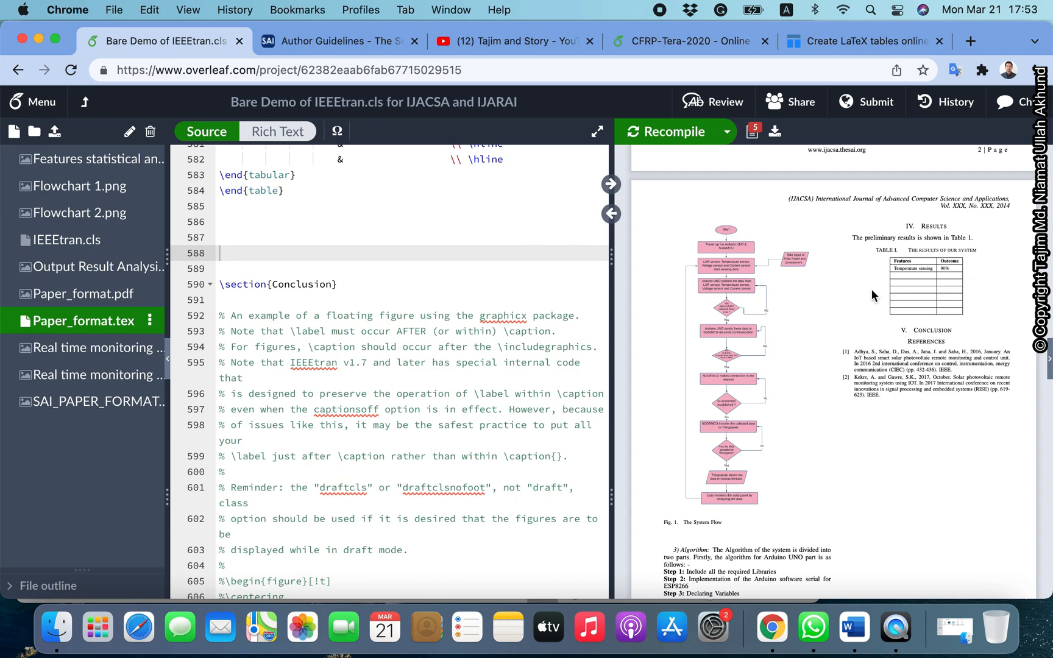
{"action": "mouse_move", "coordinate": [969, 251]}
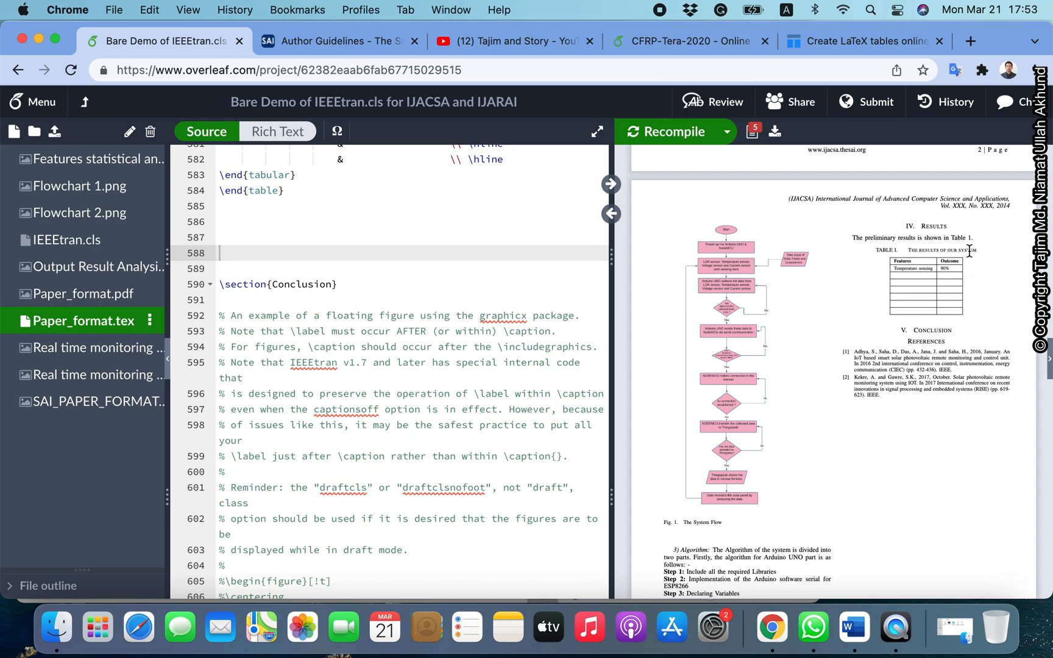
{"action": "mouse_move", "coordinate": [853, 627]}
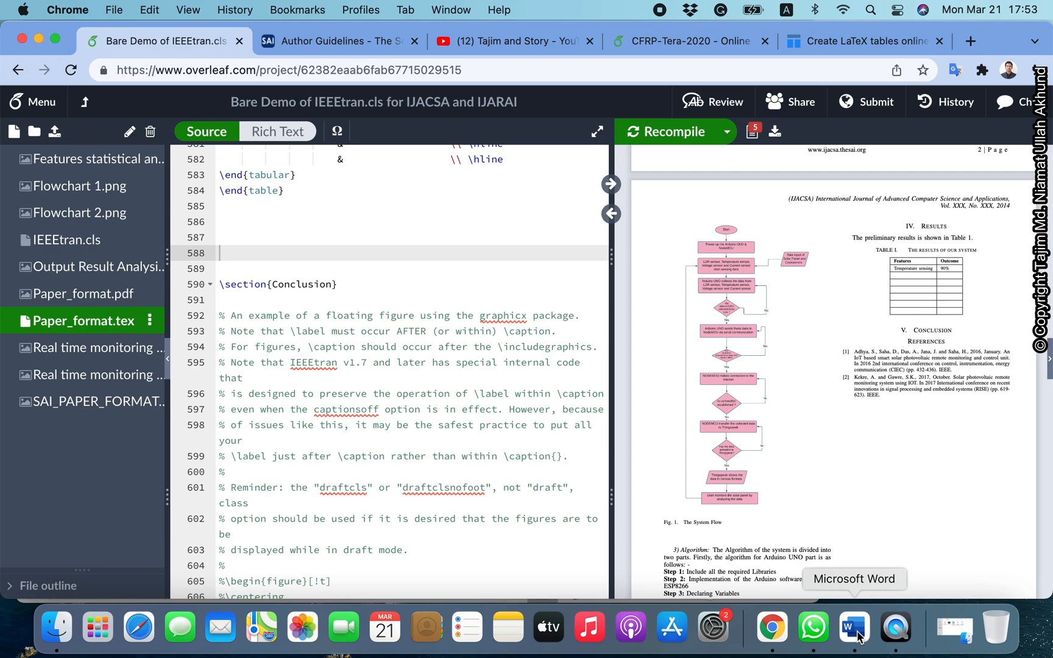
{"action": "left_click", "coordinate": [853, 627]}
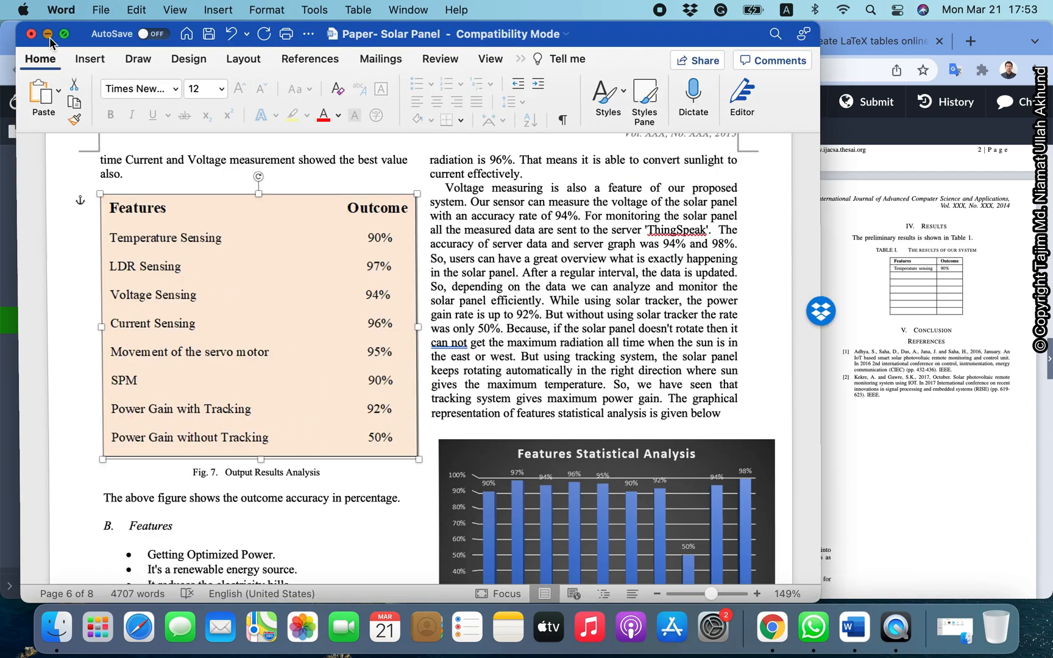
{"action": "left_click", "coordinate": [769, 629]}
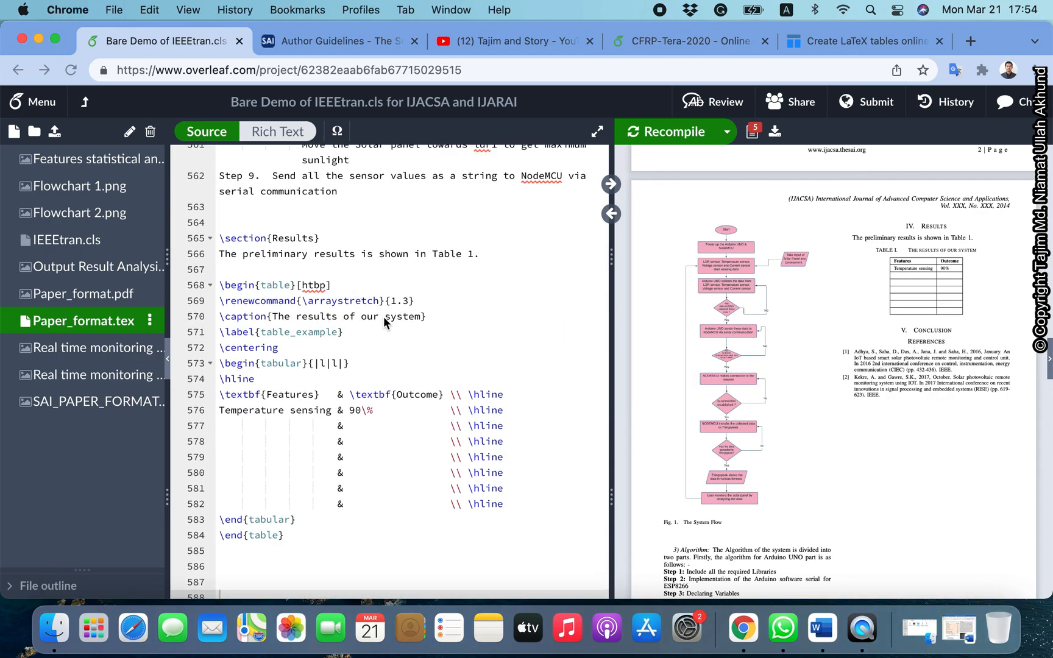
Replace 'our' with 'the' in the caption and recompile the PDF, glancing at the Word source
{"action": "double_click", "coordinate": [368, 317]}
{"action": "type", "text": "the"}
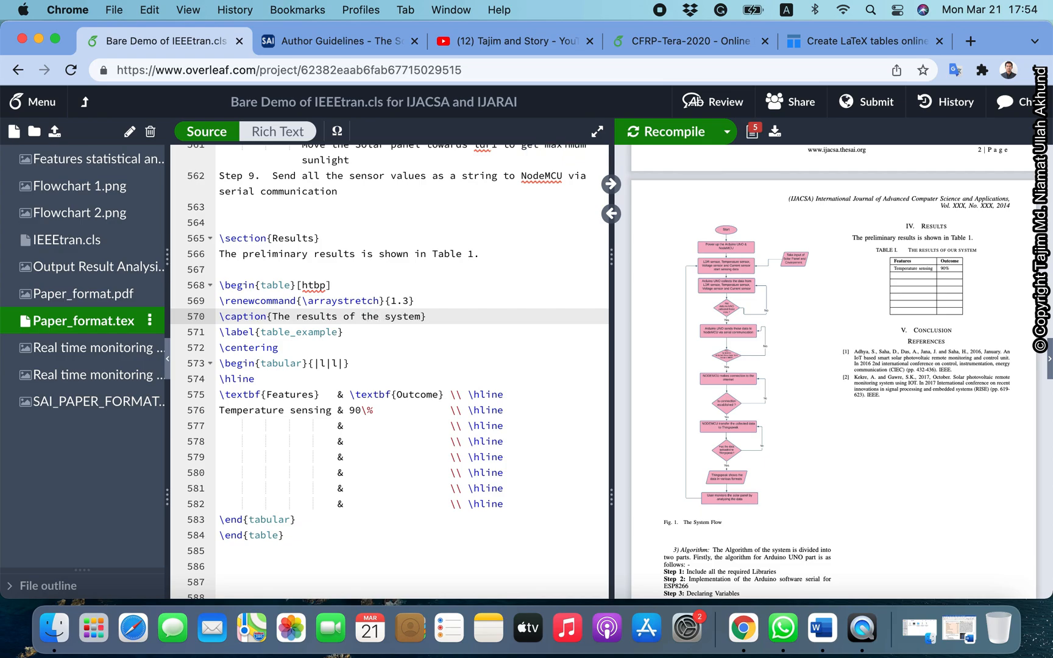
{"action": "left_click", "coordinate": [665, 130]}
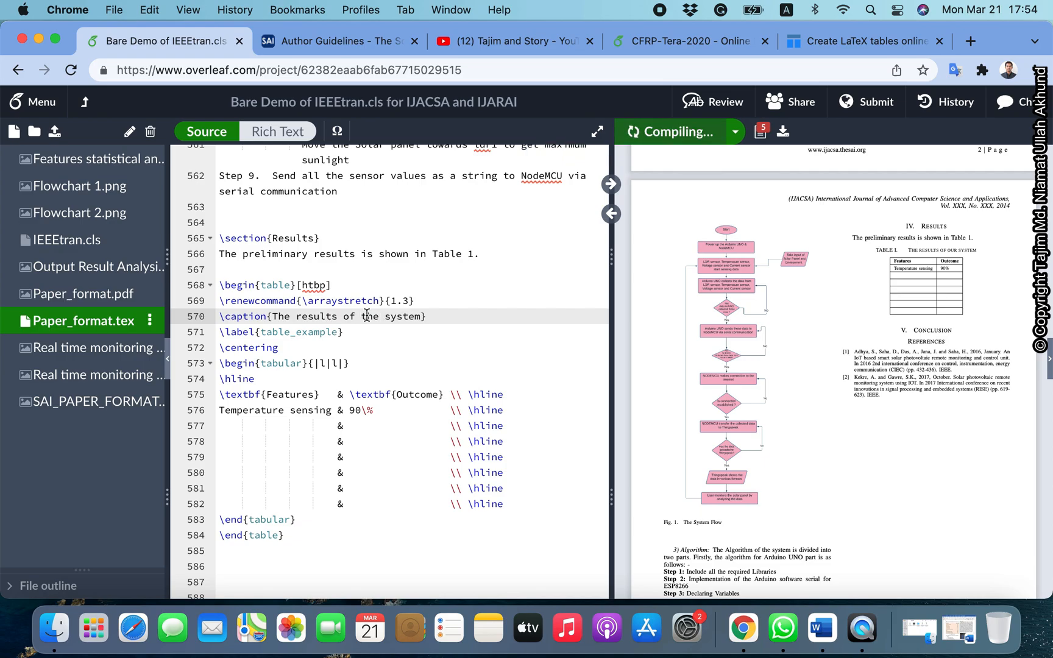
{"action": "mouse_move", "coordinate": [433, 407]}
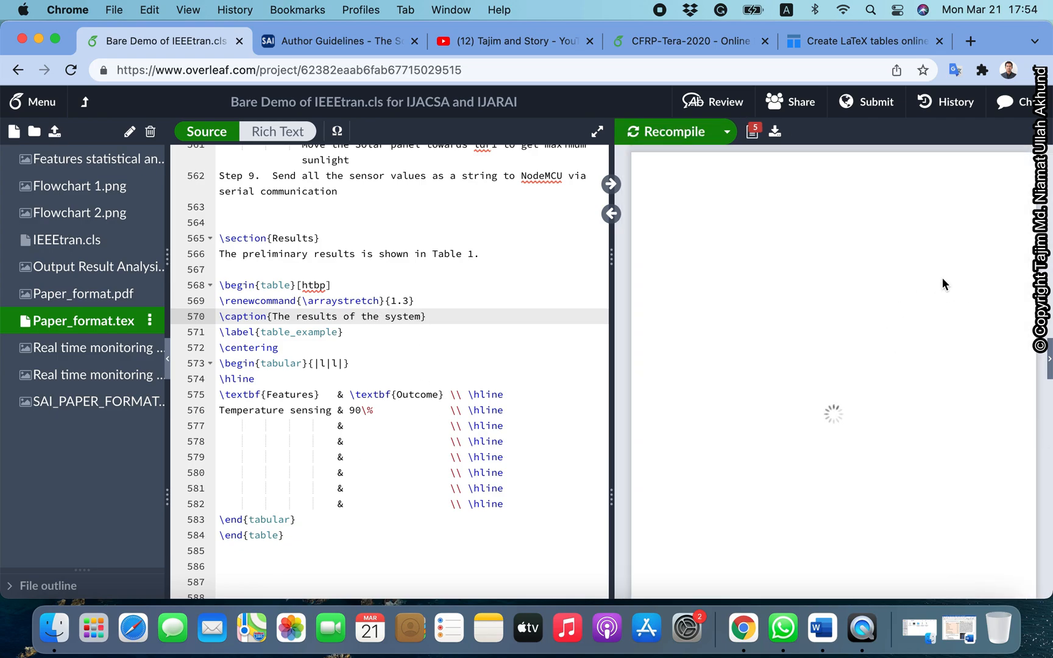
{"action": "left_click", "coordinate": [666, 132]}
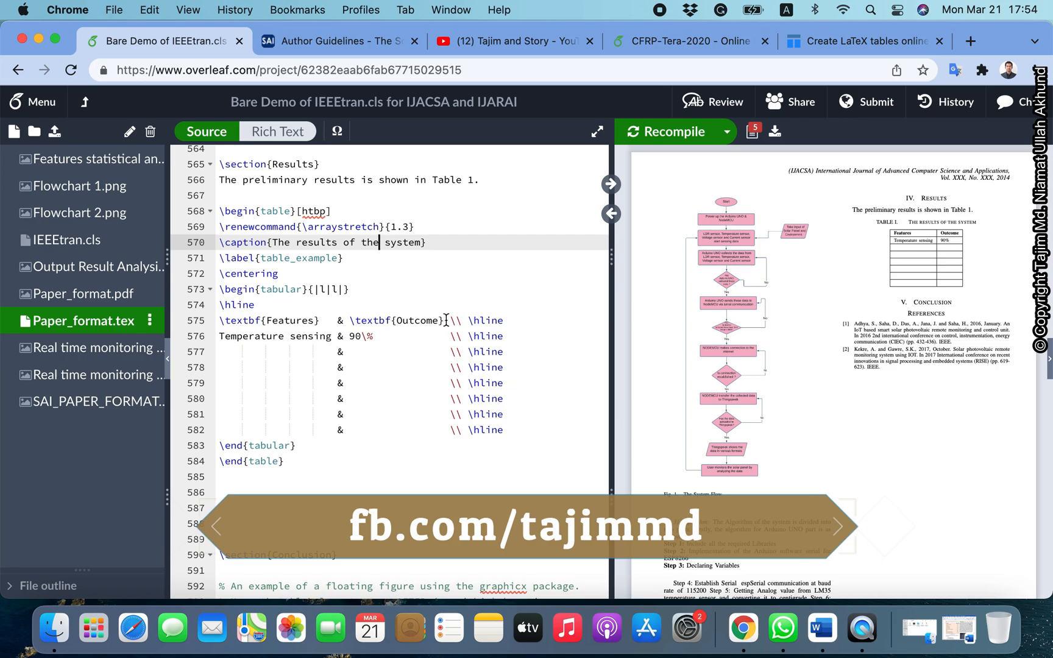
{"action": "mouse_move", "coordinate": [509, 387]}
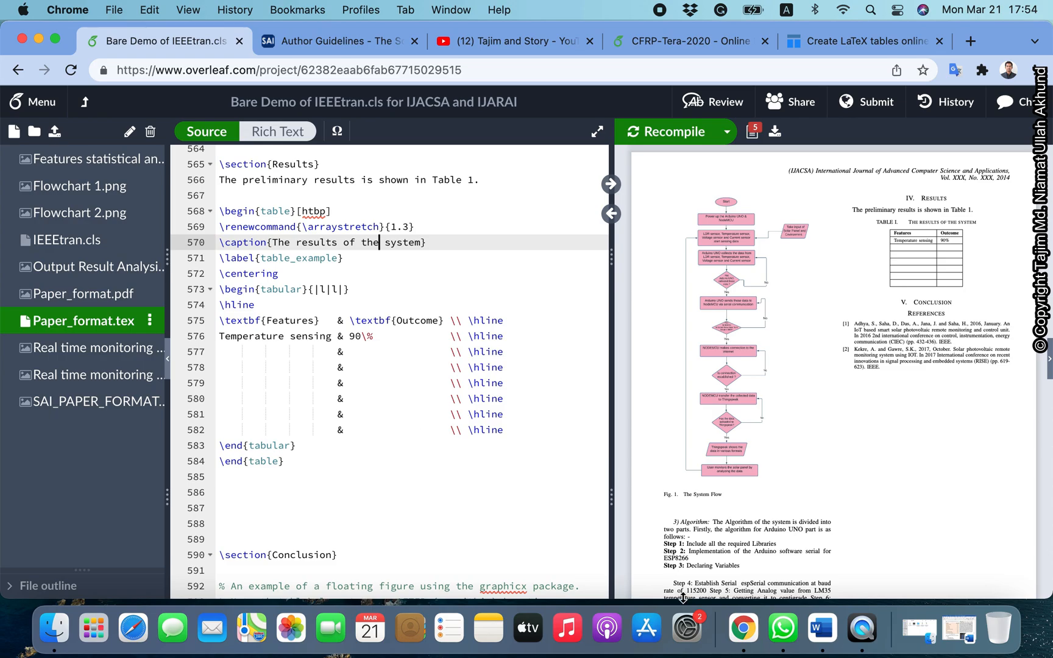
{"action": "left_click", "coordinate": [853, 628]}
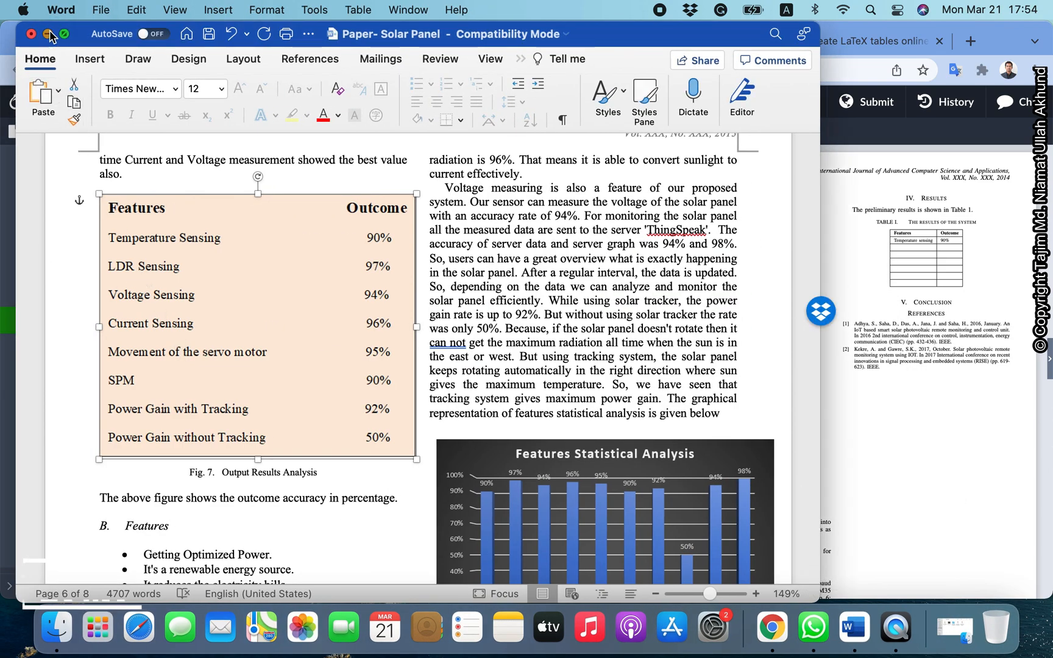
{"action": "left_click", "coordinate": [770, 628]}
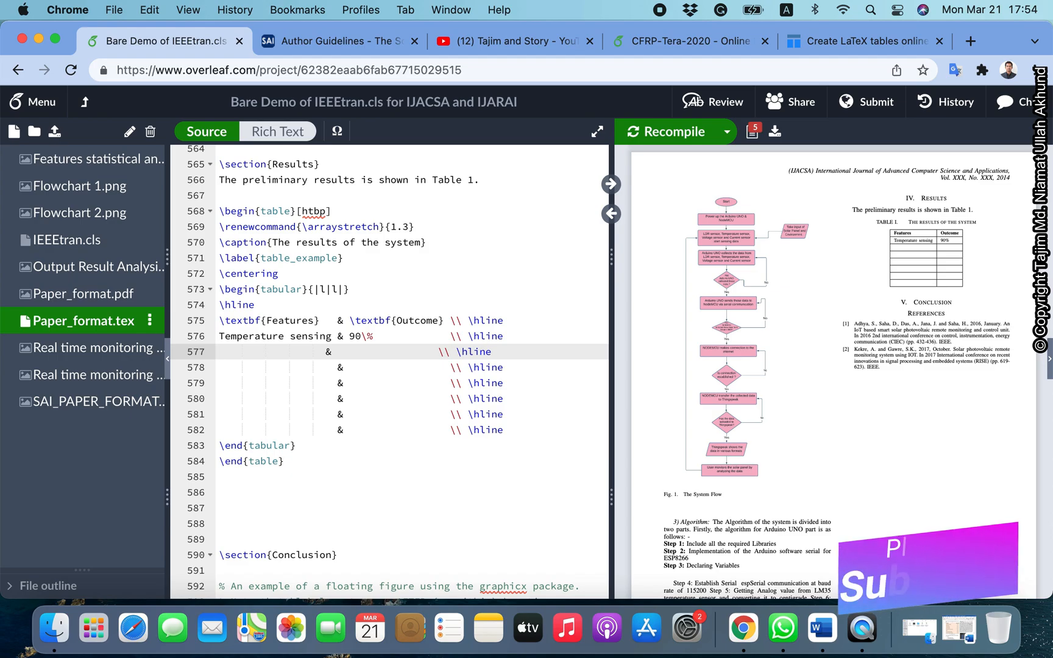
Enter 'LDR Sensing' as the second row's feature with its '&' aligned under the first row's
{"action": "type", "text": "LDR"}
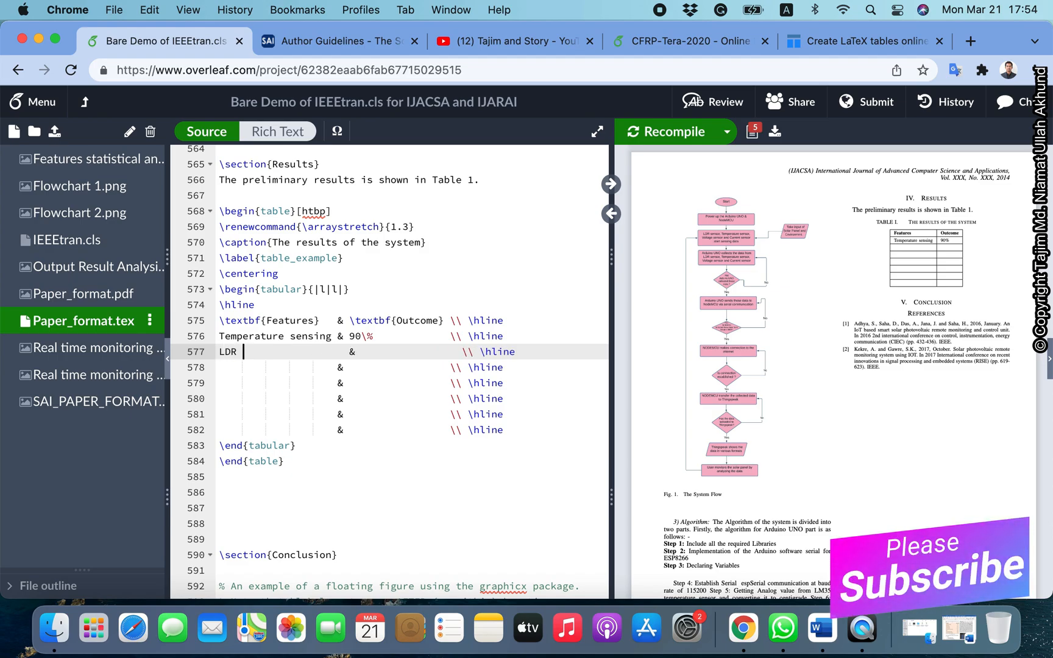
{"action": "type", "text": "Sensing"}
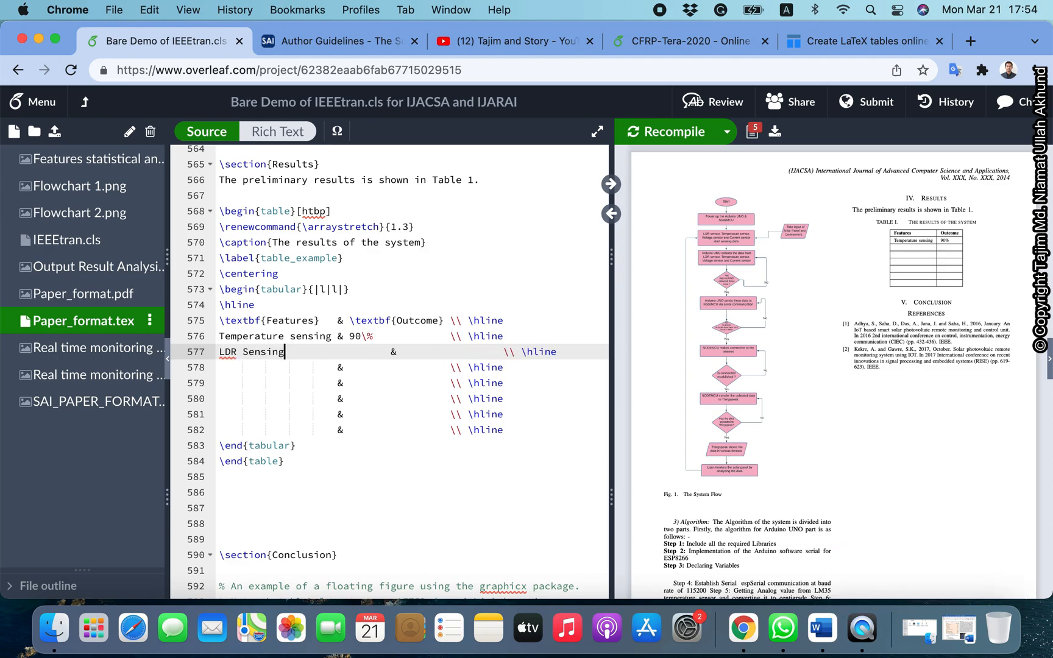
{"action": "left_click", "coordinate": [364, 351]}
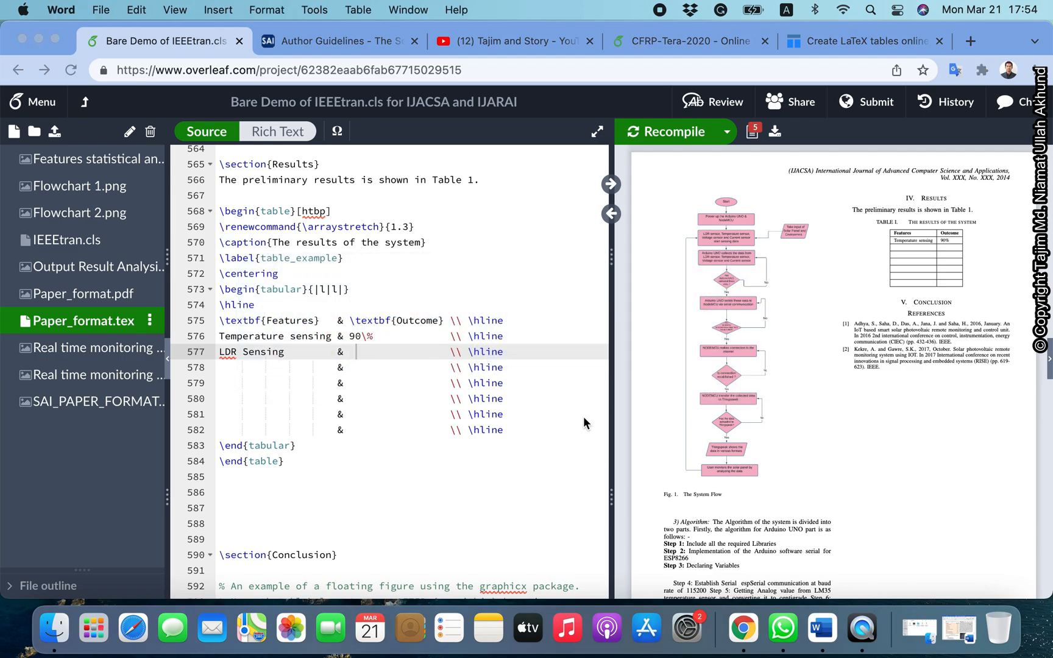
{"action": "left_click", "coordinate": [853, 627]}
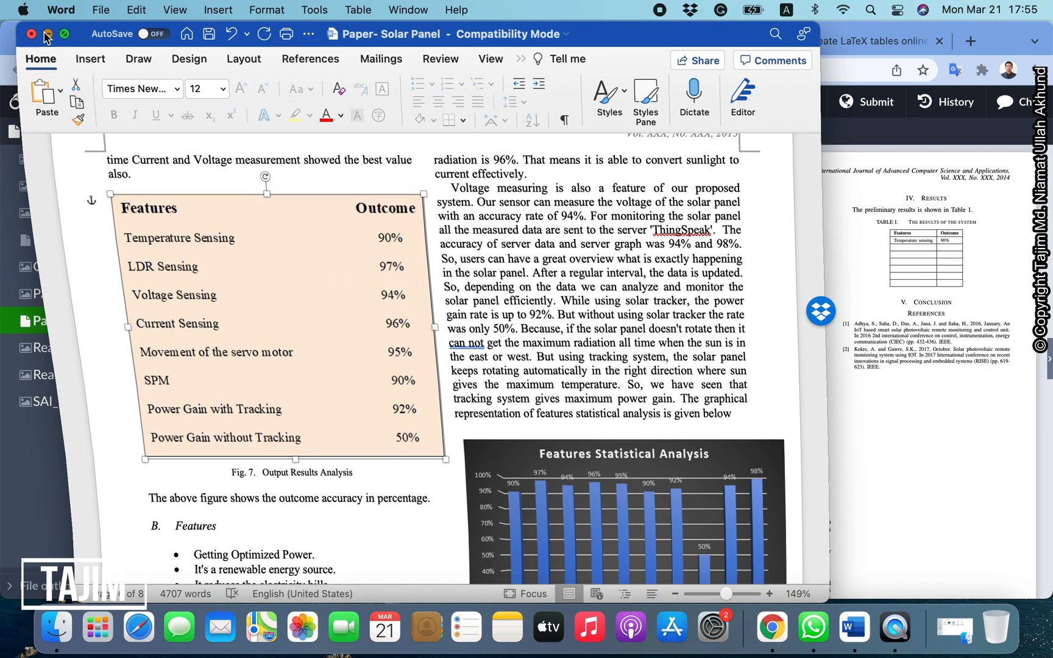
{"action": "left_click", "coordinate": [771, 627]}
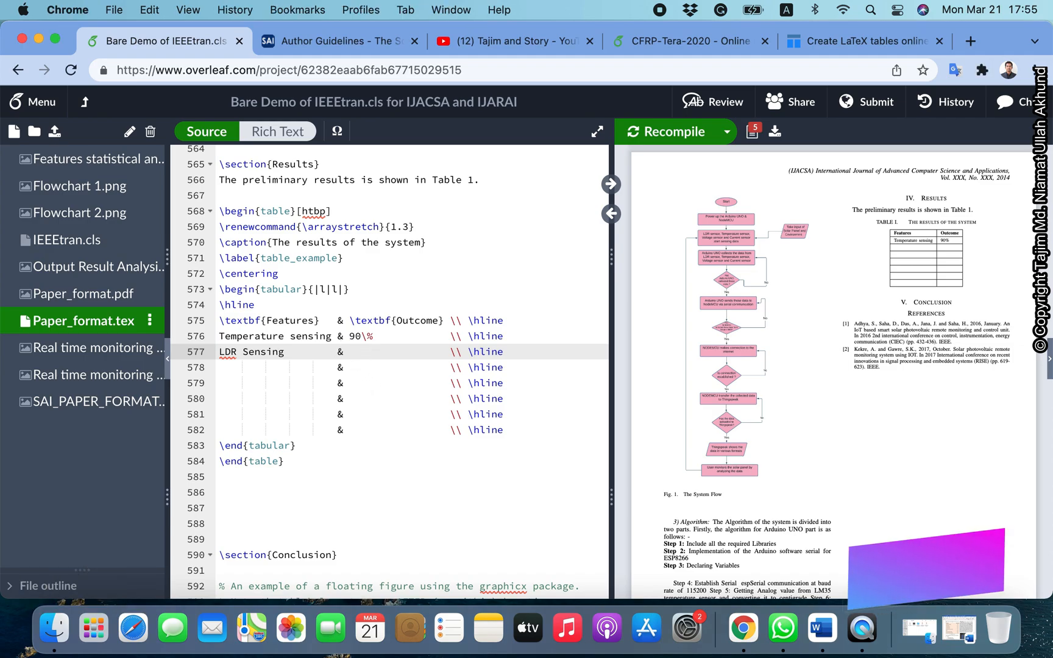
Enter '97\%' as the LDR Sensing row's outcome
{"action": "type", "text": "97"}
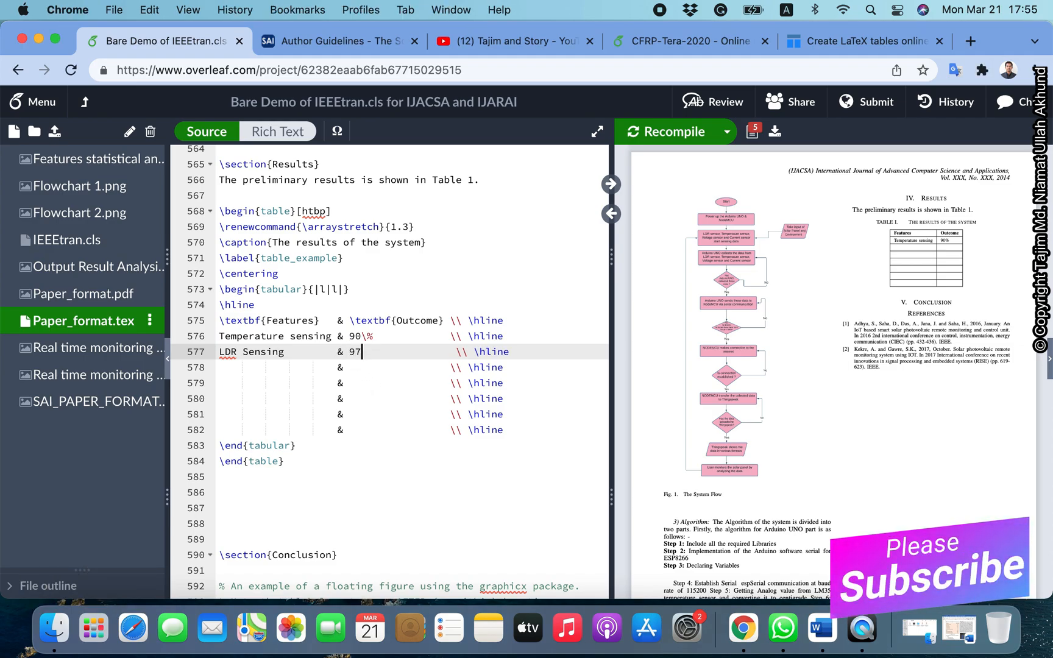
{"action": "type", "text": "\\"}
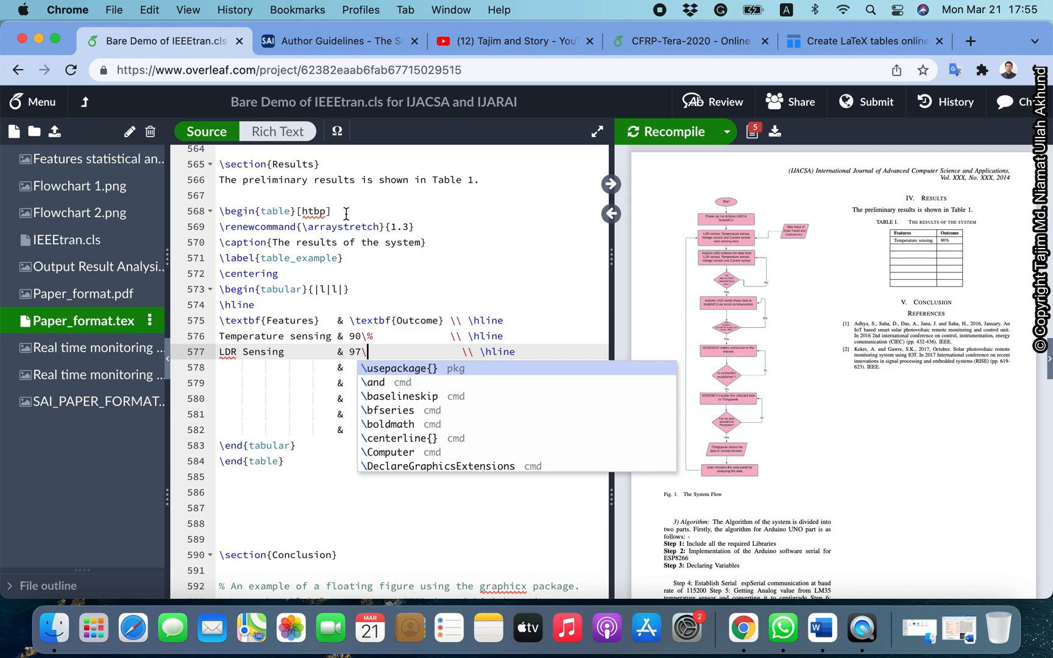
{"action": "mouse_move", "coordinate": [378, 350]}
{"action": "type", "text": "%"}
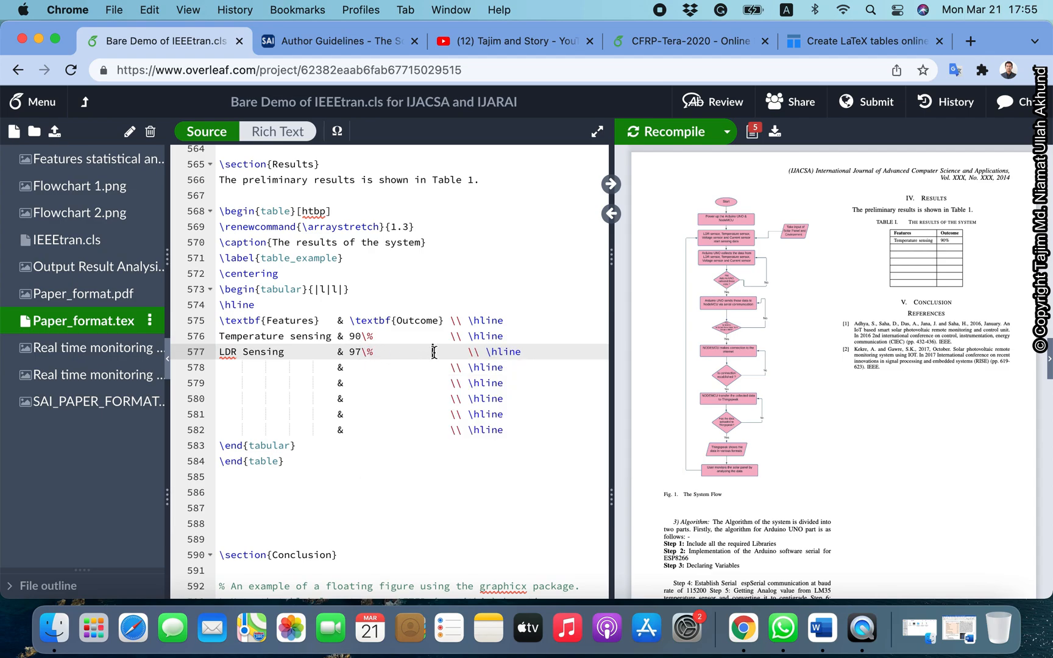
{"action": "left_click", "coordinate": [416, 351]}
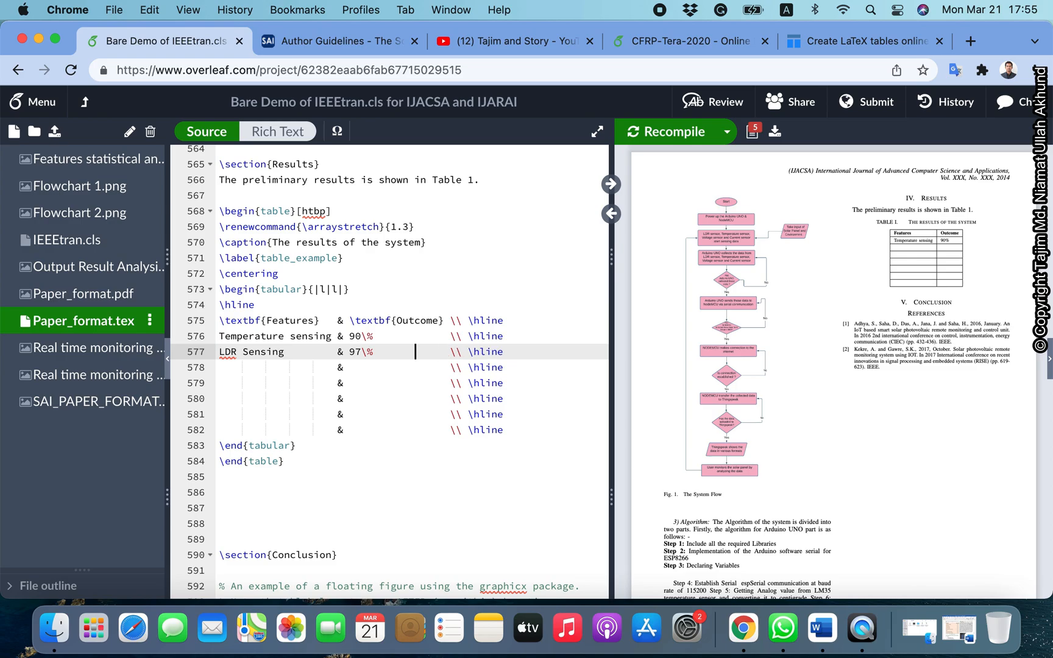
{"action": "mouse_move", "coordinate": [372, 352]}
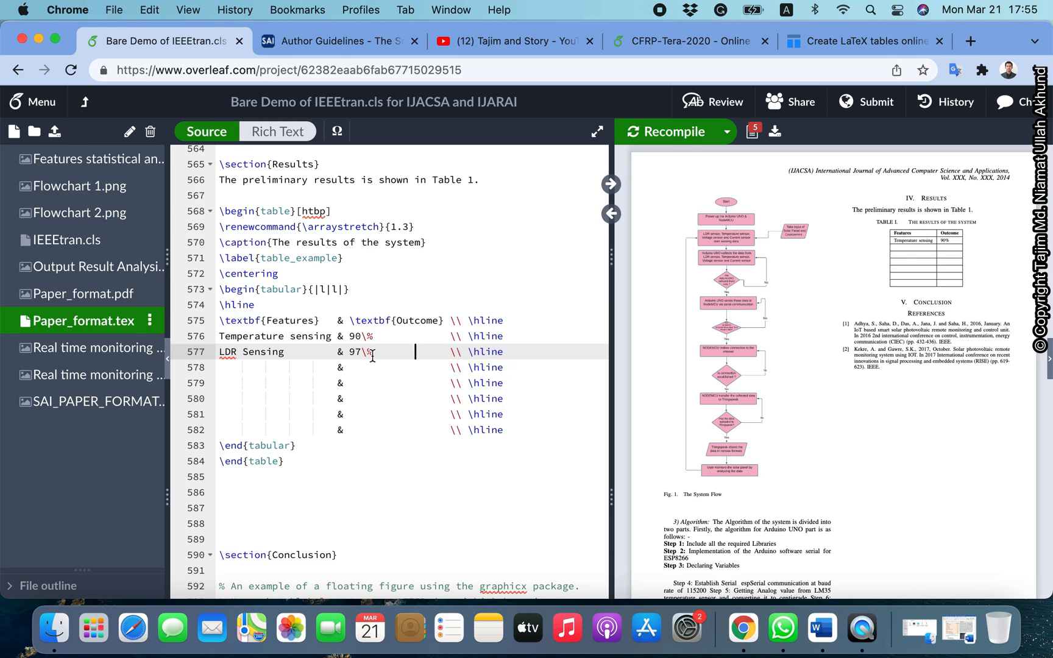
{"action": "left_click", "coordinate": [666, 131]}
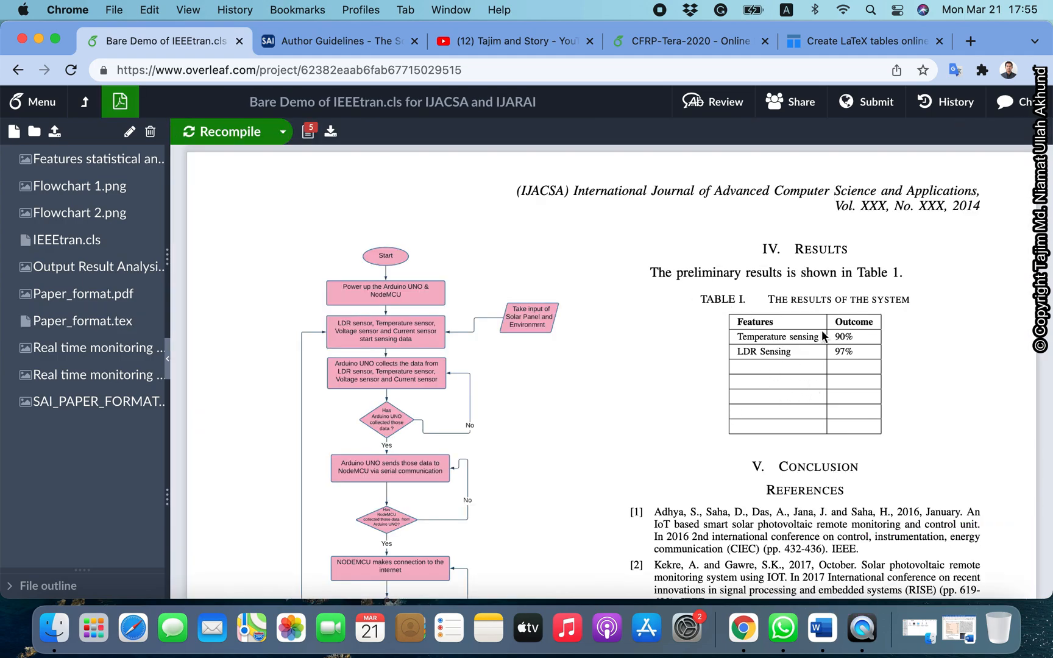
{"action": "mouse_move", "coordinate": [825, 338]}
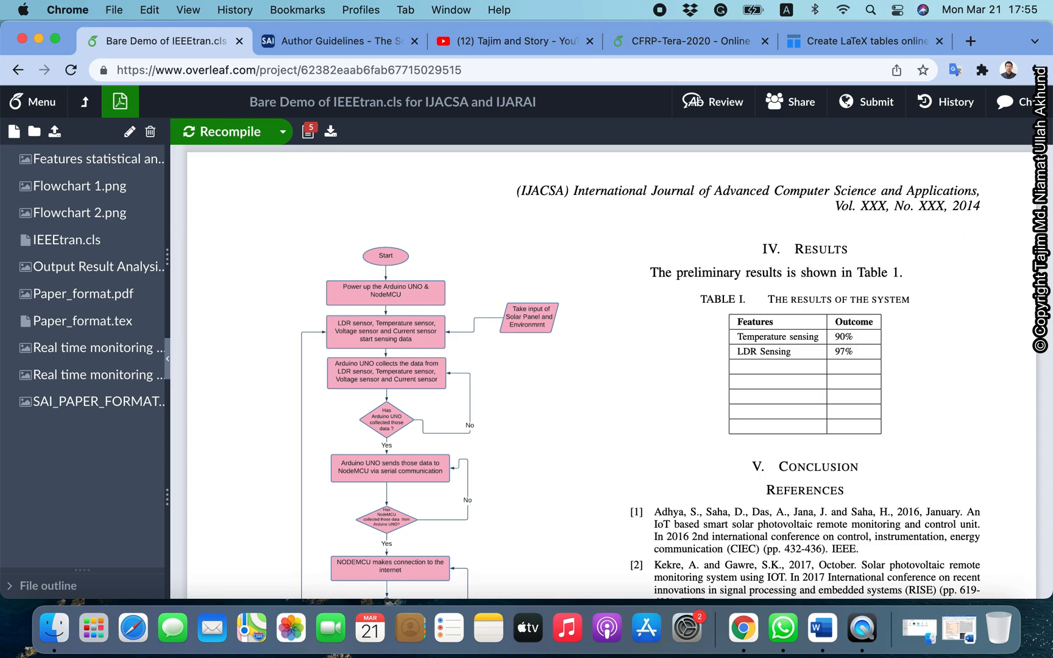
Recompile to confirm 97% in the table preview, then bring up the Word source paper
{"action": "left_click", "coordinate": [80, 320]}
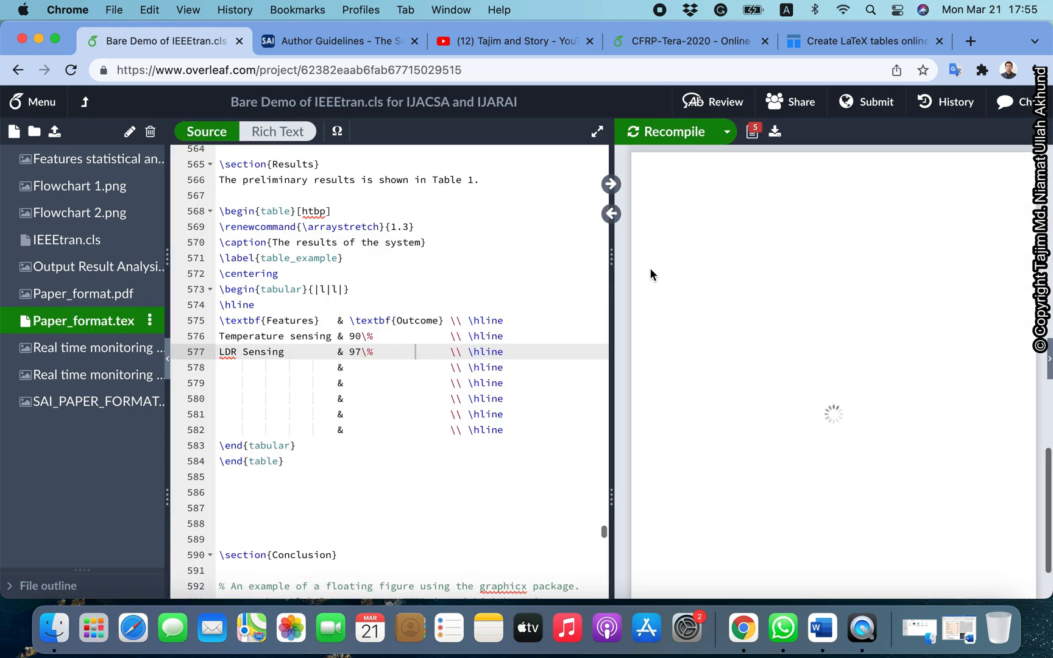
{"action": "left_click", "coordinate": [666, 132]}
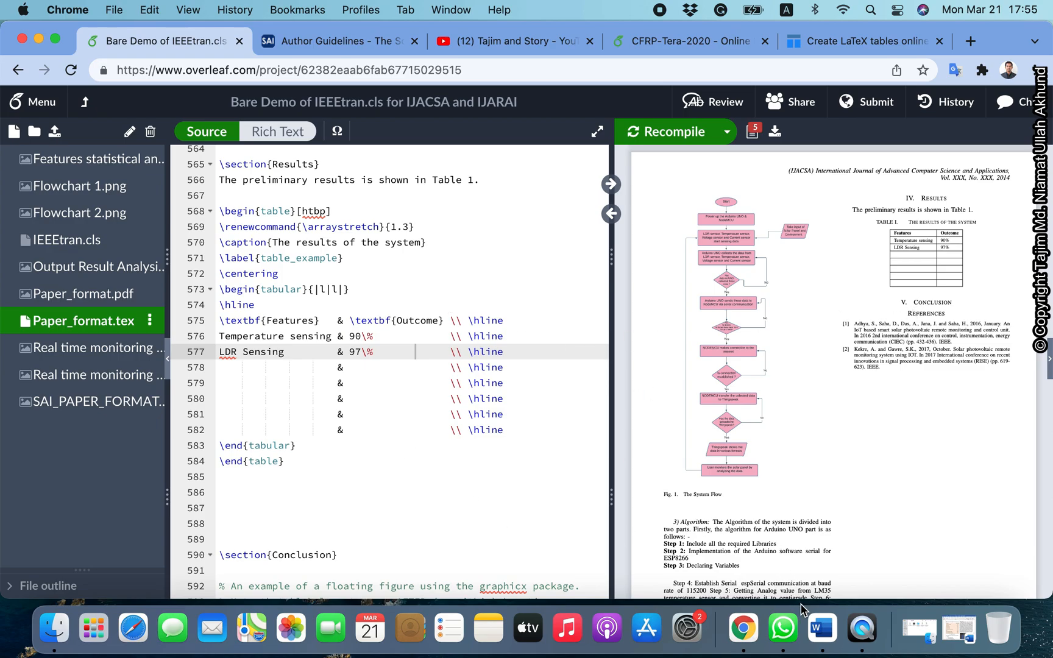
{"action": "left_click", "coordinate": [852, 627]}
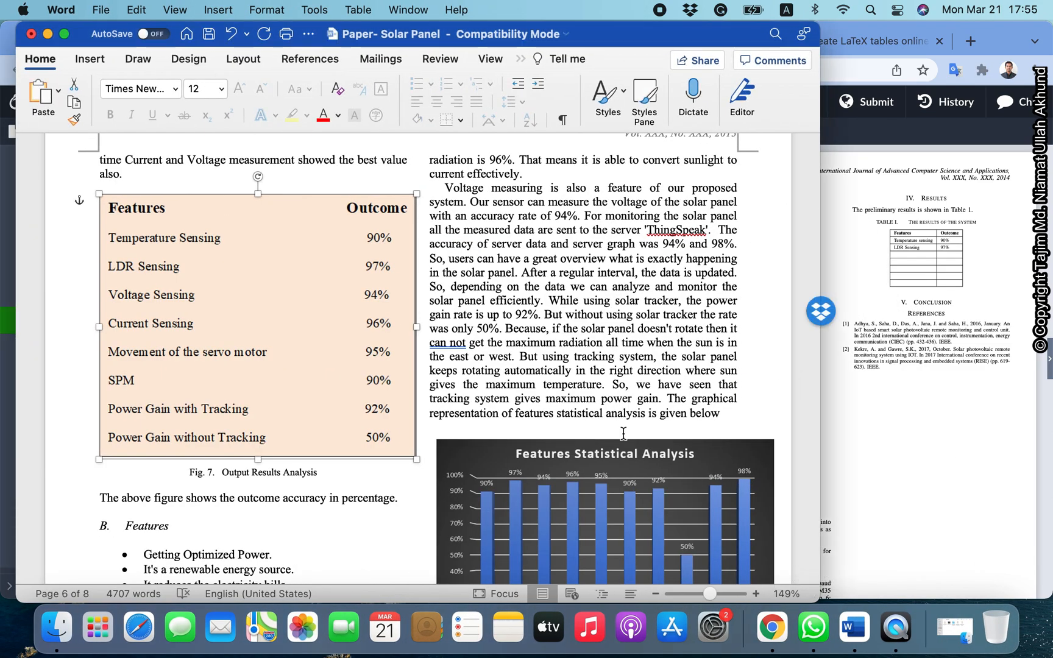
{"action": "scroll", "scroll_direction": "down", "scroll_amount": 3}
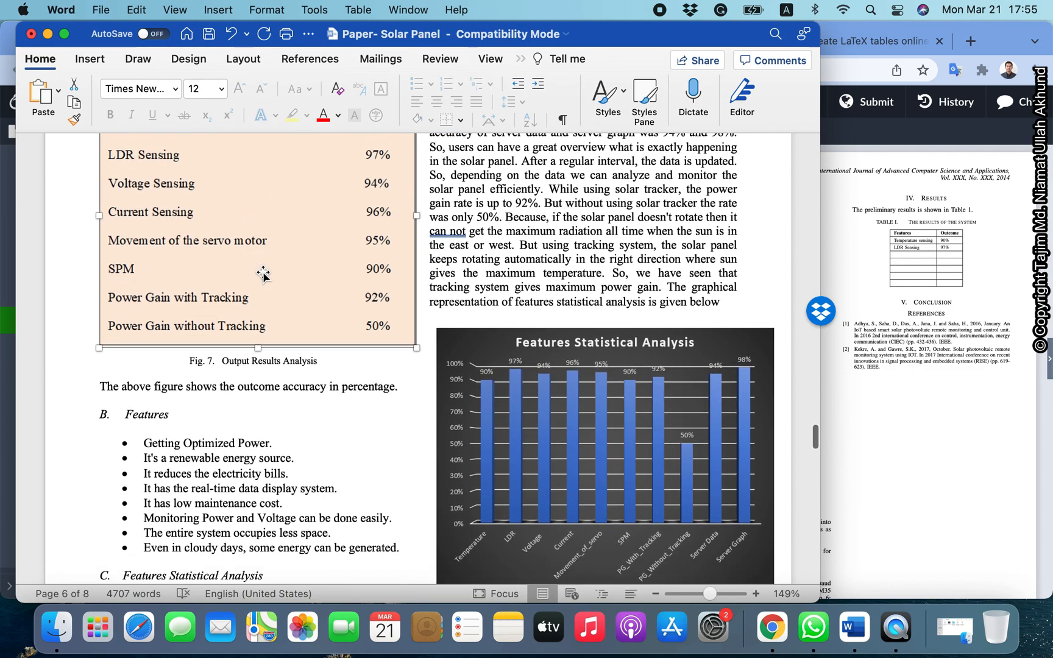
{"action": "scroll", "scroll_direction": "down", "scroll_amount": 3}
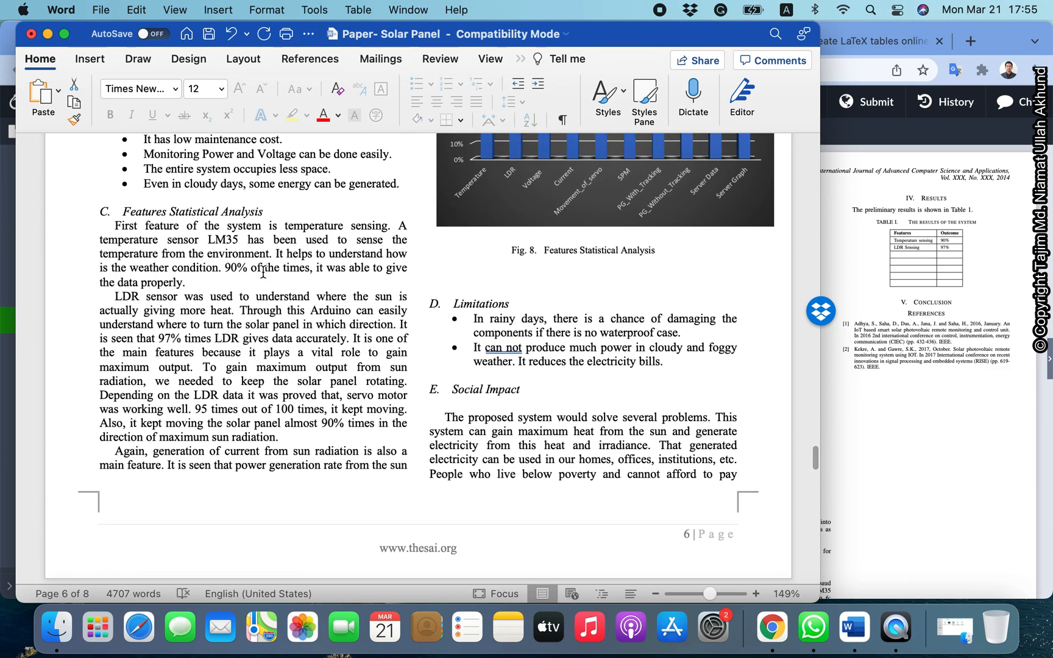
{"action": "scroll", "scroll_direction": "down", "scroll_amount": 3}
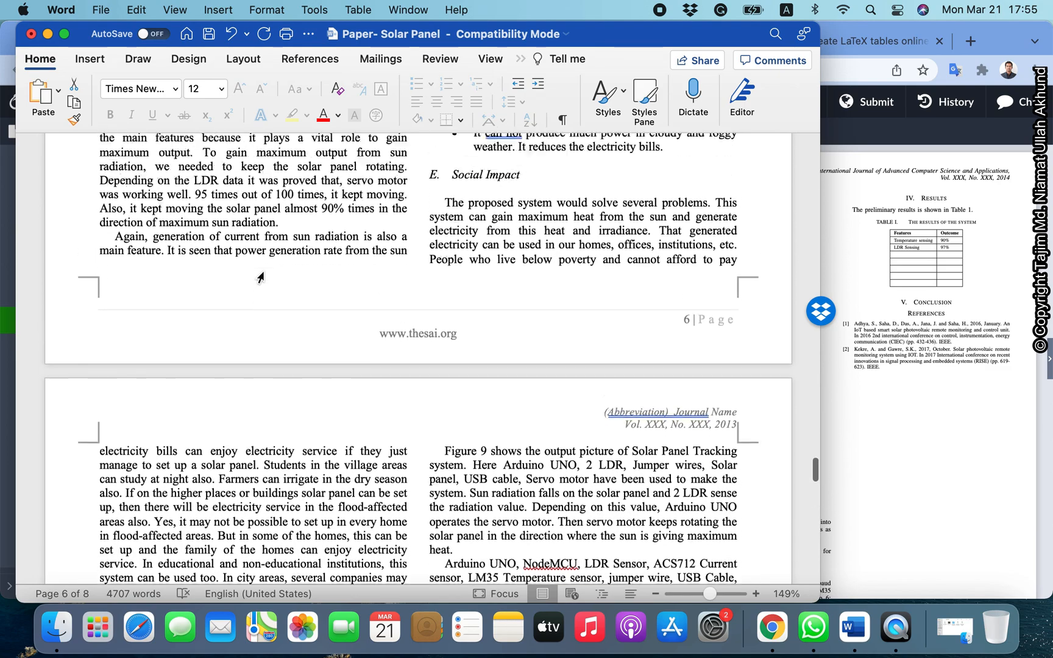
{"action": "scroll", "scroll_direction": "up", "scroll_amount": 3}
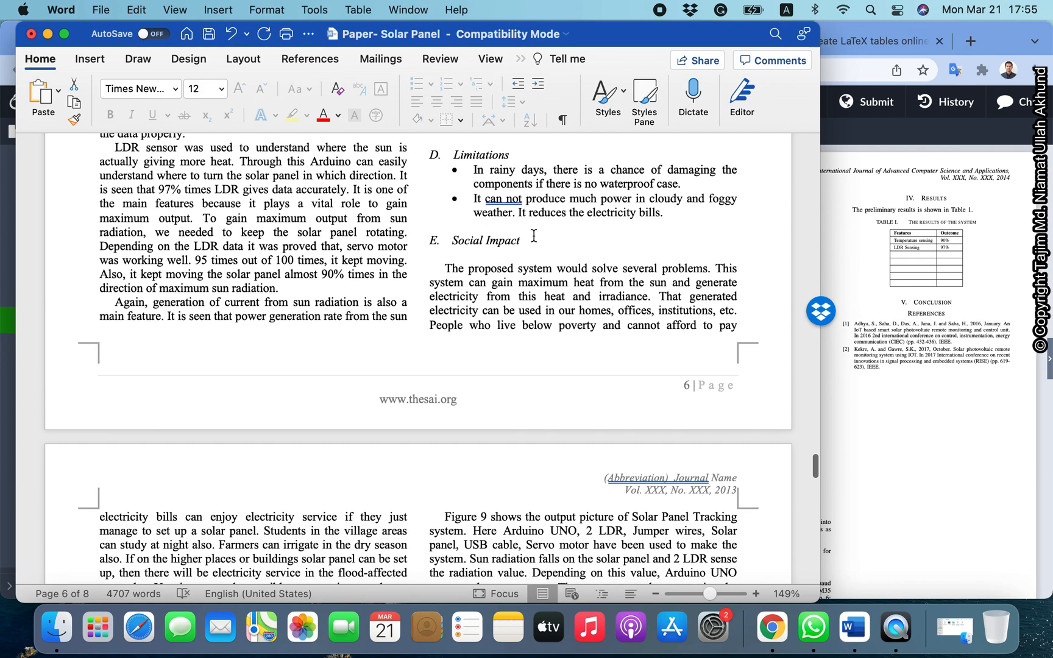
{"action": "scroll", "scroll_direction": "down", "scroll_amount": 3}
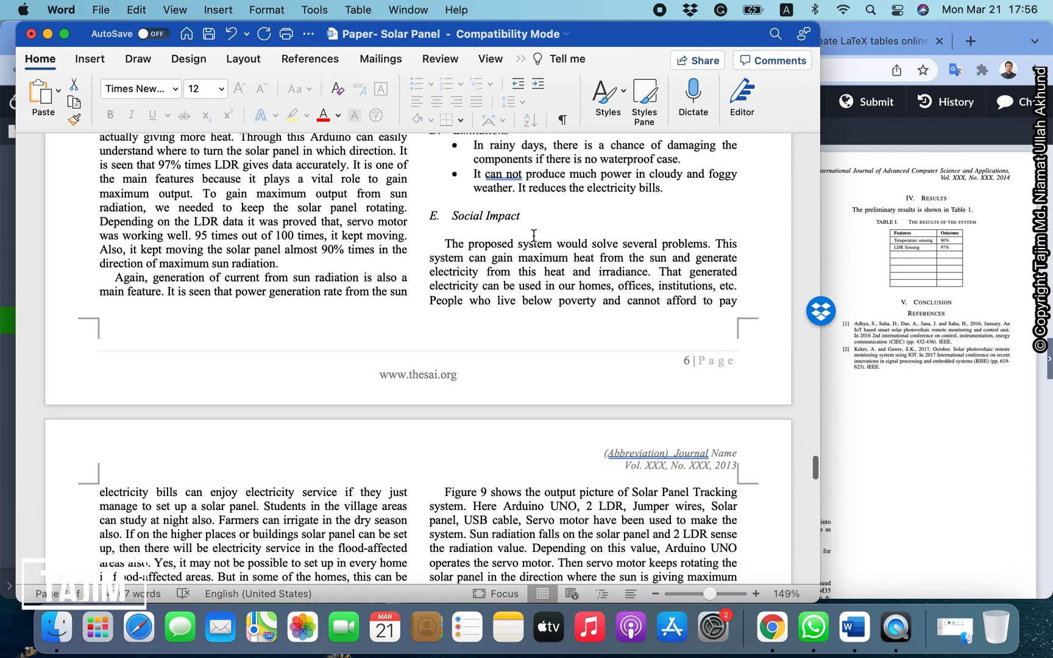
{"action": "scroll", "scroll_direction": "up", "scroll_amount": 3}
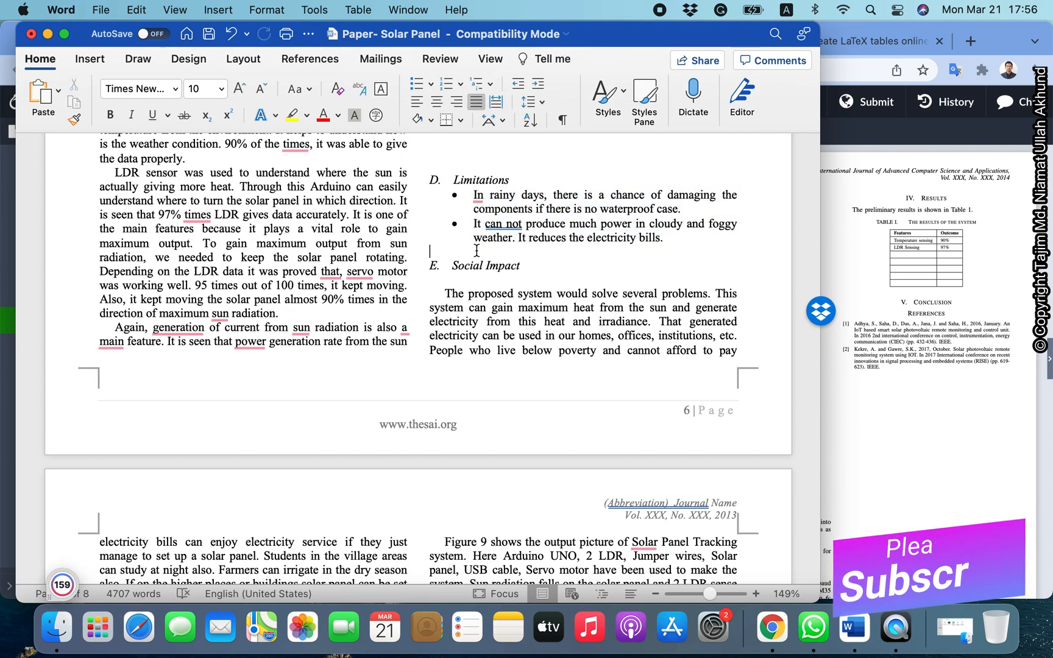
{"action": "scroll", "scroll_direction": "down", "scroll_amount": 3}
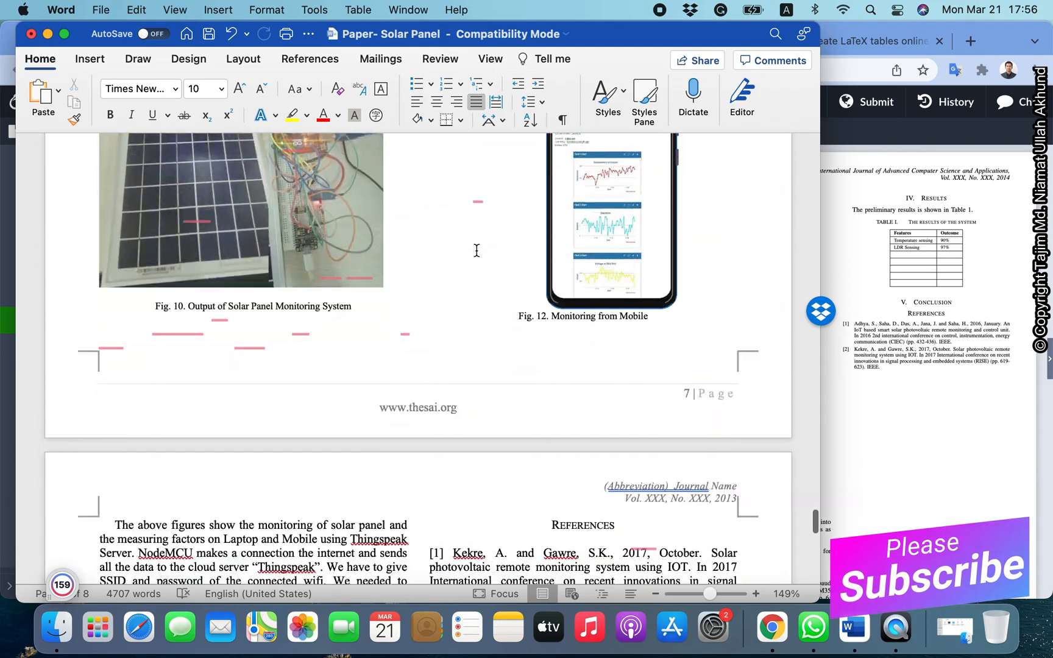
{"action": "scroll", "scroll_direction": "down", "scroll_amount": 3}
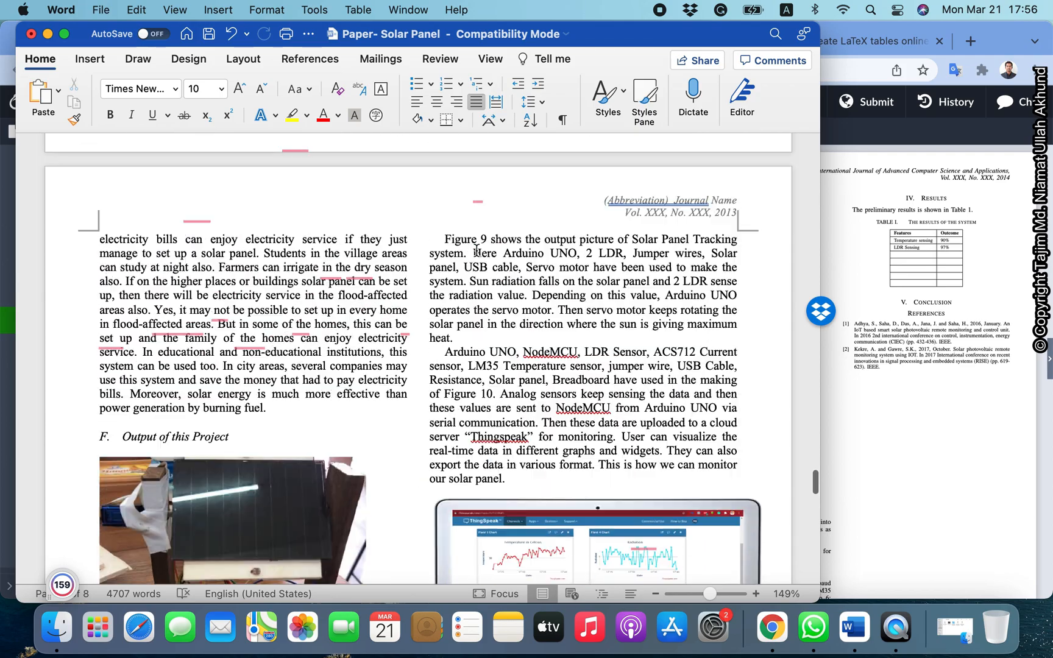
{"action": "scroll", "scroll_direction": "up", "scroll_amount": 3}
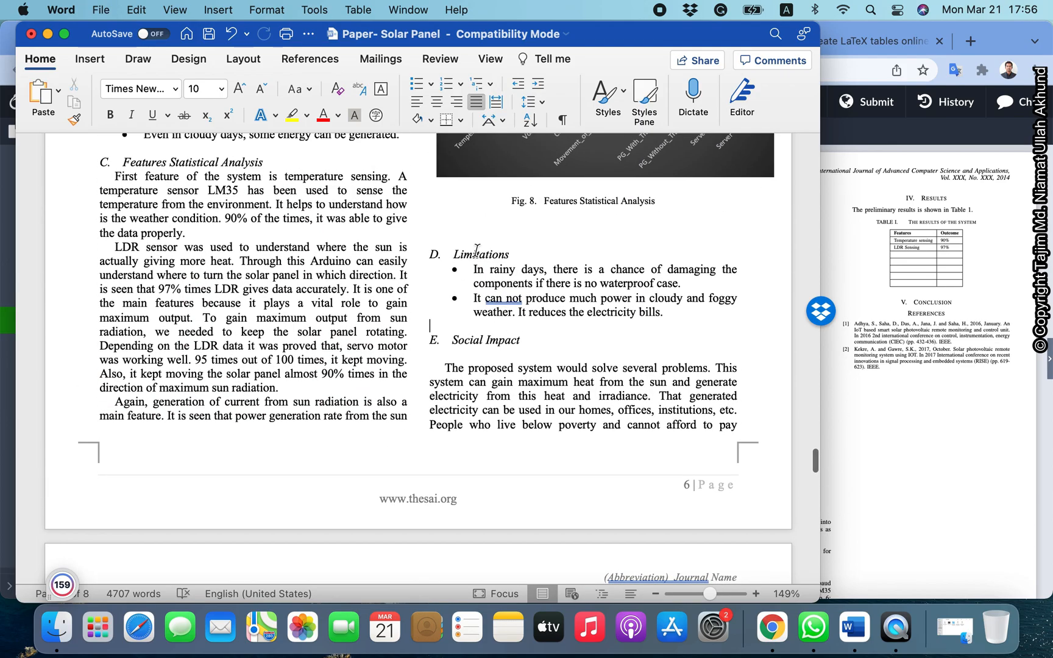
{"action": "scroll", "scroll_direction": "up", "scroll_amount": 3}
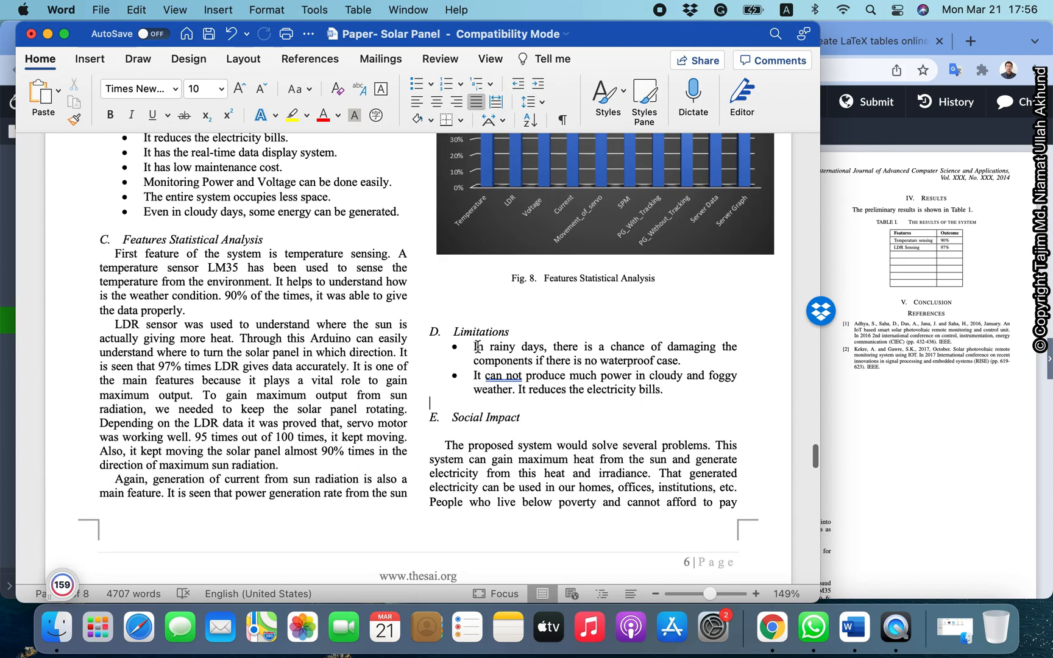
{"action": "scroll", "scroll_direction": "up", "scroll_amount": 3}
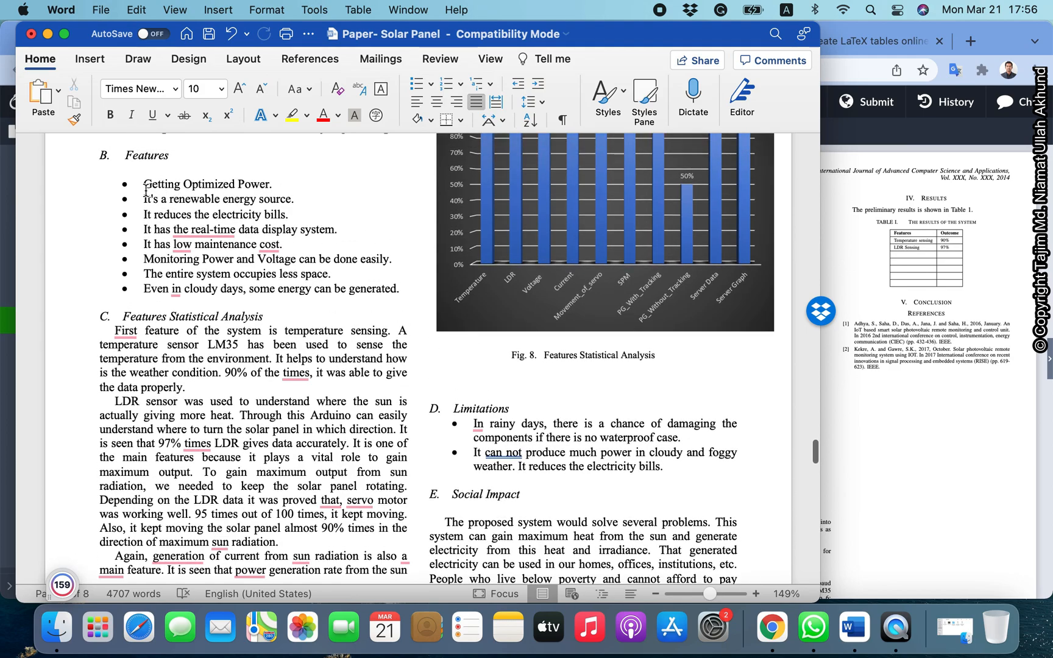
{"action": "scroll", "scroll_direction": "up", "scroll_amount": 3}
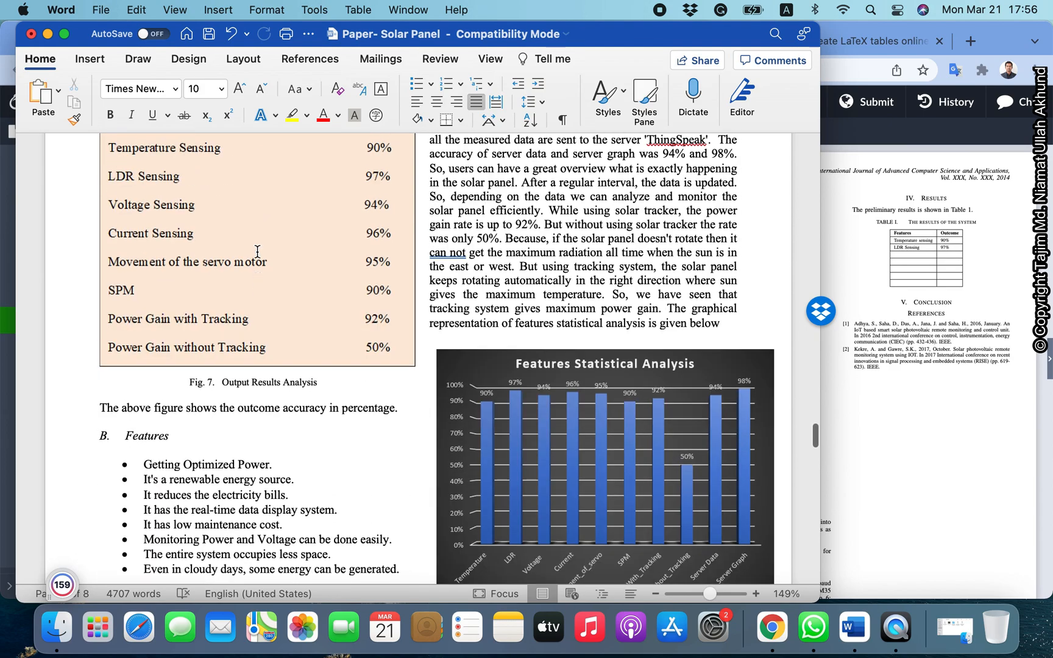